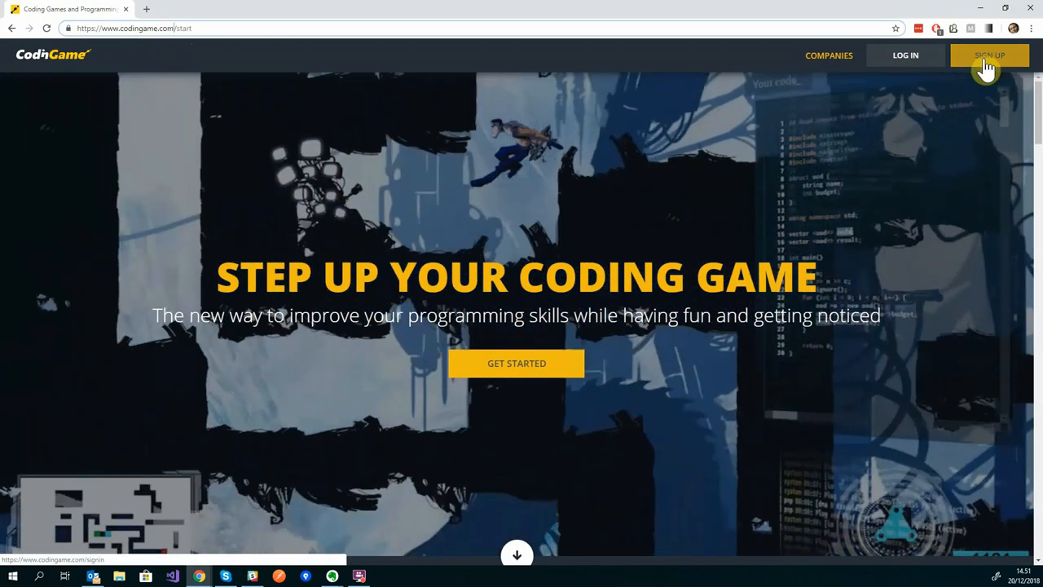
- Create a CodinGame account through GitHub sign-up and authorize CodinGame's access
click(989, 55)
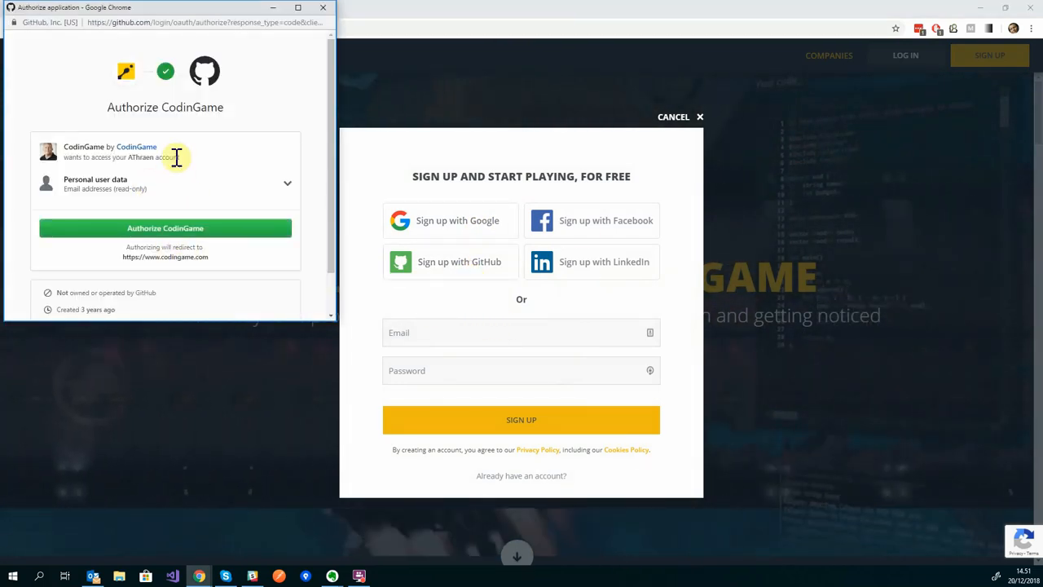
scroll(down, 3)
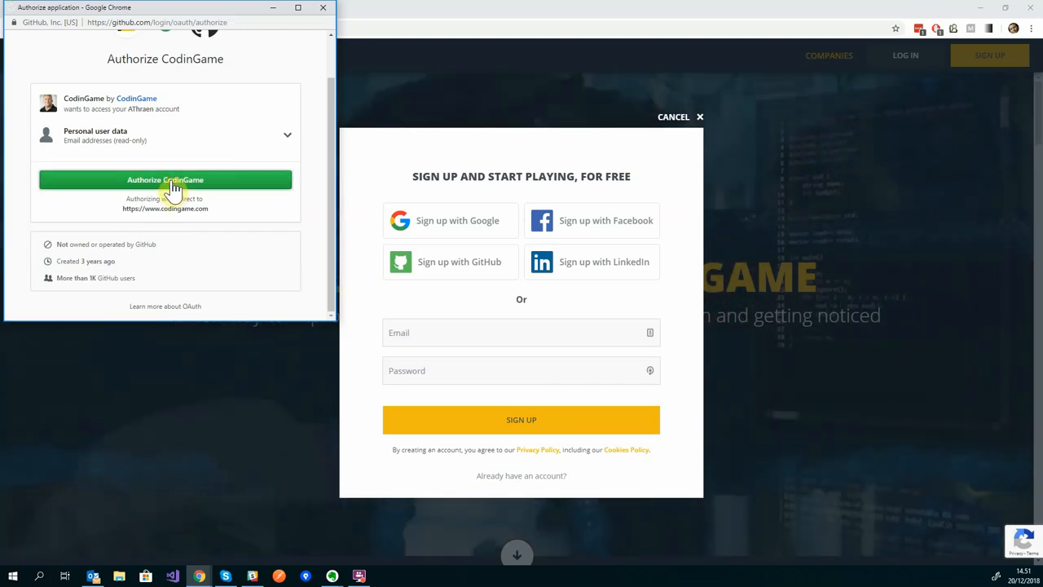
click(164, 180)
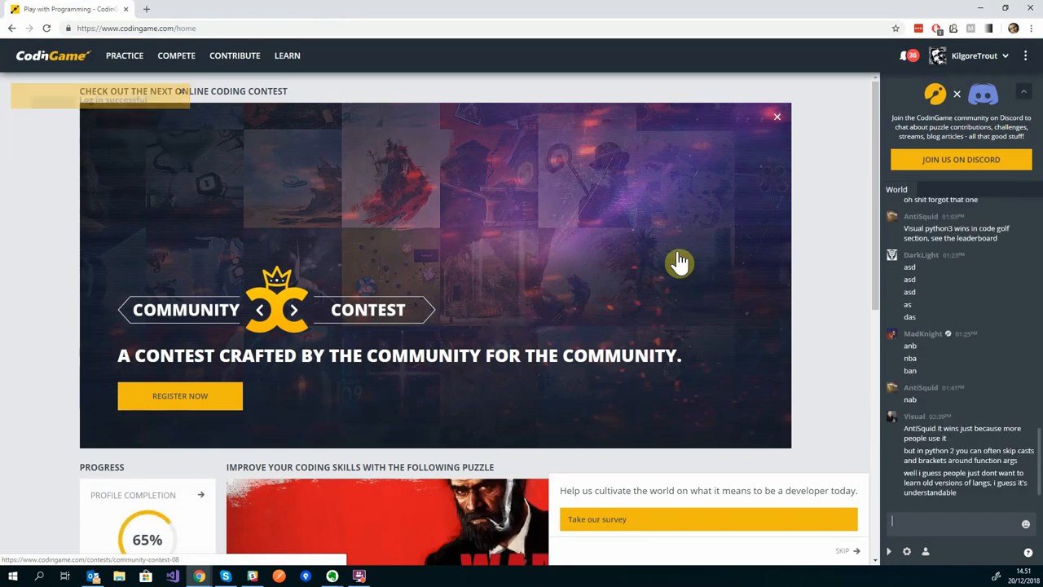
mouse_move(147, 181)
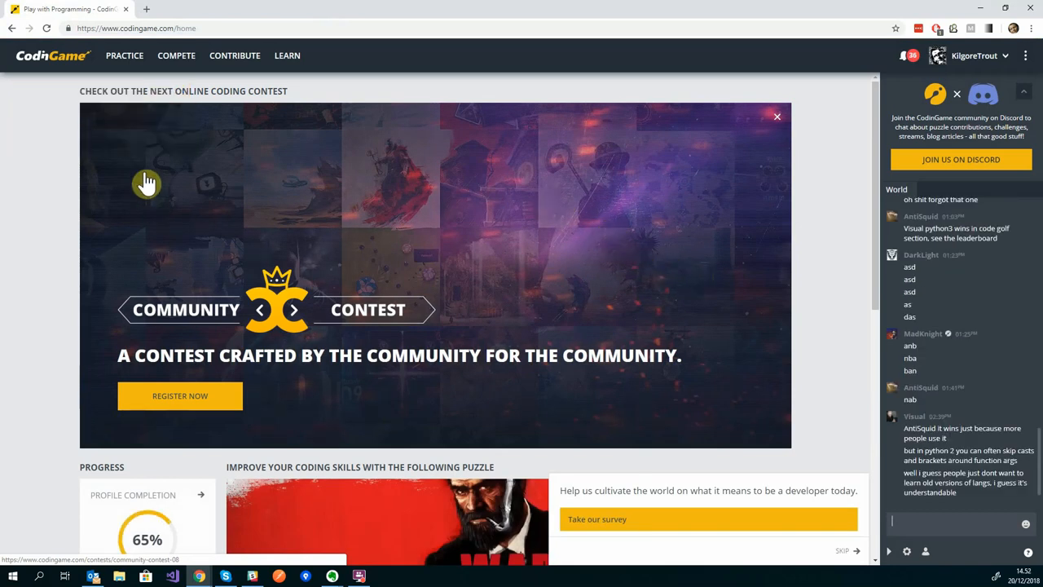
mouse_move(119, 147)
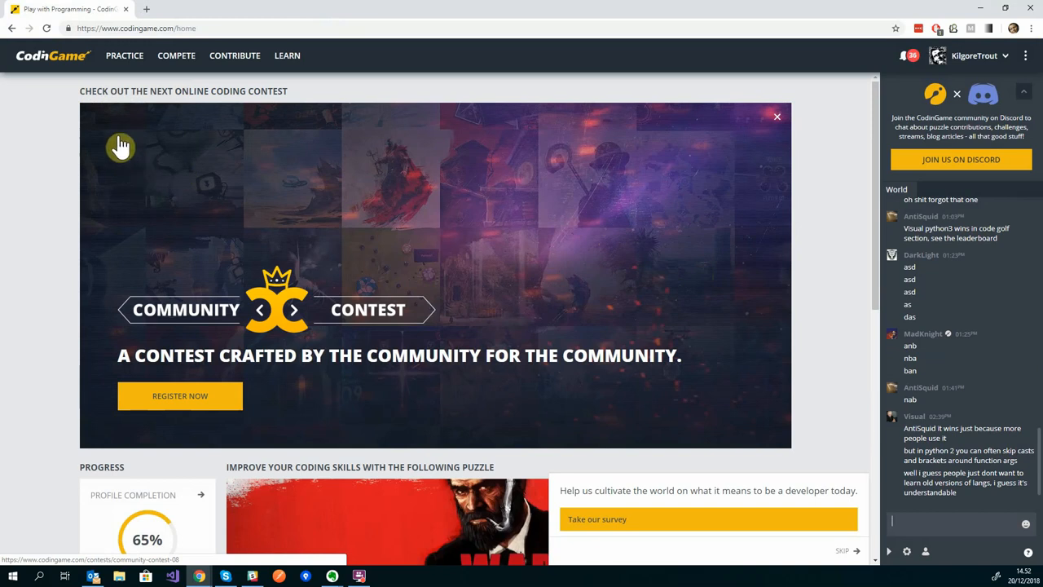
mouse_move(125, 55)
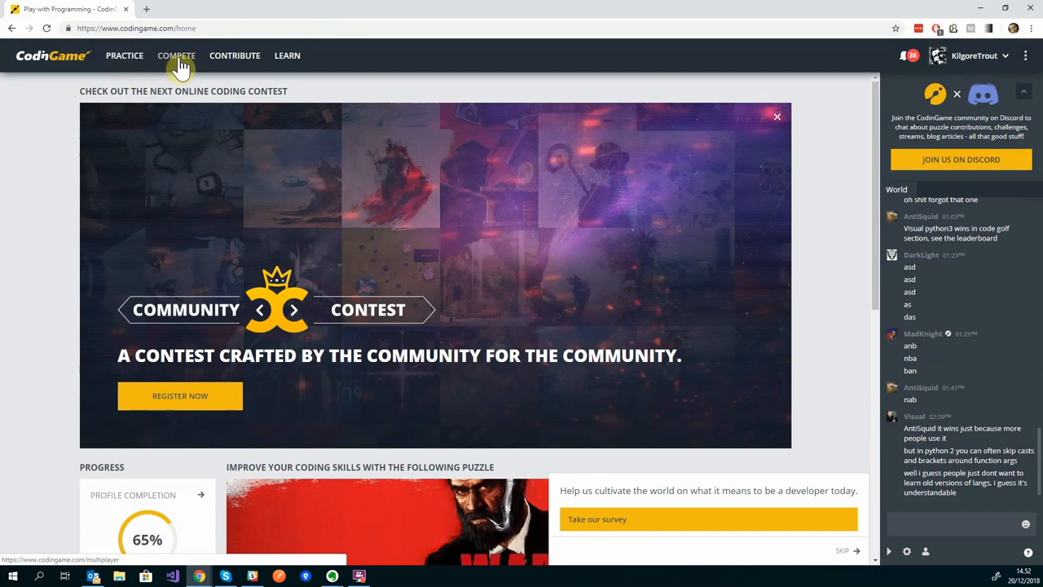
mouse_move(287, 55)
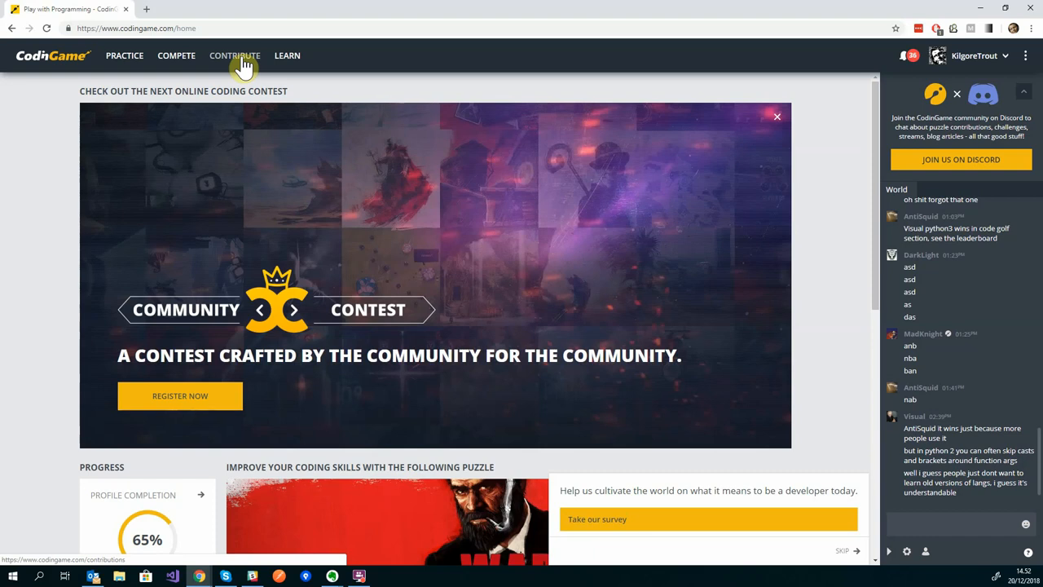
mouse_move(125, 55)
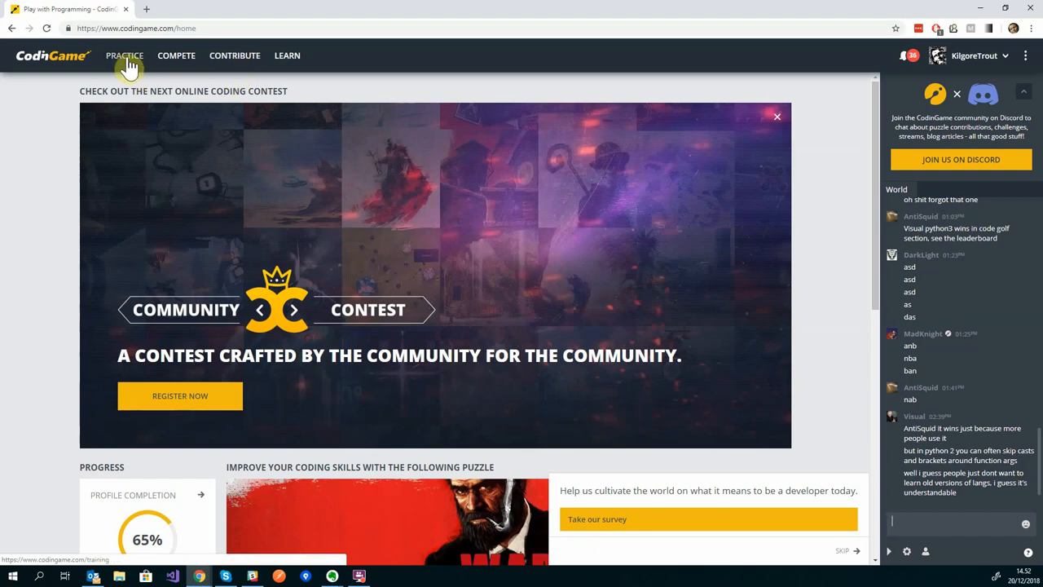
- Go to the Practice puzzles page from the top navigation
click(124, 55)
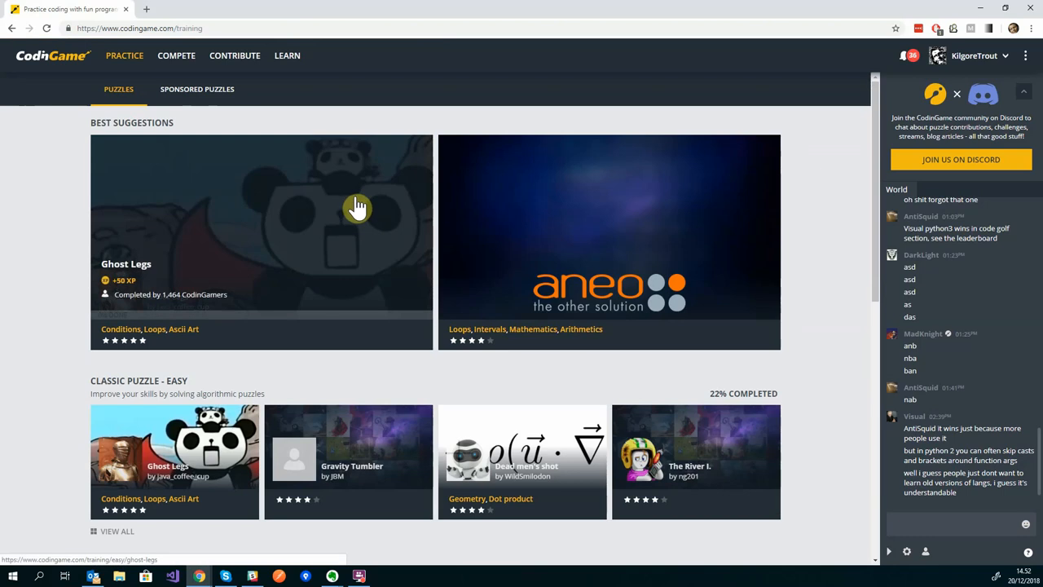
- Scroll through the easy, medium, hard and very hard classic puzzle sections
scroll(down, 3)
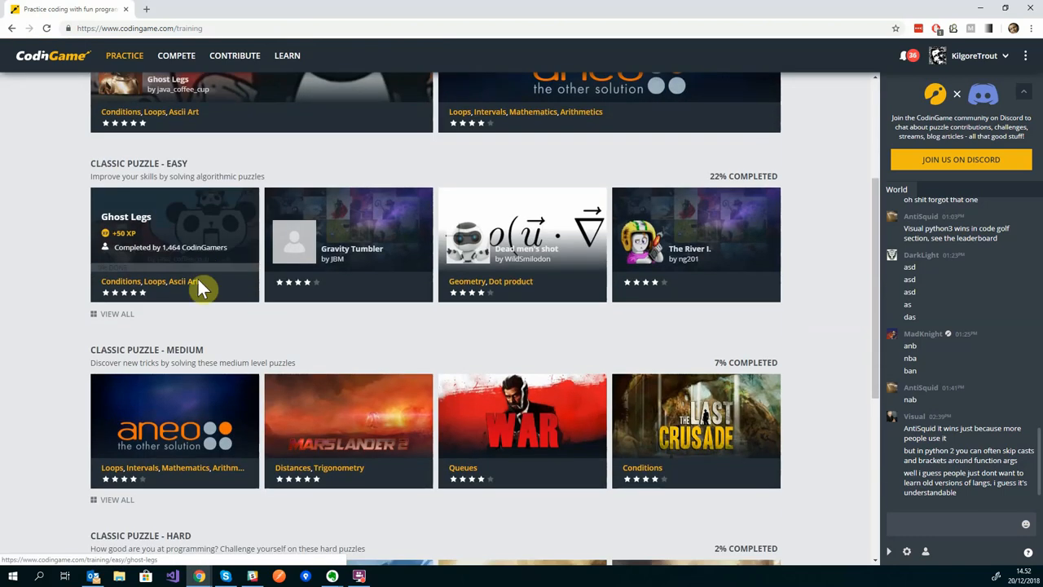
mouse_move(178, 365)
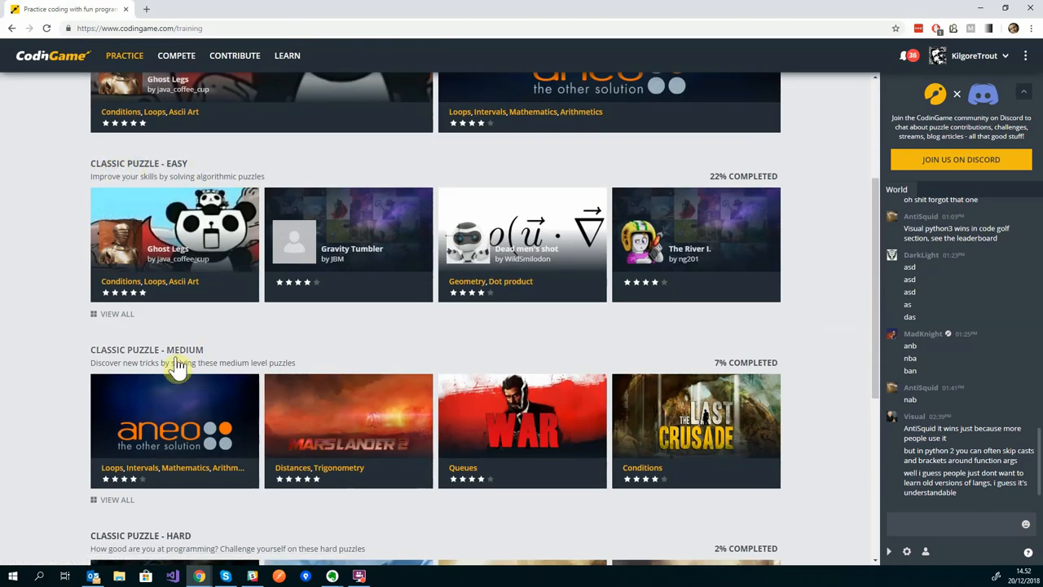
scroll(down, 3)
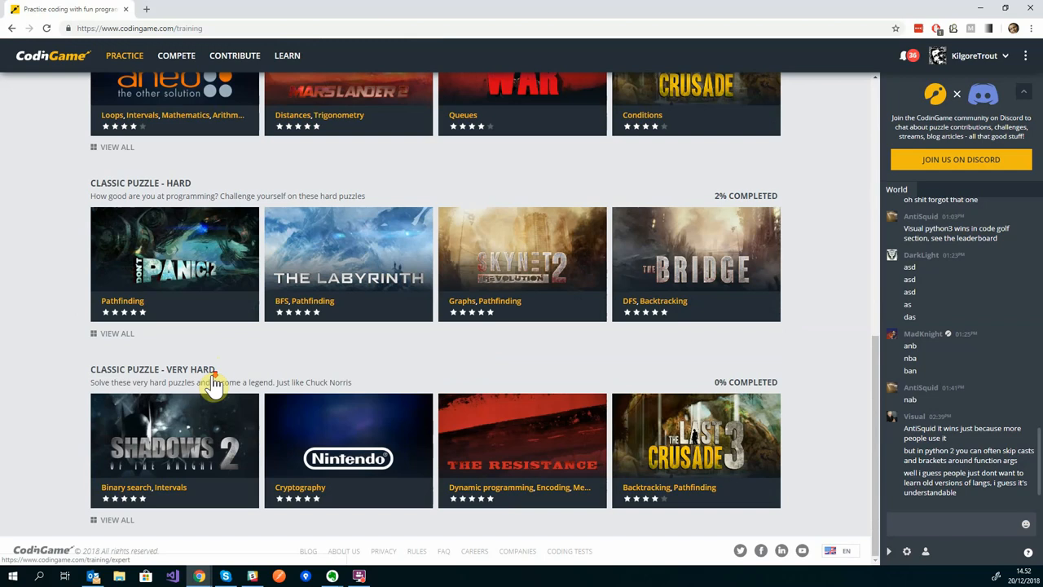
scroll(up, 3)
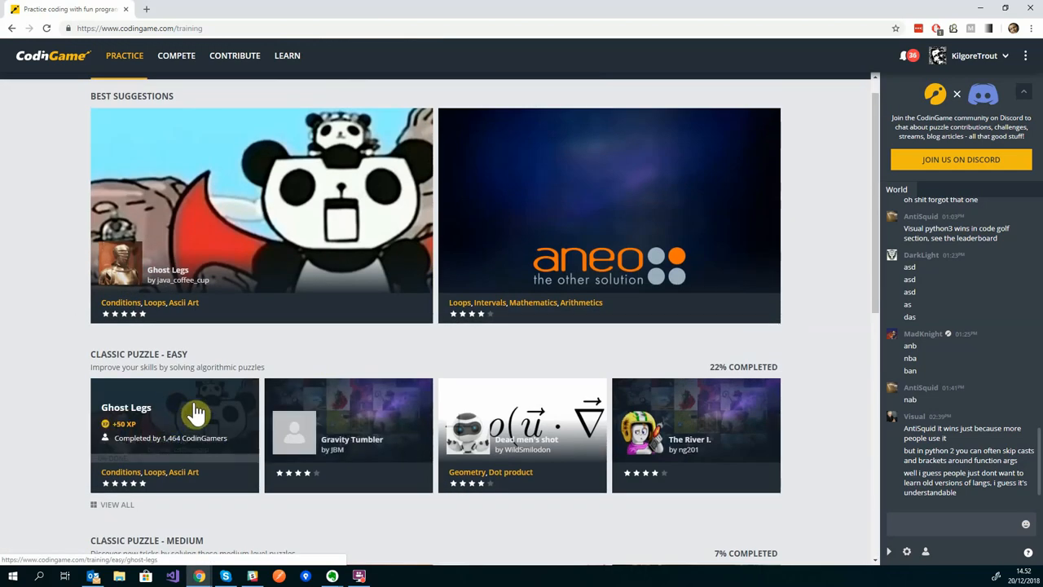
scroll(down, 3)
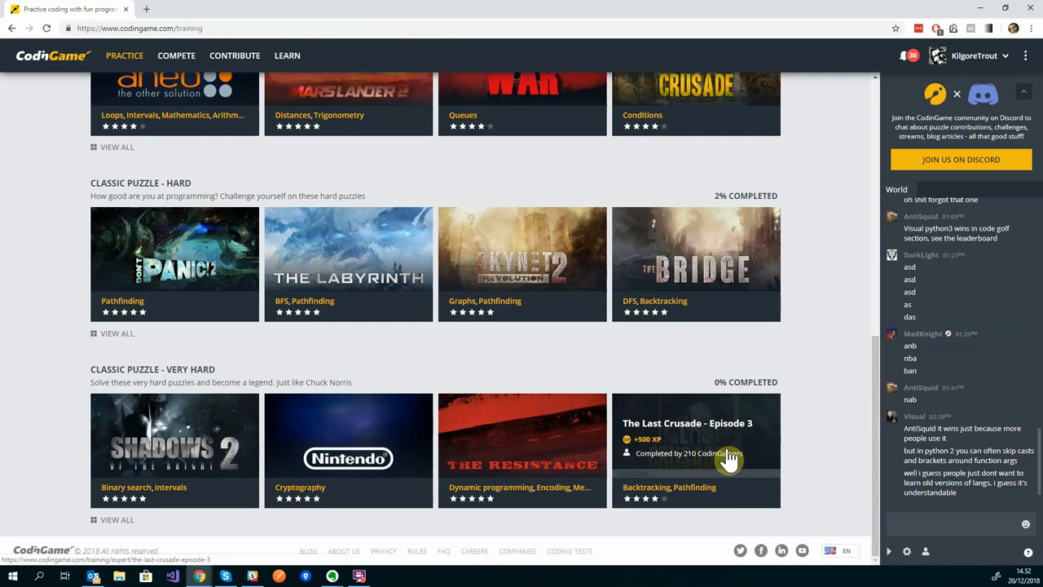
scroll(up, 3)
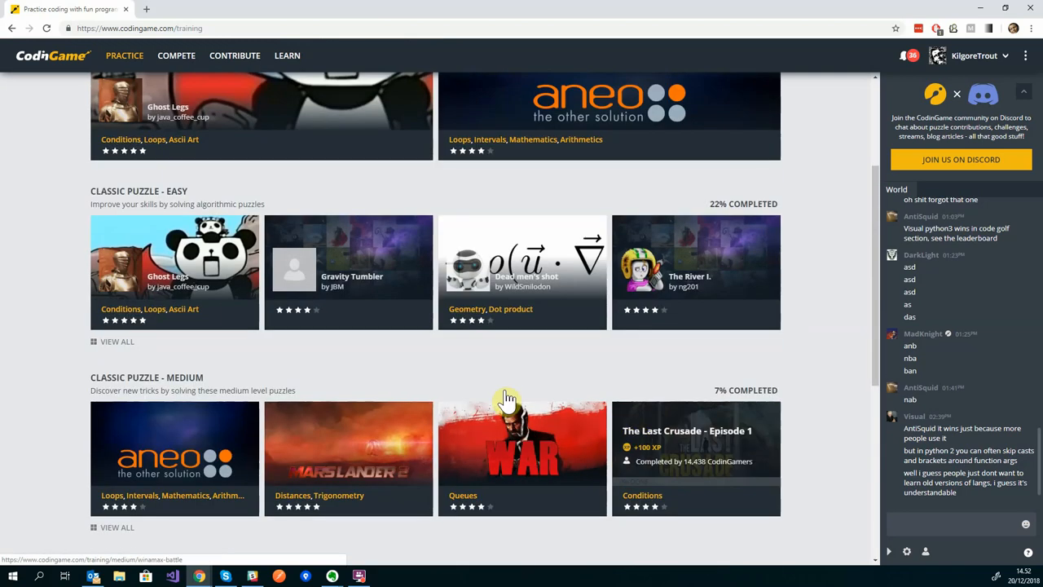
mouse_move(232, 365)
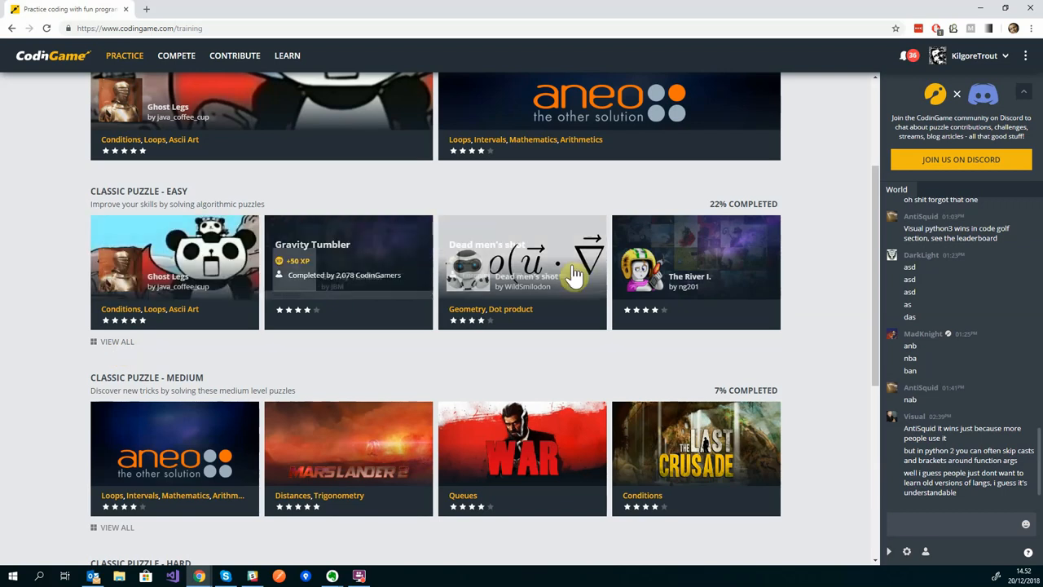
mouse_move(228, 263)
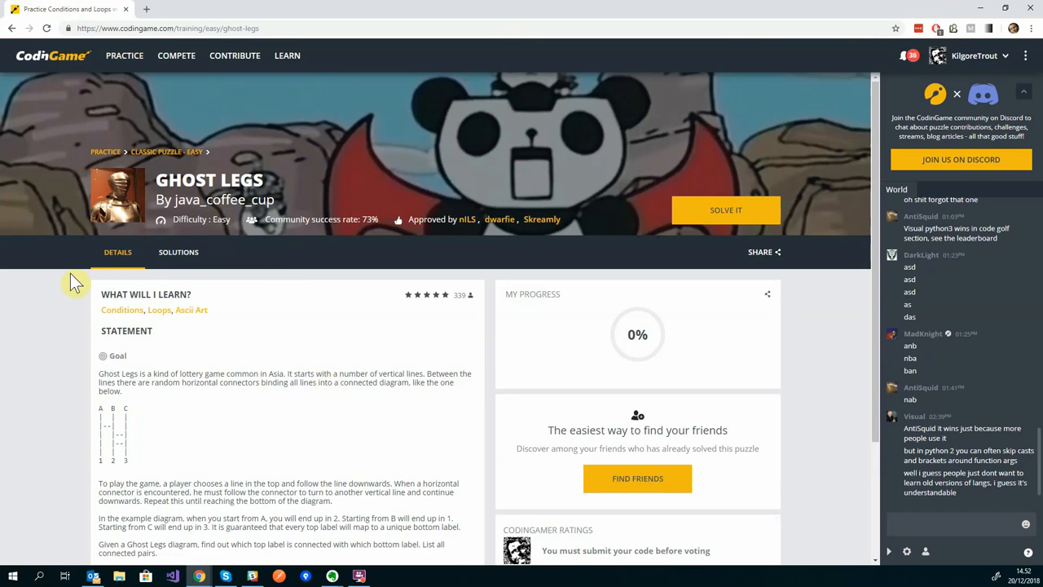
- Read down the Ghost Legs statement and launch it in the coding editor
scroll(down, 3)
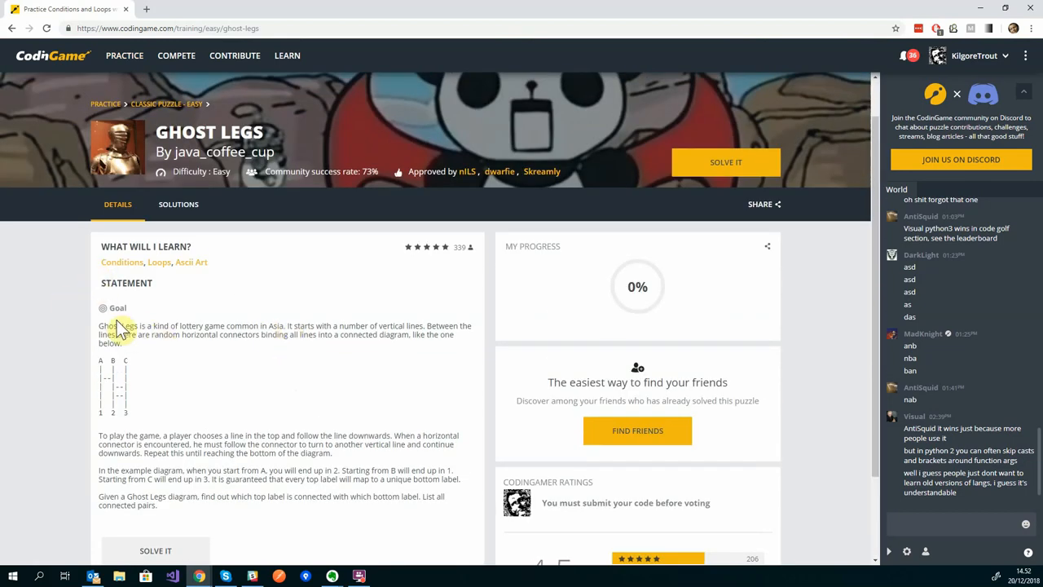
scroll(down, 3)
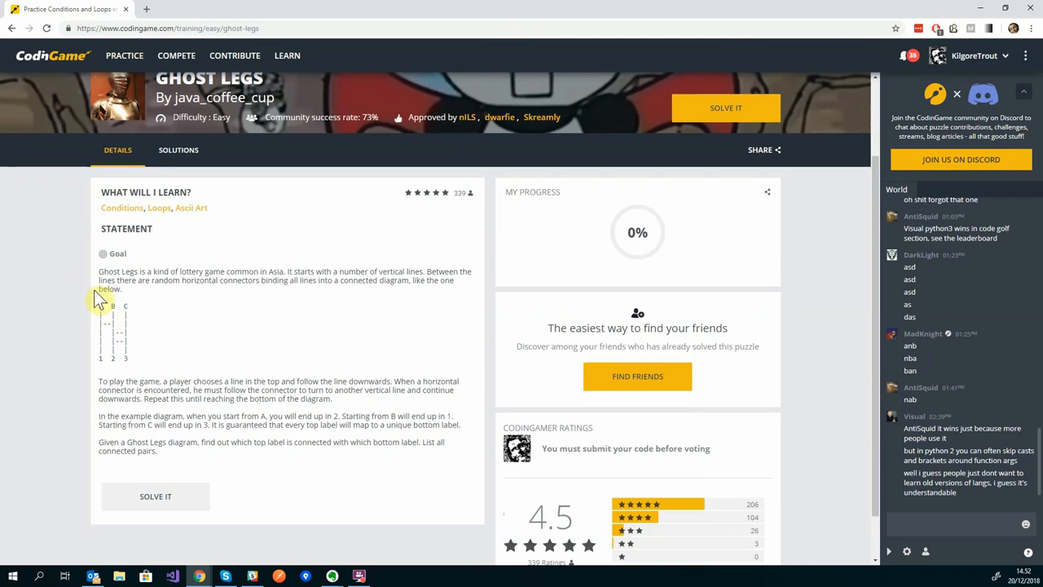
mouse_move(184, 466)
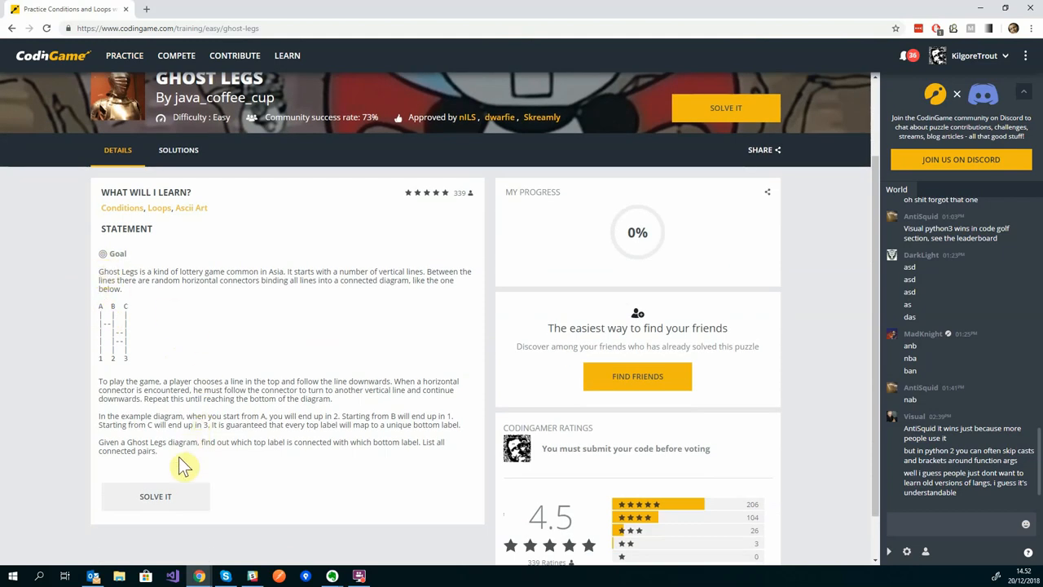
mouse_move(181, 475)
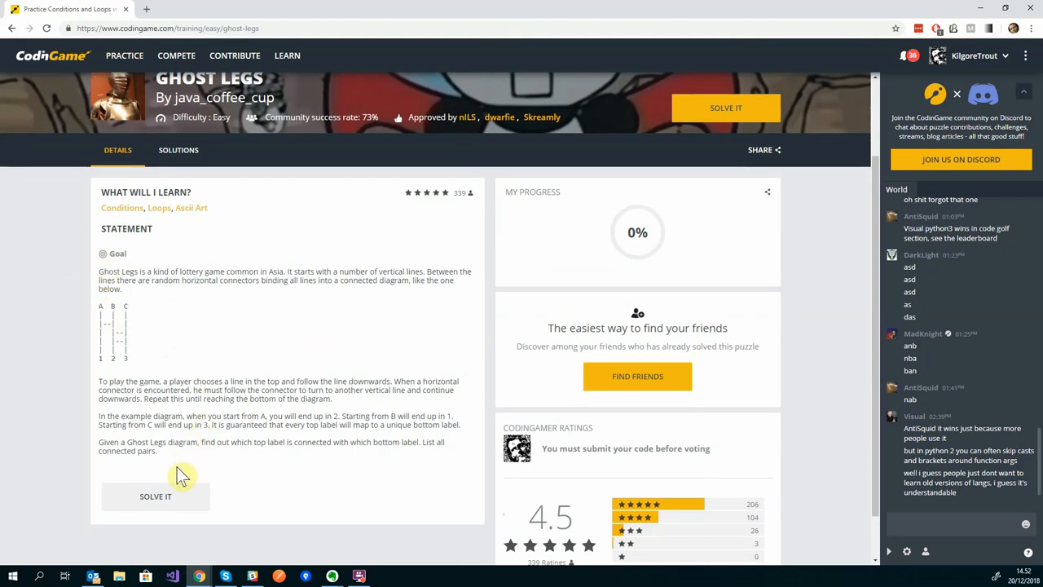
scroll(down, 3)
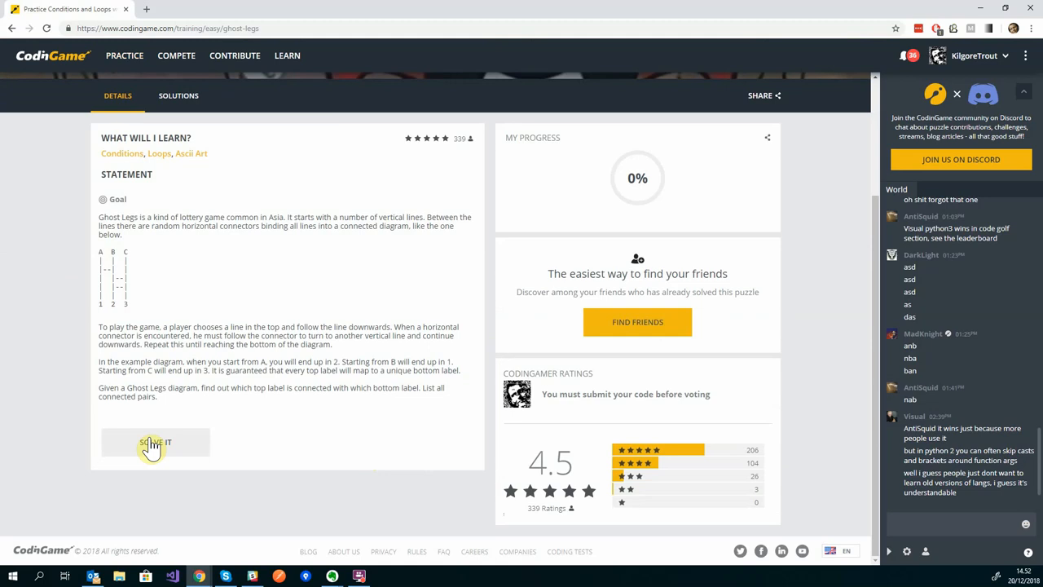
click(154, 442)
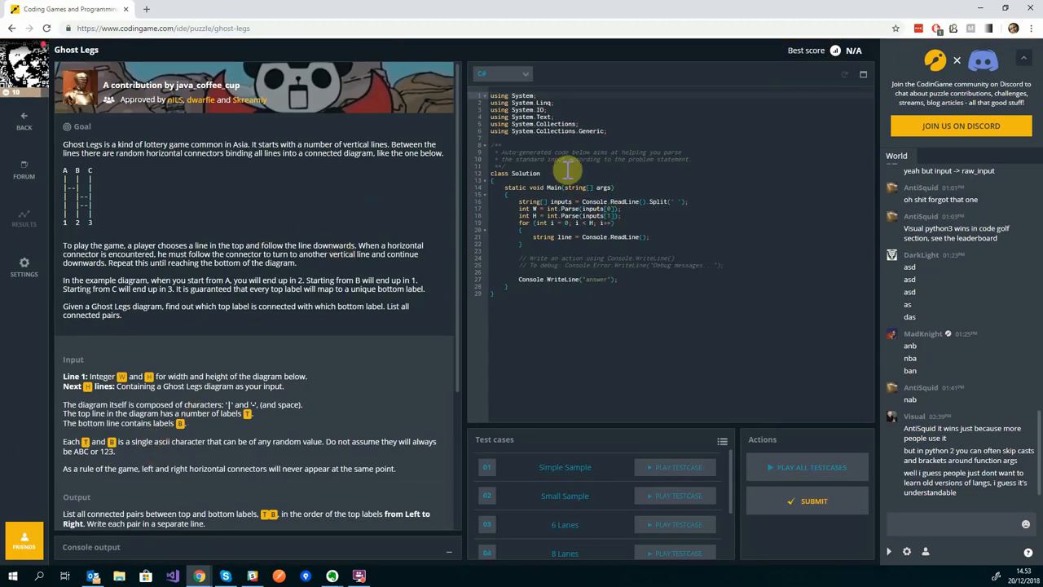
- Change the solution language to Javascript
click(503, 73)
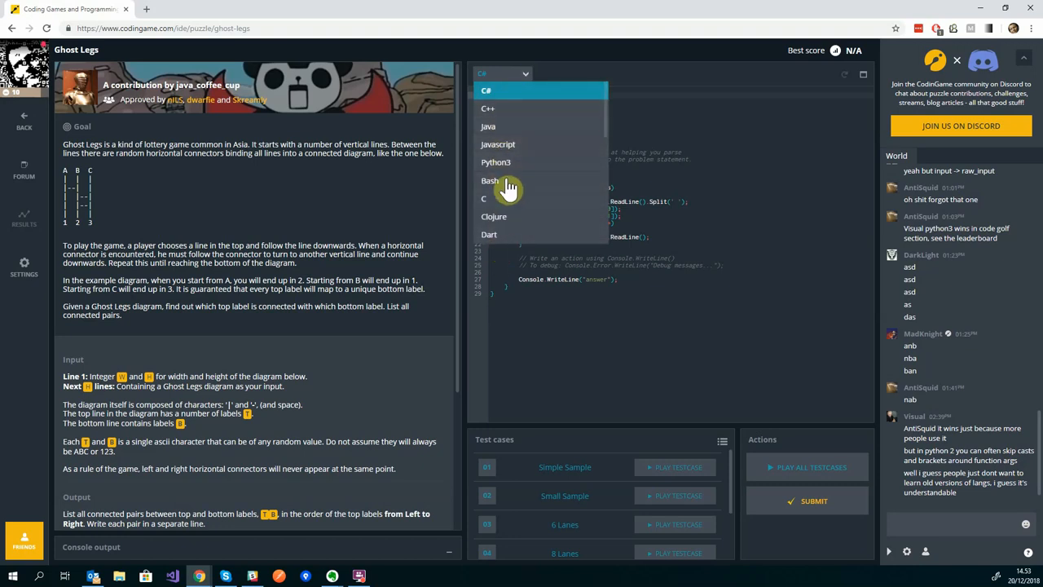
mouse_move(512, 153)
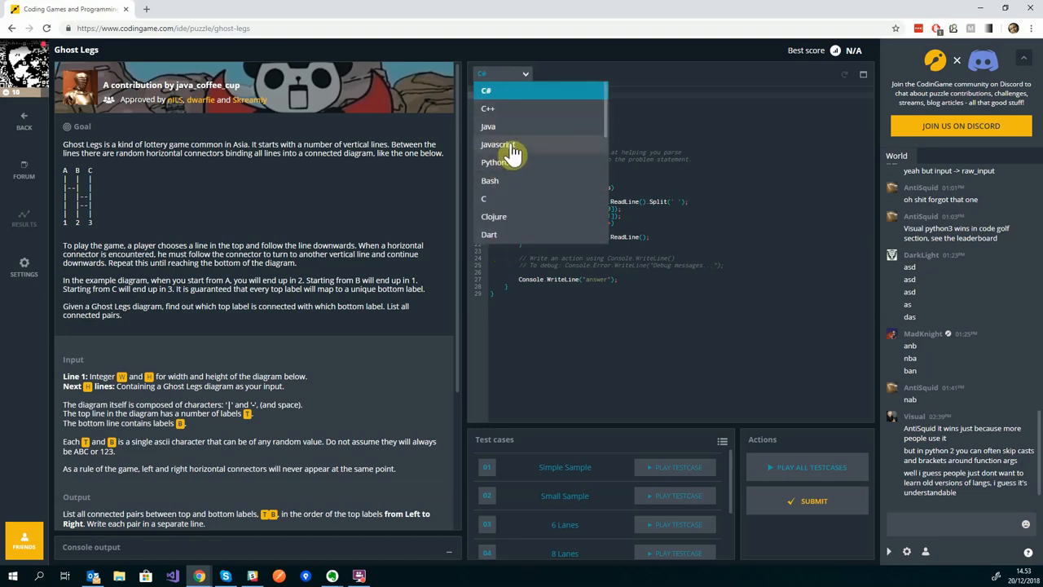
click(498, 145)
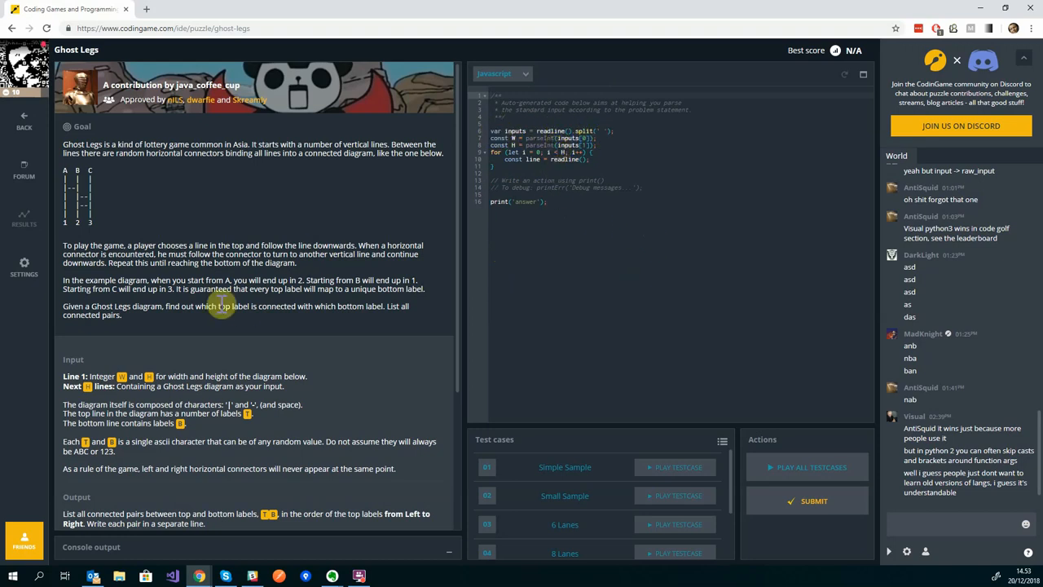
scroll(down, 3)
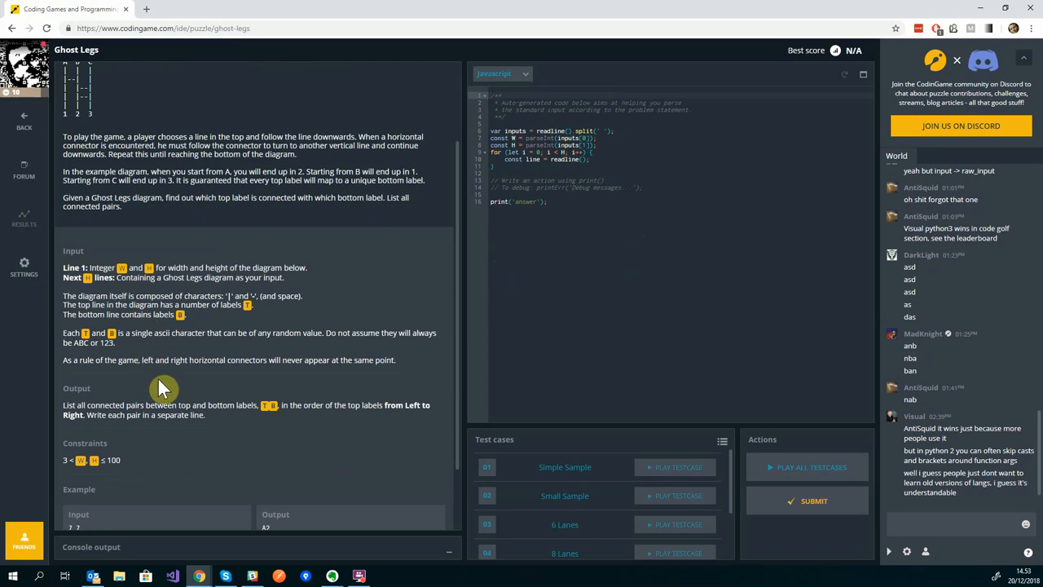
mouse_move(229, 425)
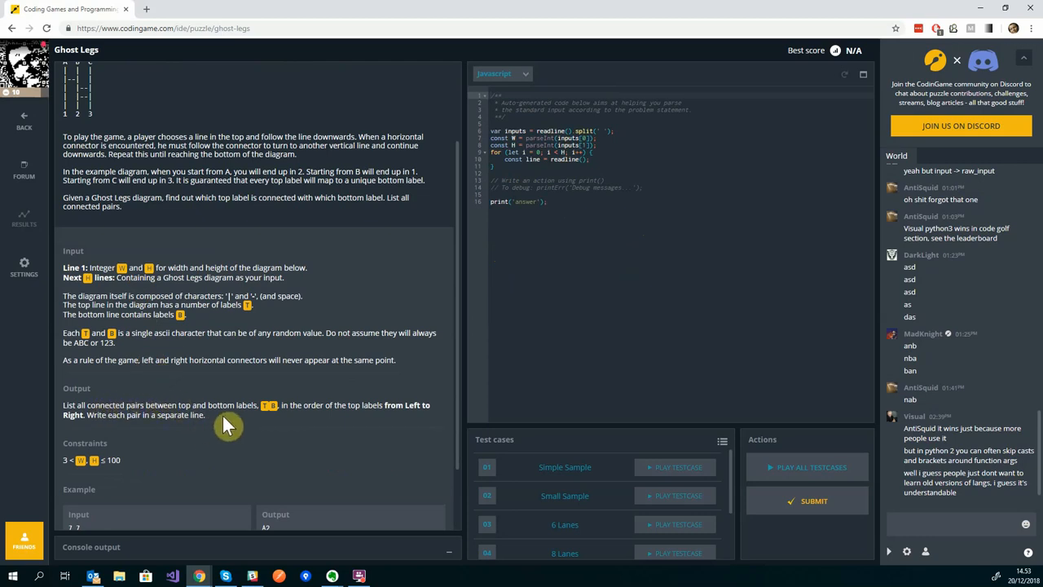
mouse_move(254, 267)
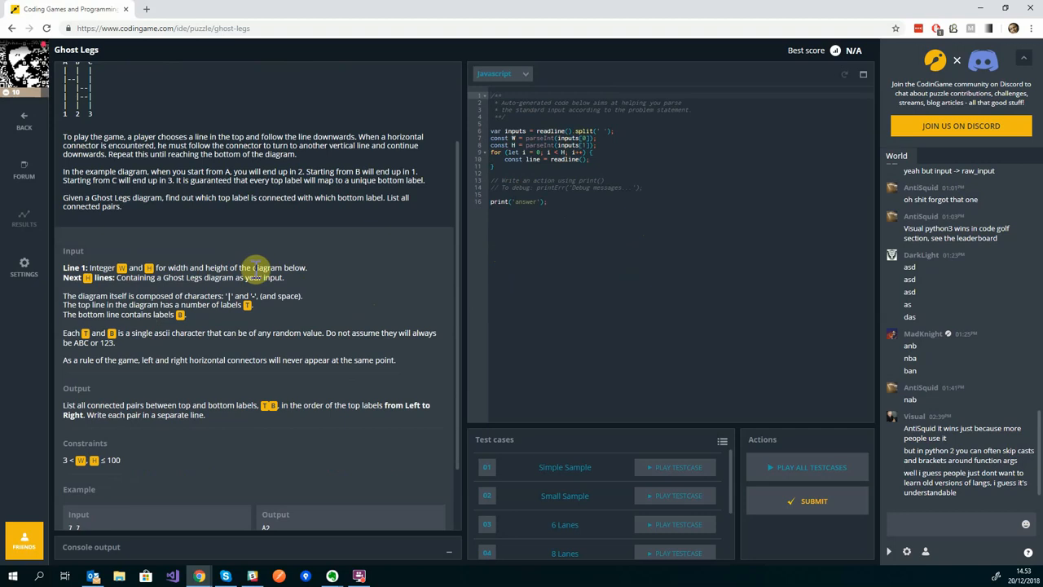
mouse_move(230, 404)
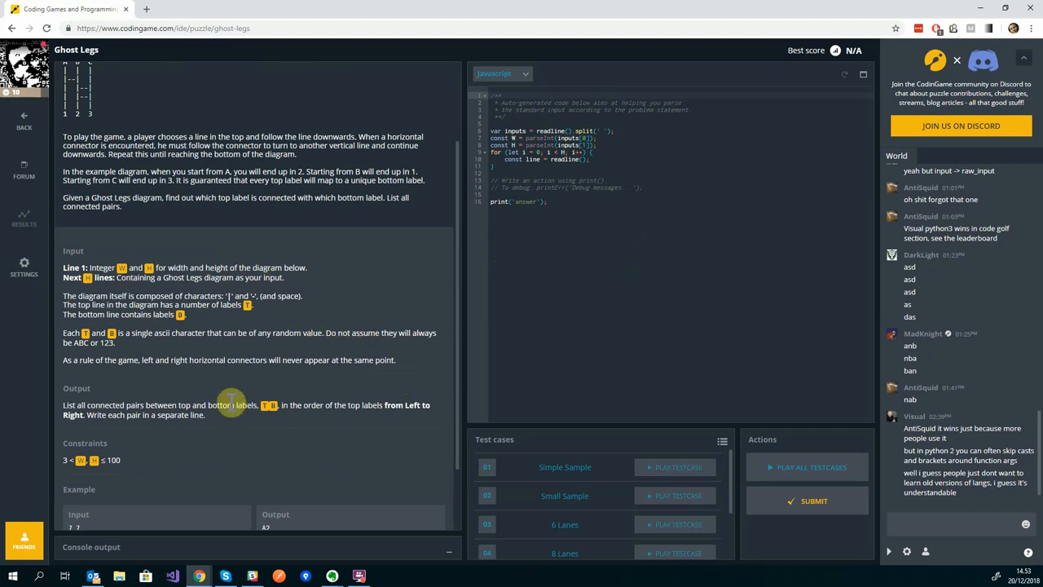
mouse_move(227, 432)
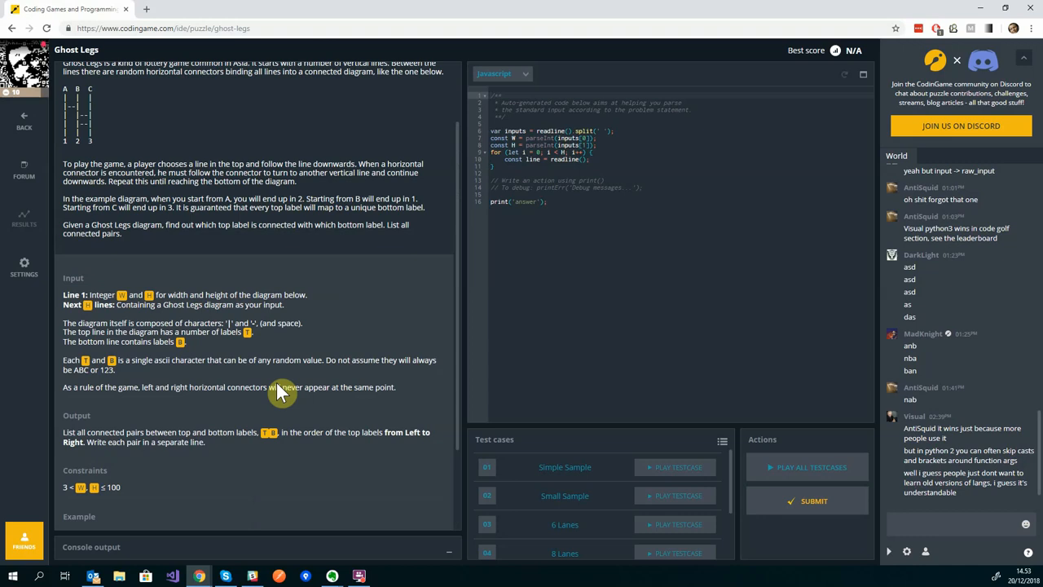
mouse_move(275, 387)
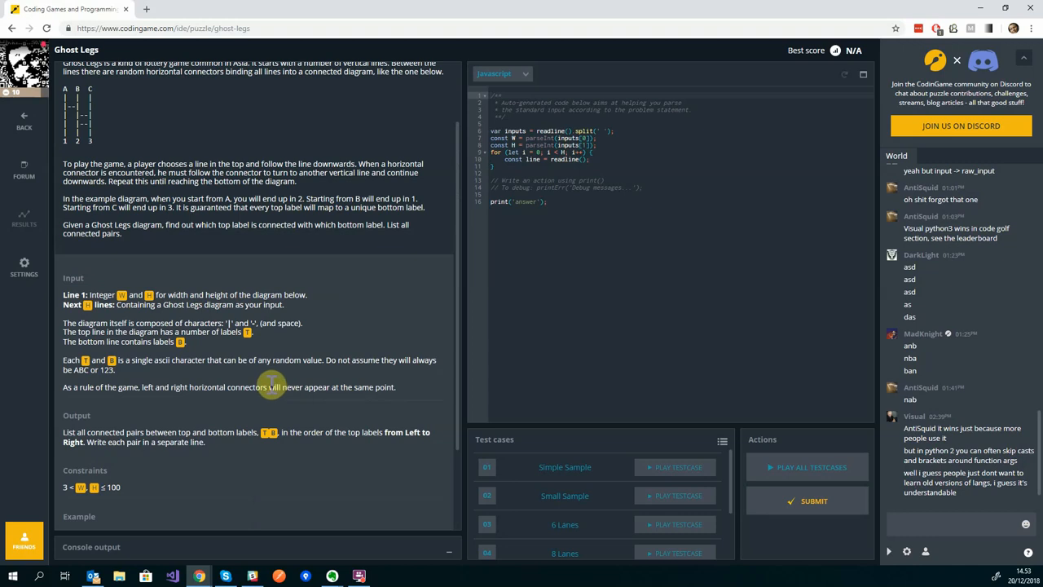
mouse_move(375, 337)
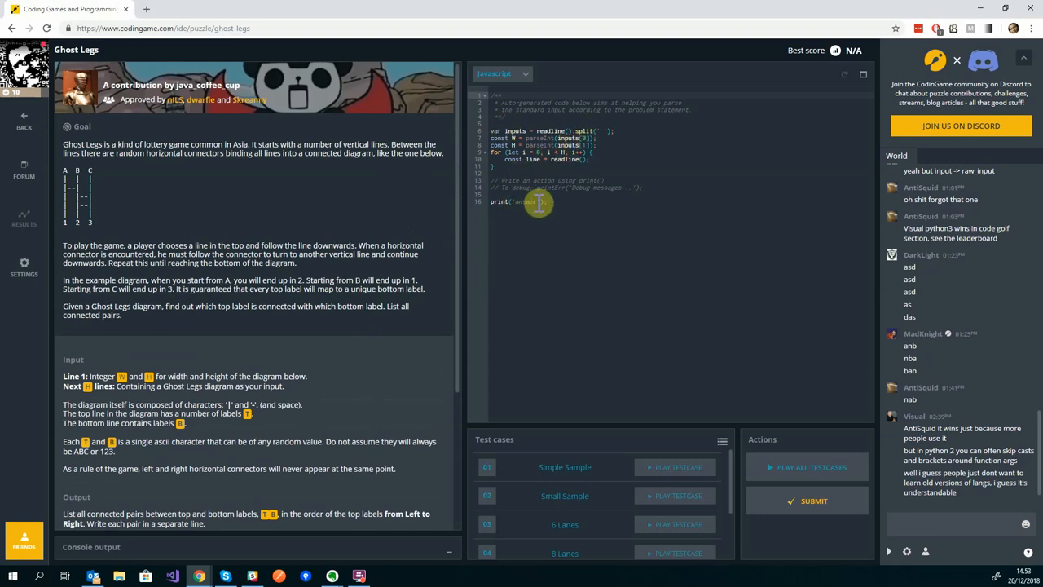
mouse_move(561, 372)
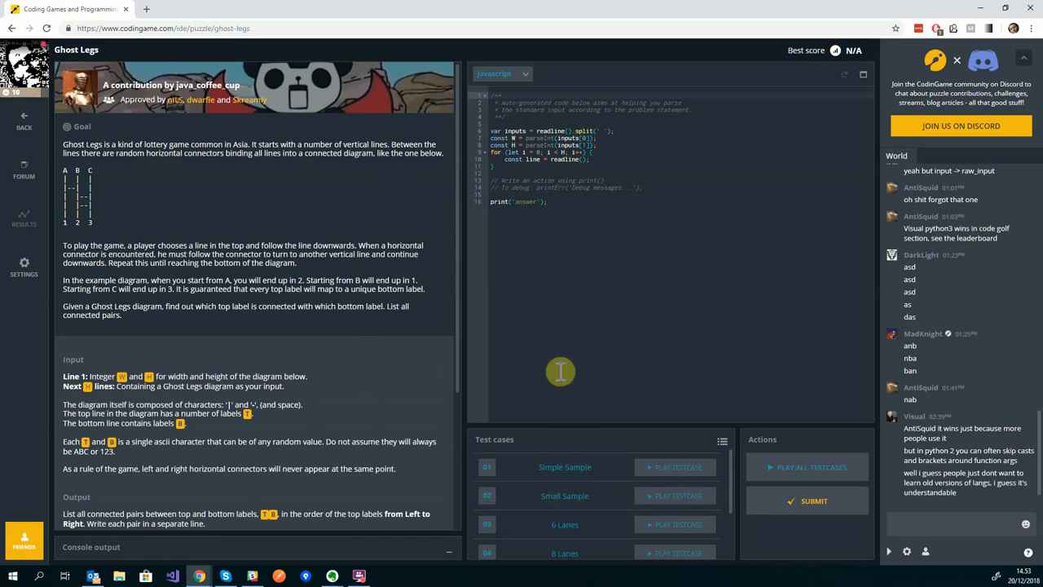
mouse_move(595, 323)
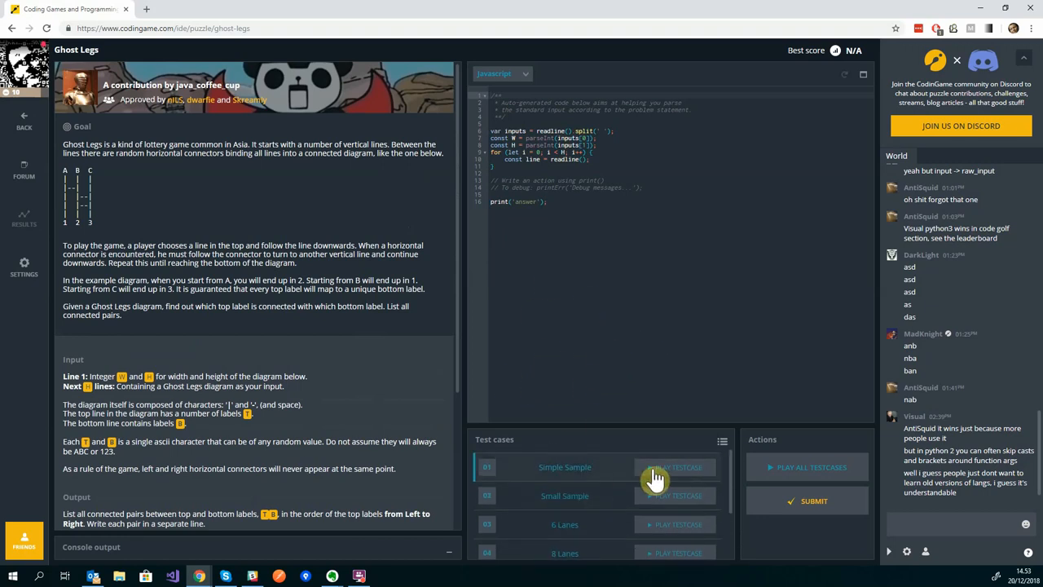
- Run the Simple Sample test case on the unchanged starter code
scroll(down, 3)
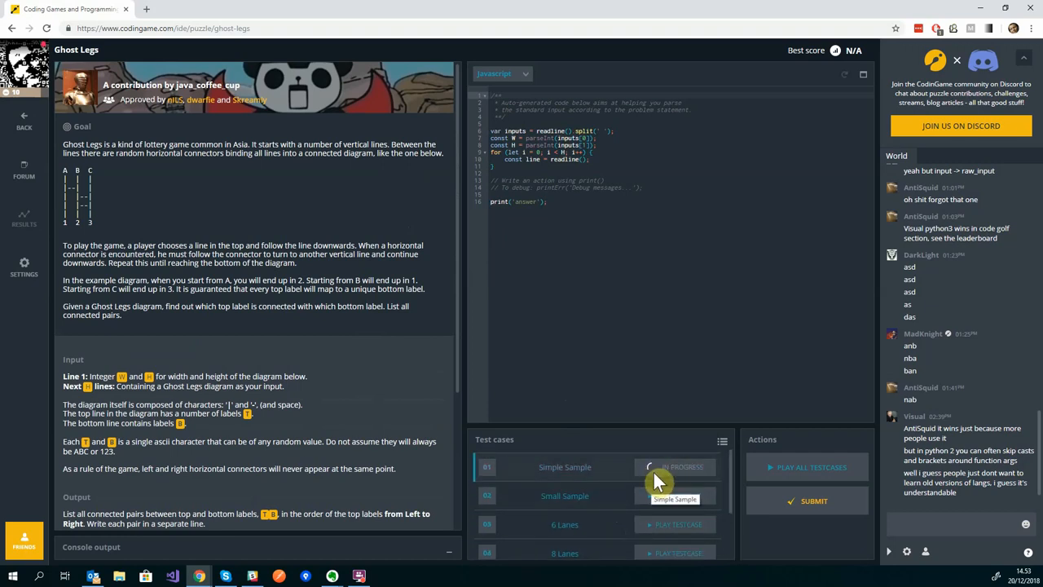
click(675, 466)
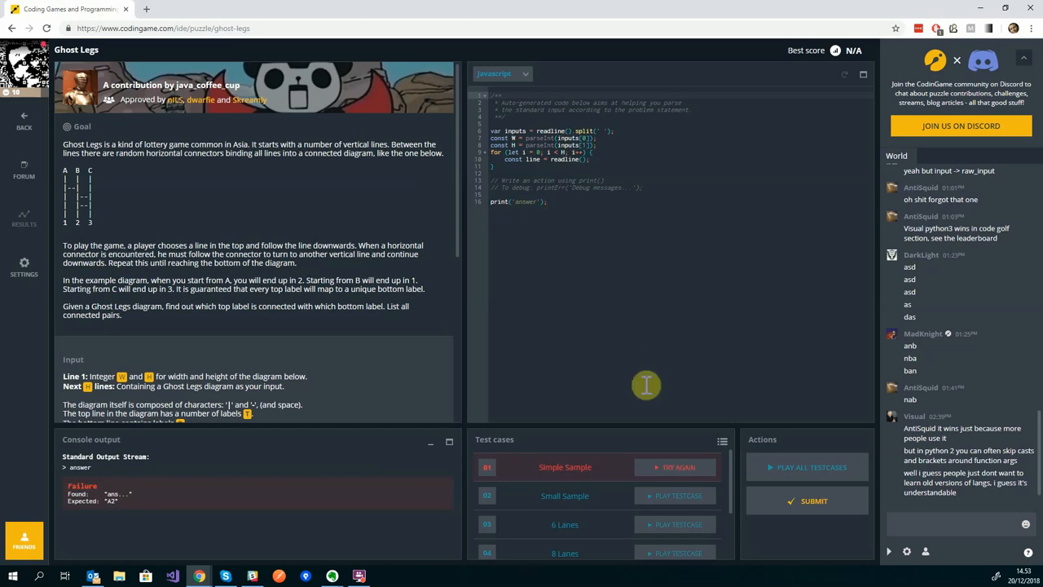
mouse_move(559, 200)
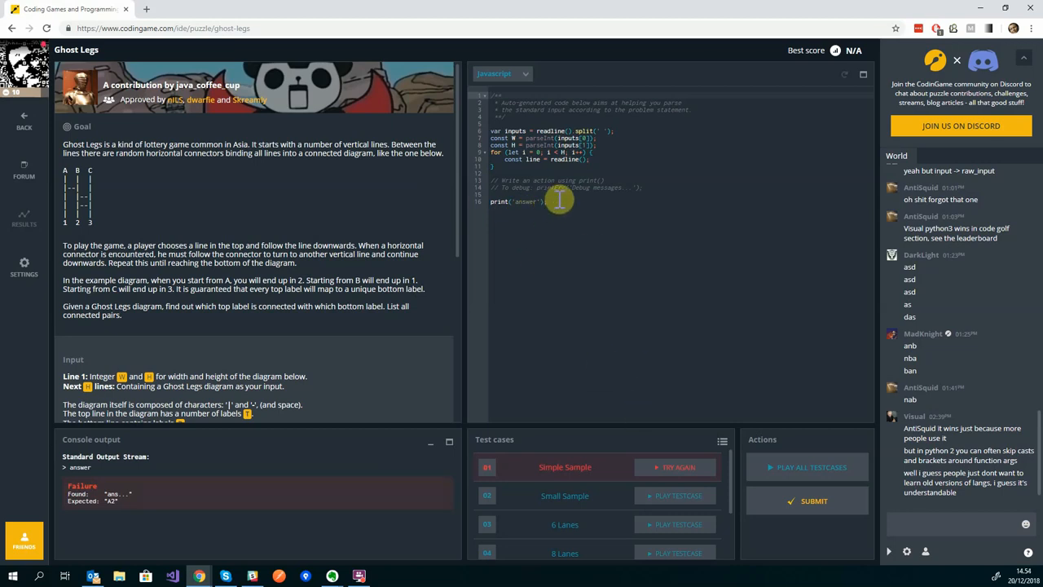
mouse_move(500, 323)
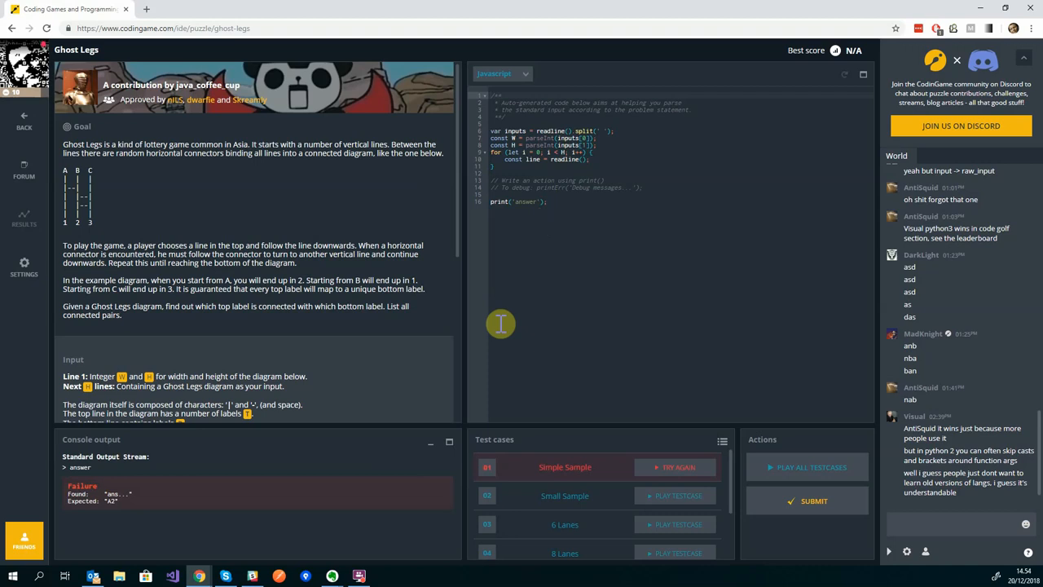
mouse_move(241, 480)
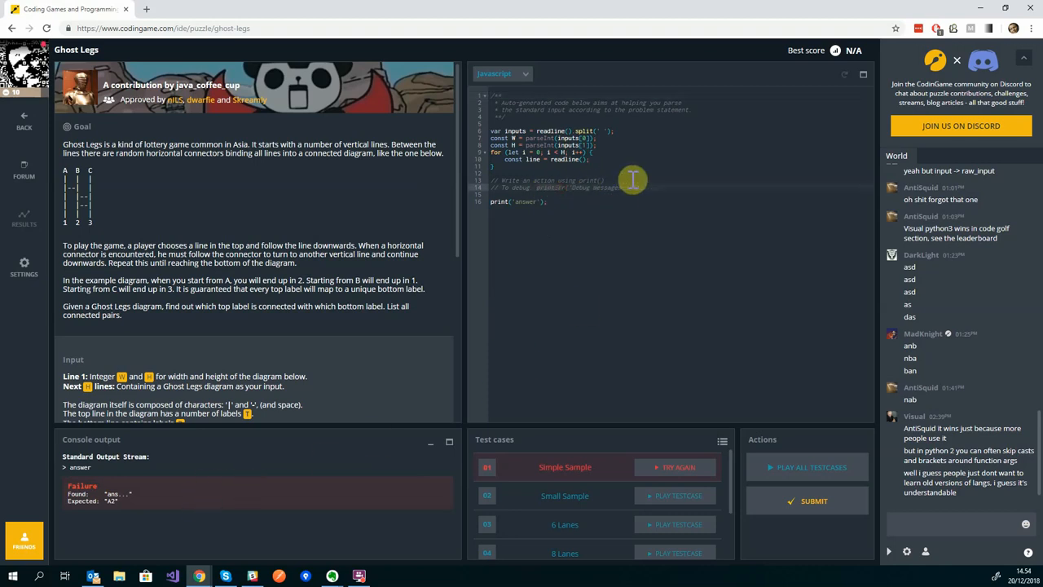
mouse_move(177, 473)
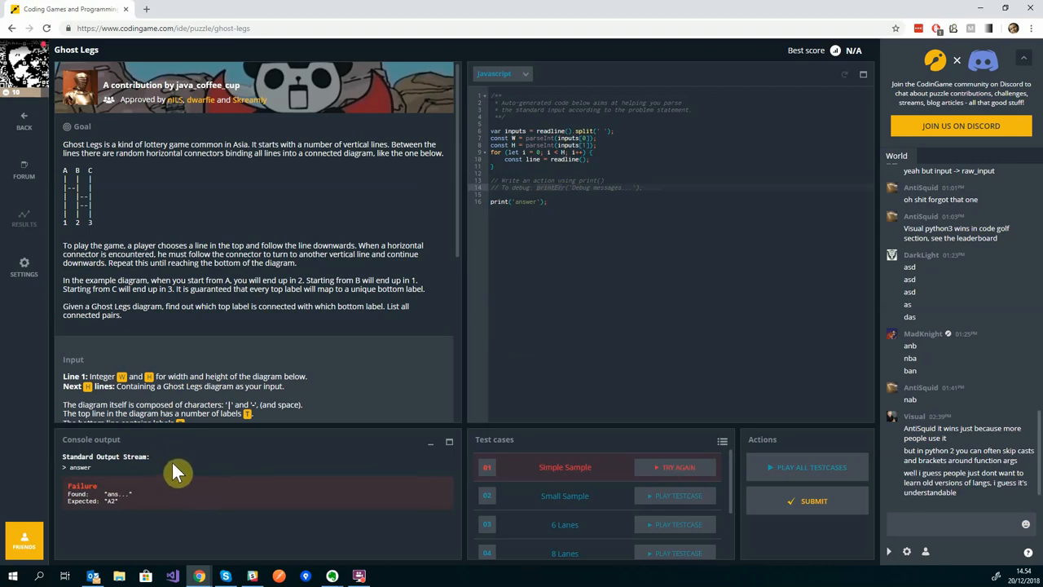
mouse_move(202, 482)
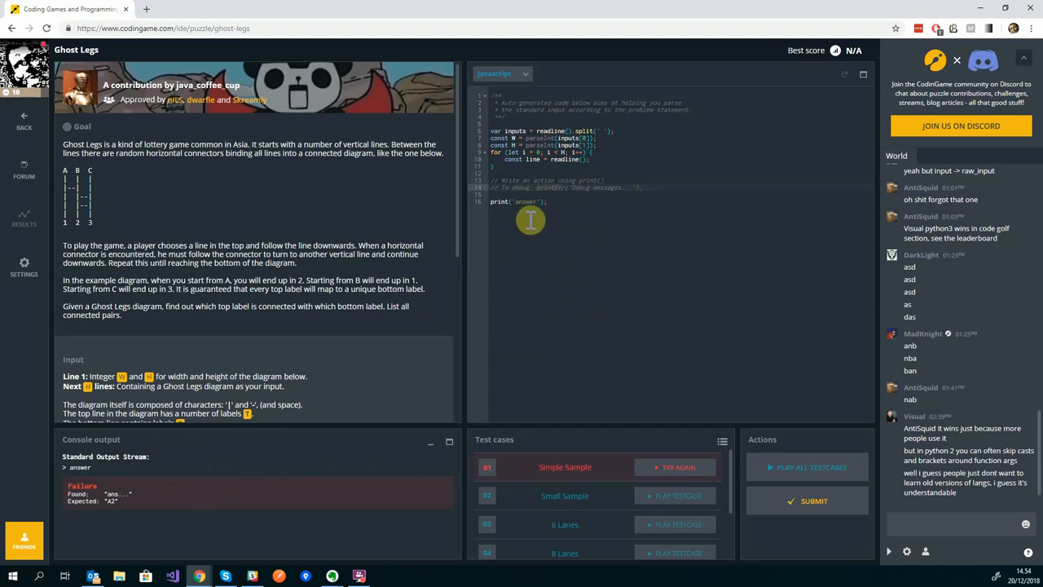
- Change the solution language back to C#
click(501, 74)
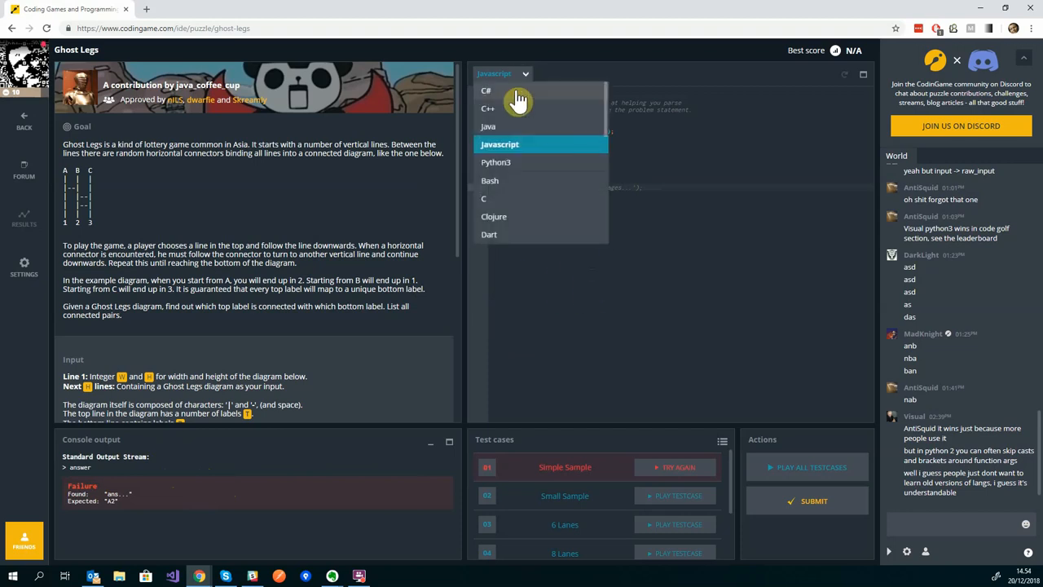
click(486, 89)
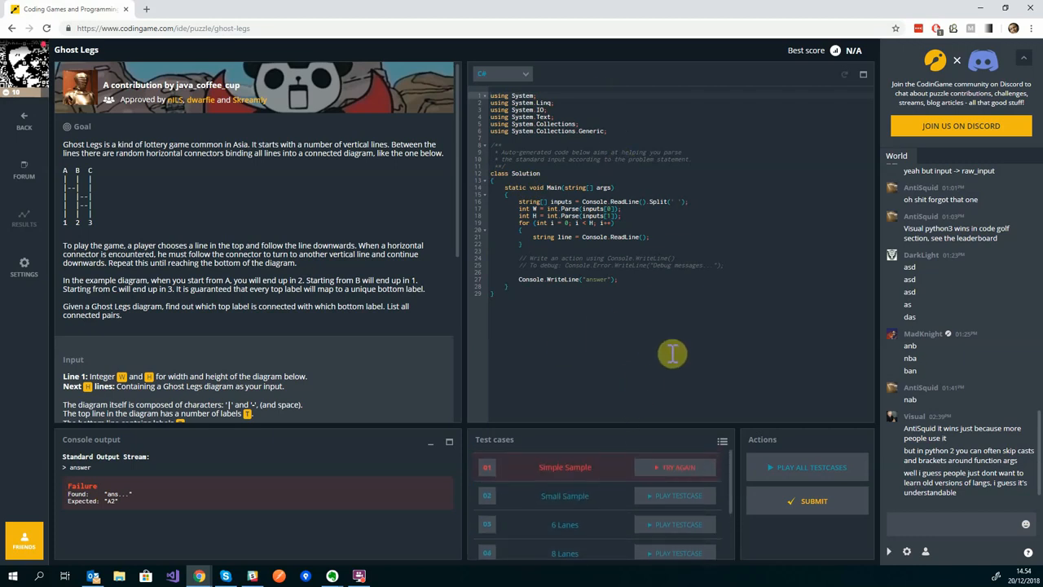
mouse_move(815, 500)
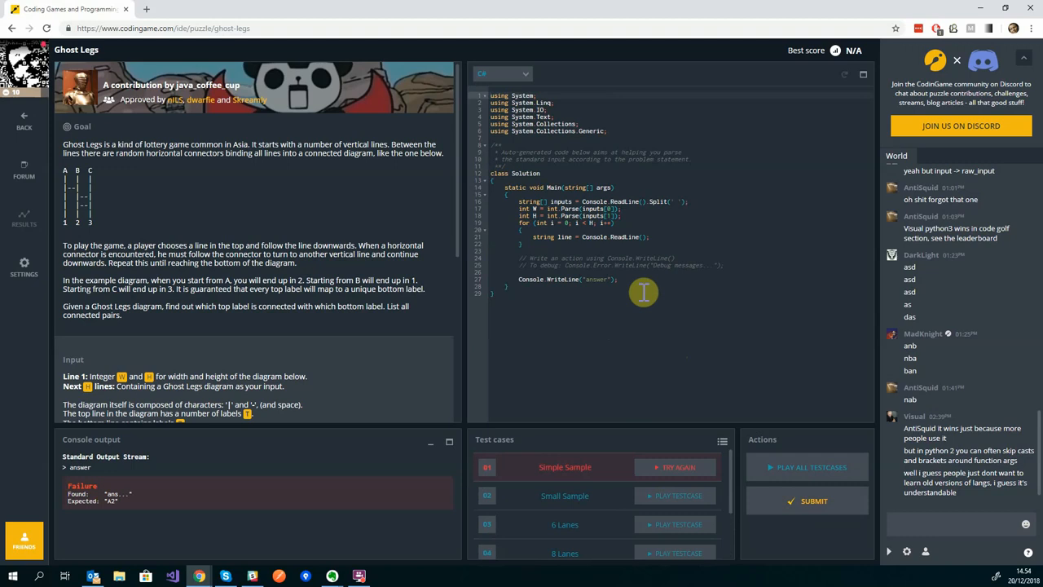
mouse_move(580, 183)
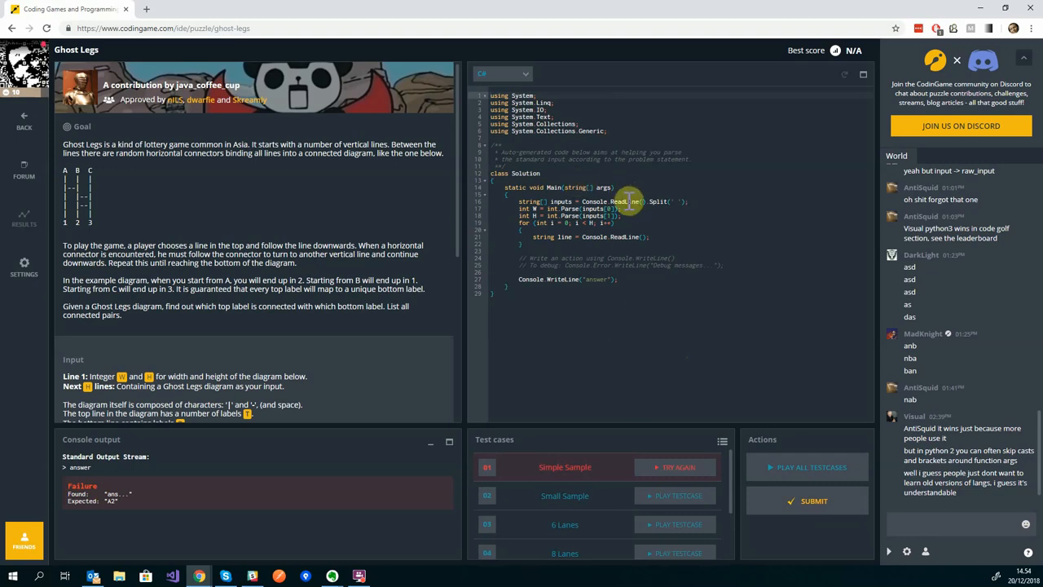
mouse_move(295, 330)
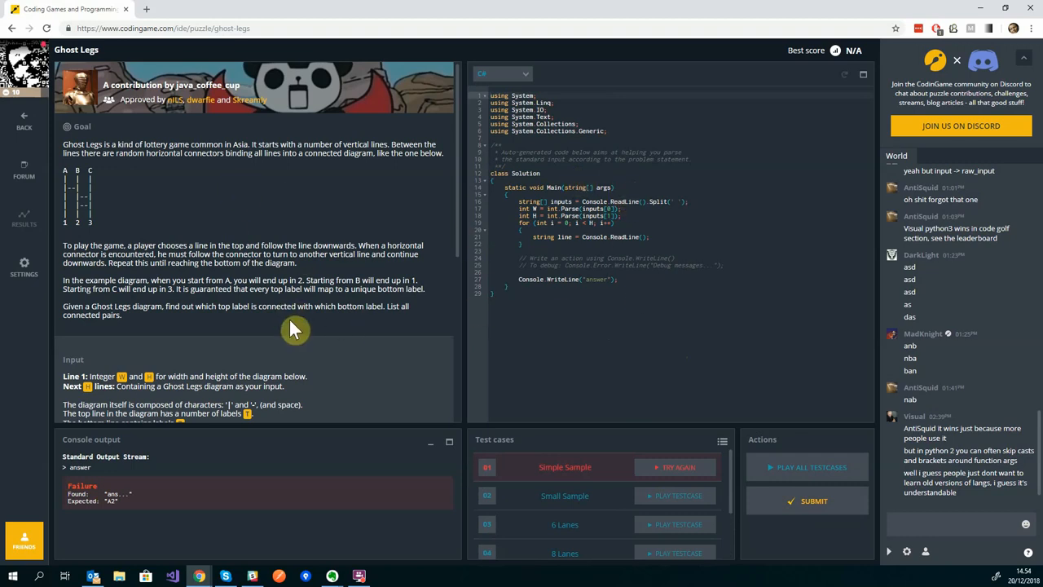
mouse_move(81, 169)
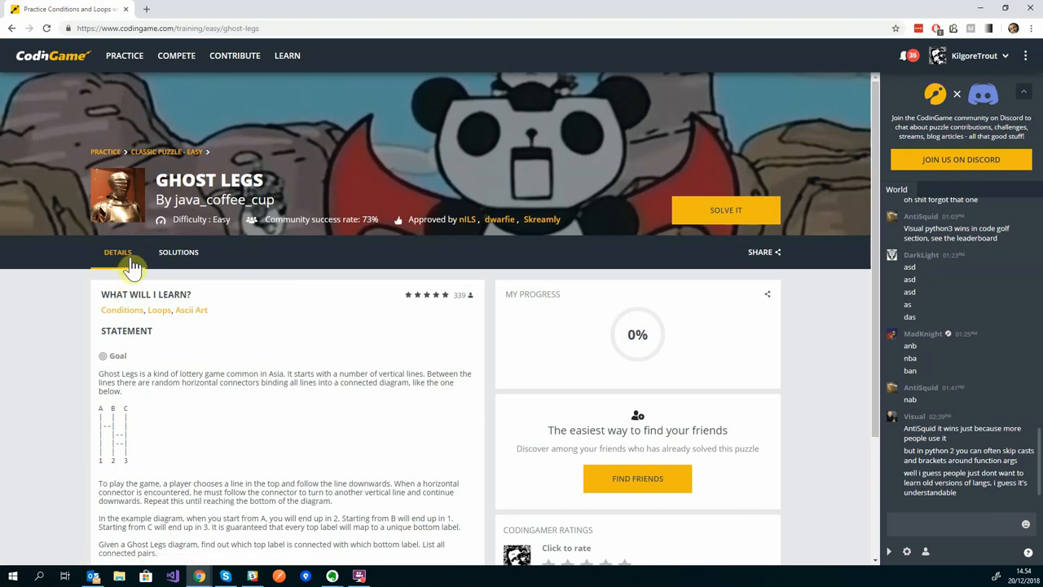
mouse_move(155, 154)
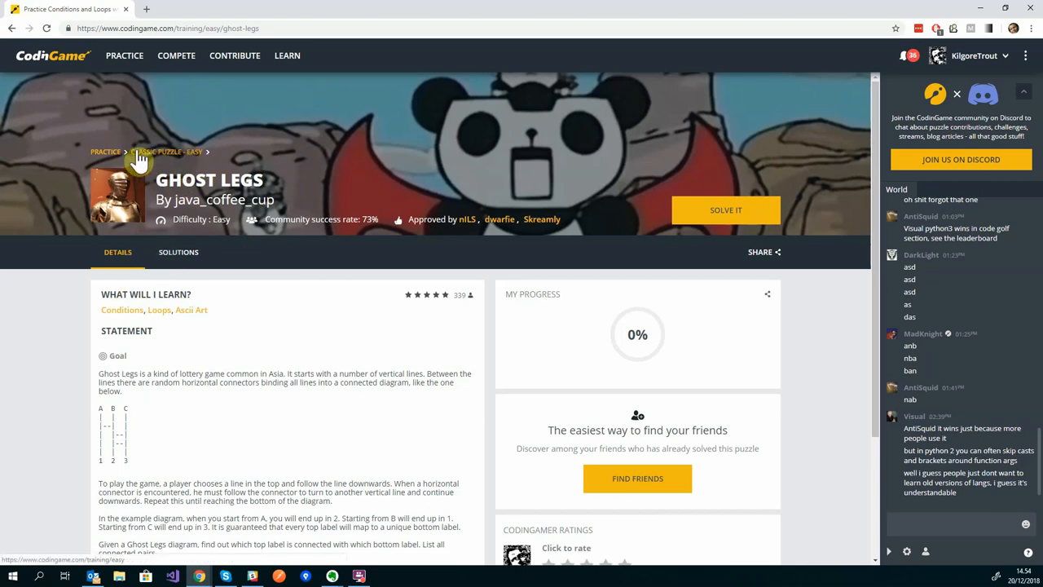
- Return to the practice puzzles overview via the Practice breadcrumb
click(106, 151)
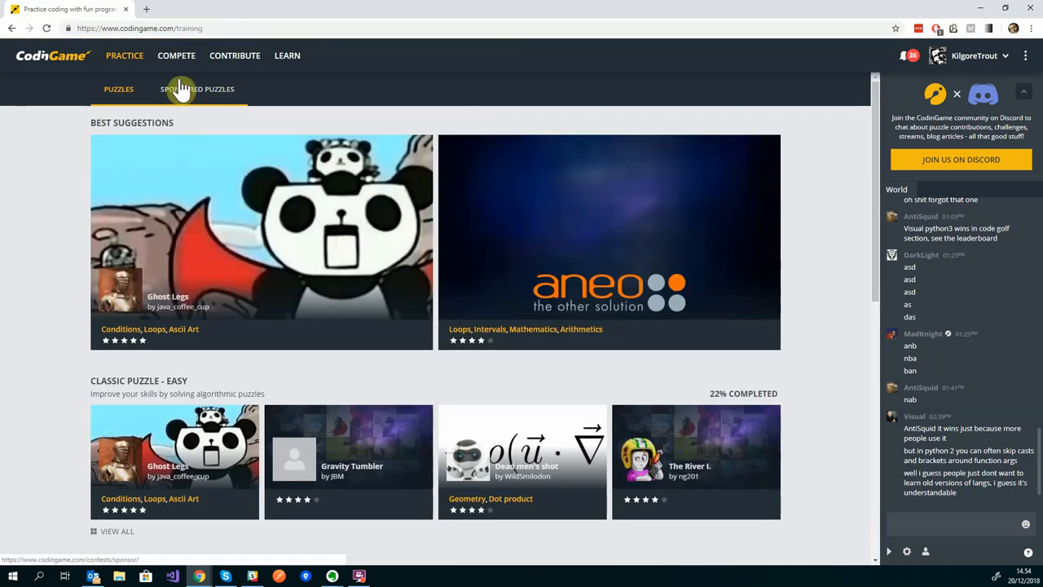
- Browse the Compete page and open Coders Strike Back under Bot Programming
click(176, 56)
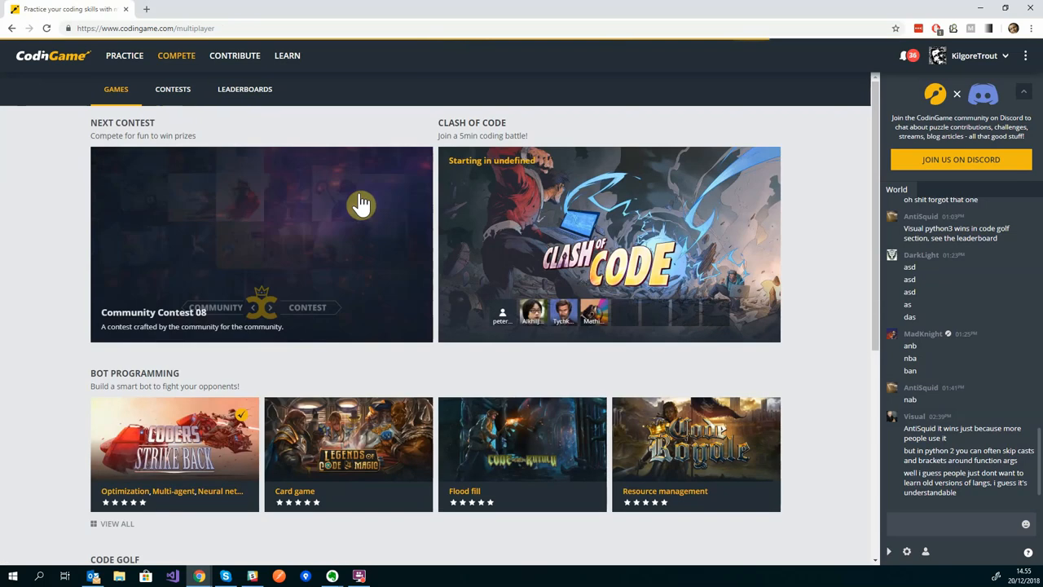
mouse_move(130, 161)
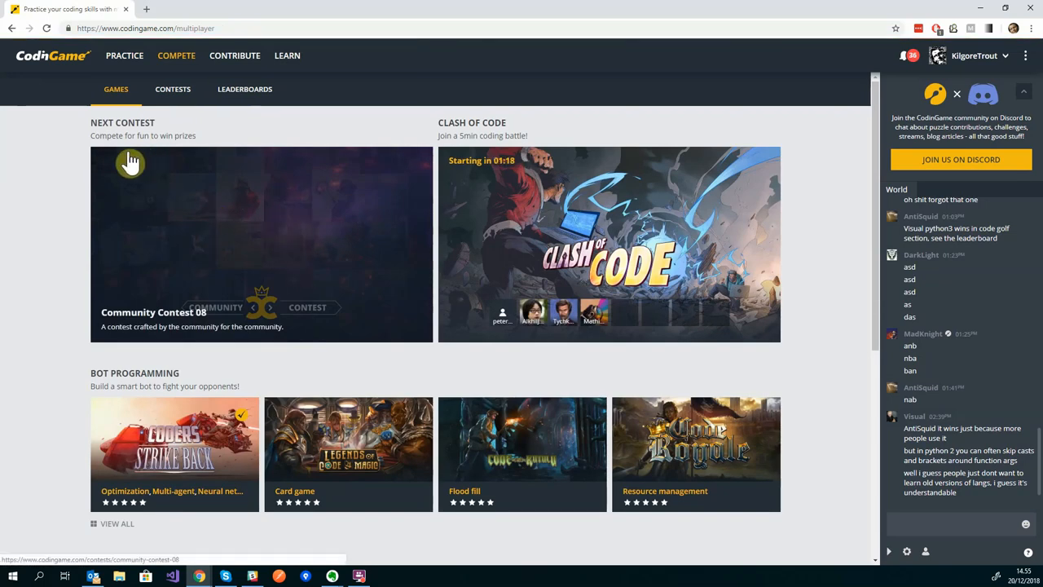
scroll(down, 3)
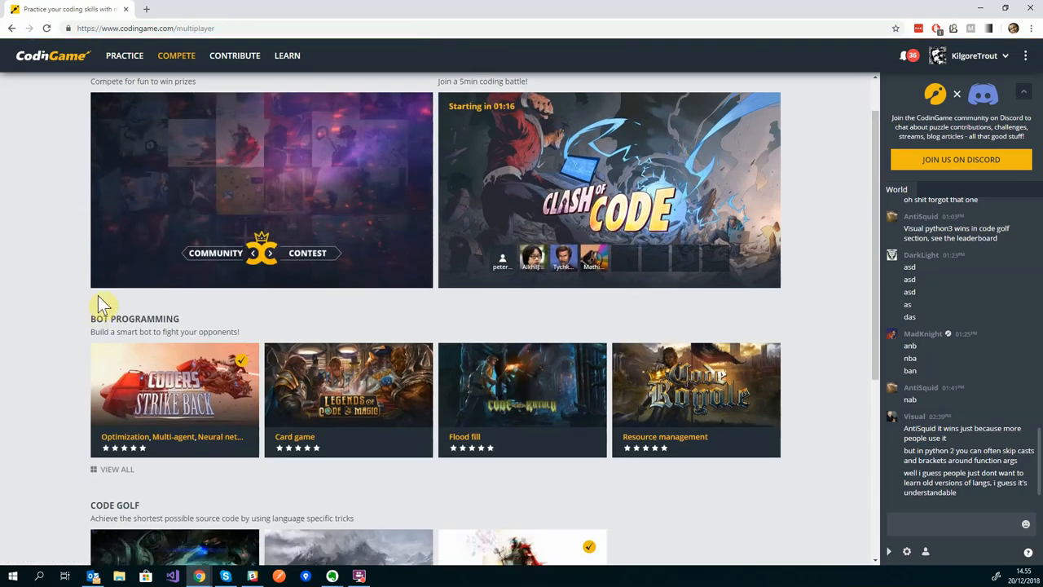
scroll(down, 3)
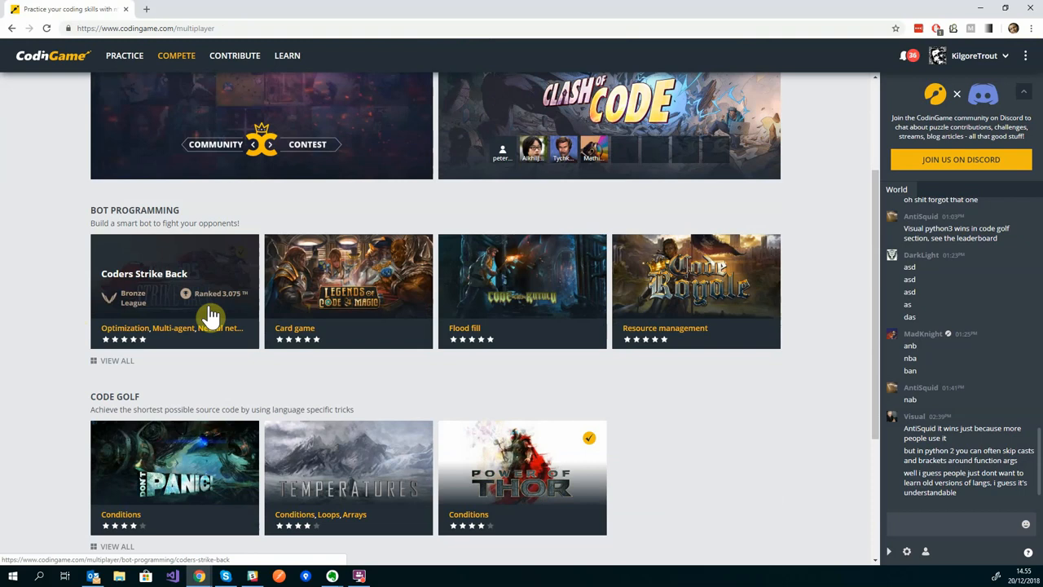
mouse_move(713, 299)
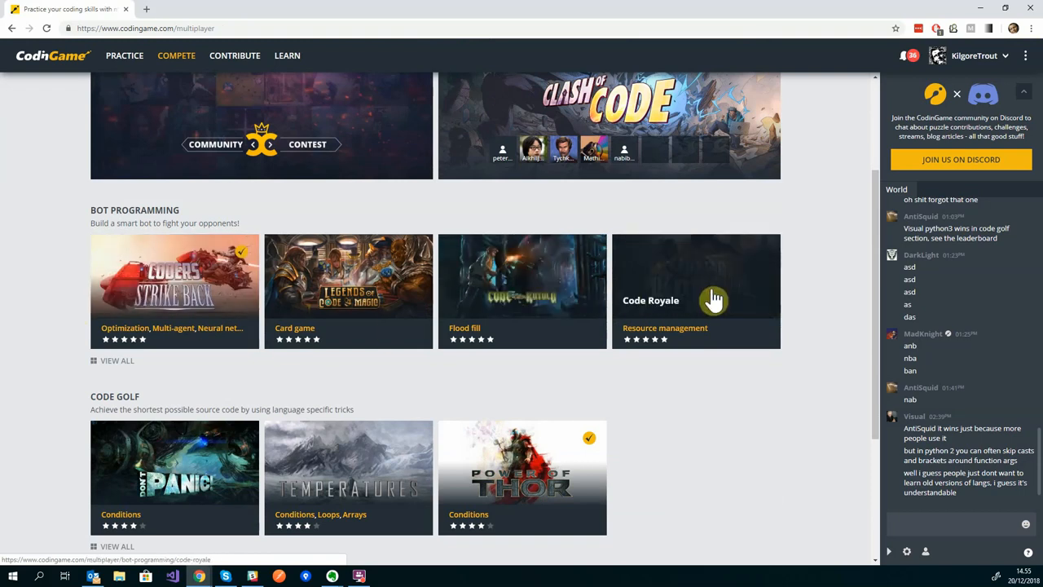
mouse_move(396, 285)
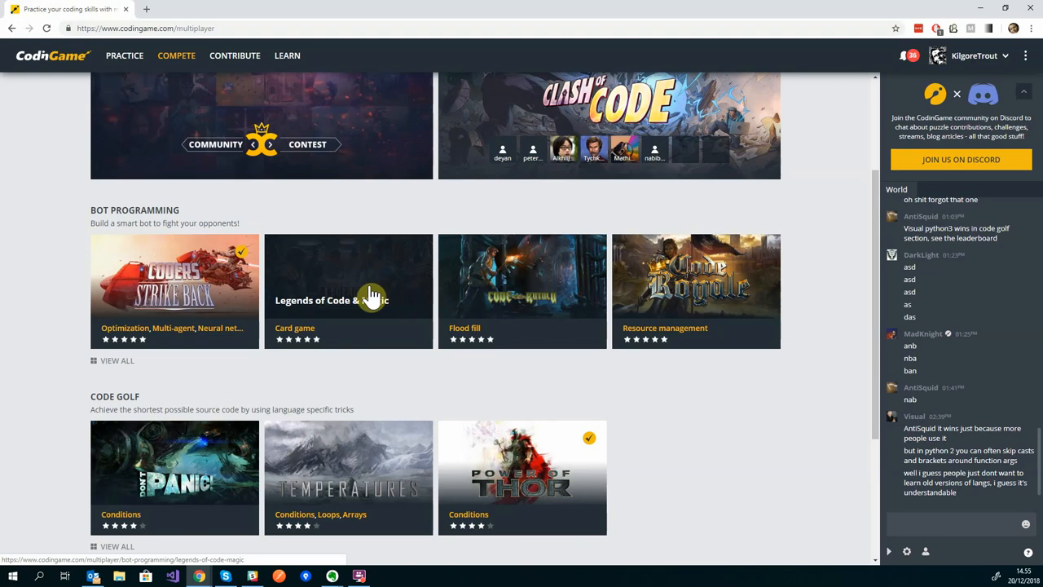
mouse_move(444, 379)
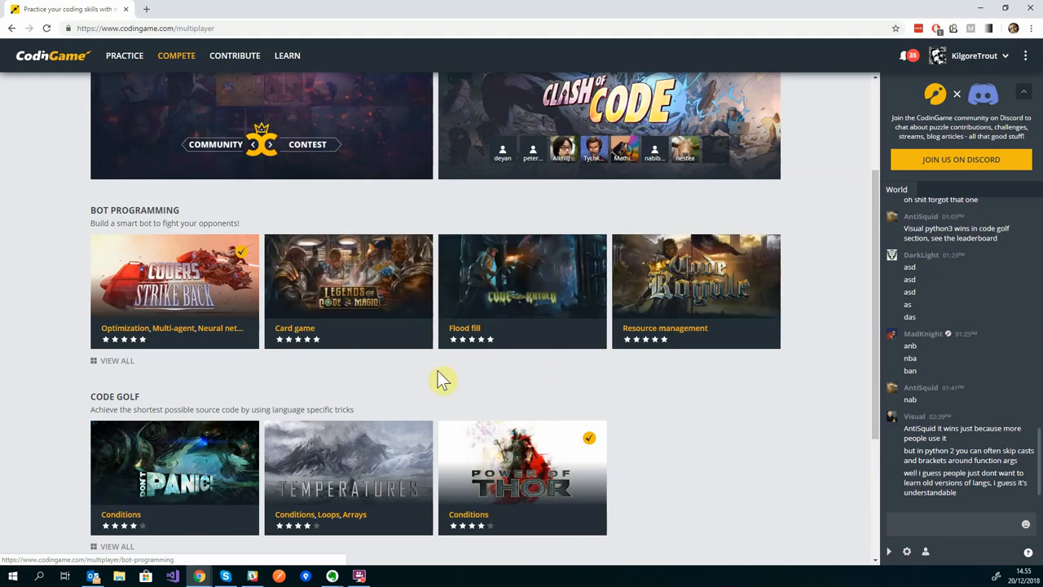
scroll(down, 3)
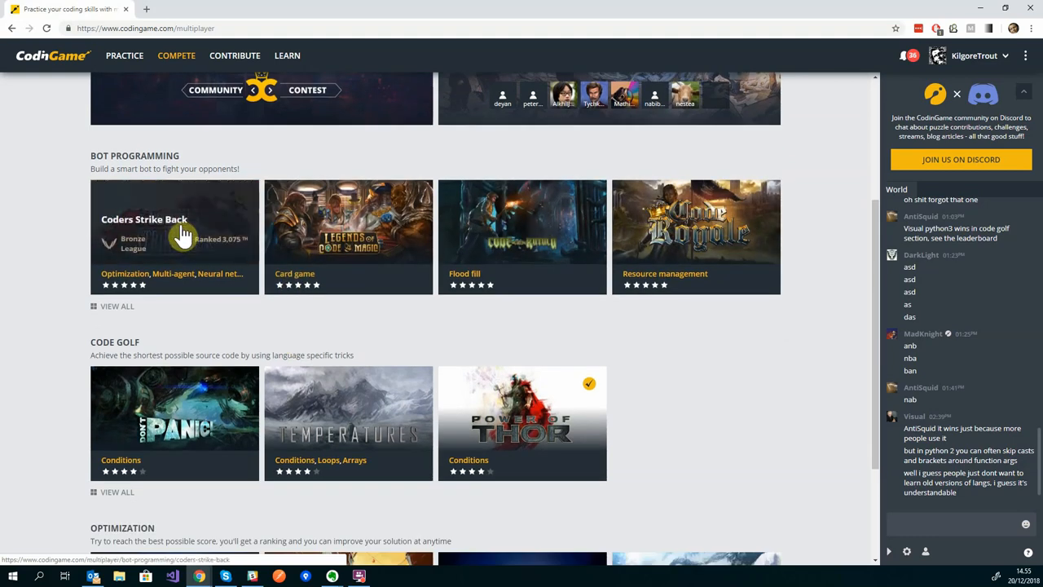
click(174, 237)
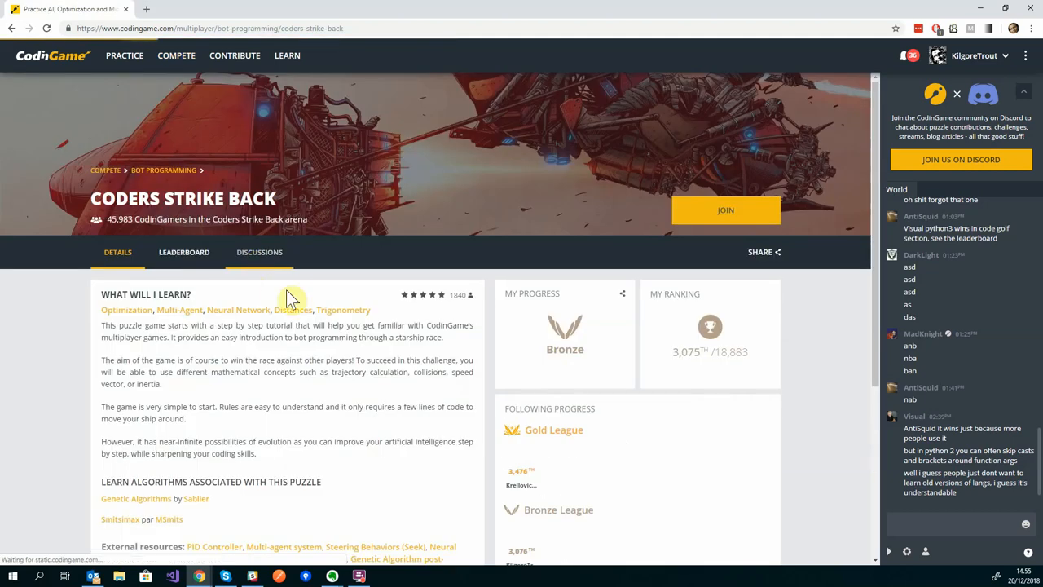
- Scroll the Coders Strike Back page to join the arena editor
scroll(down, 3)
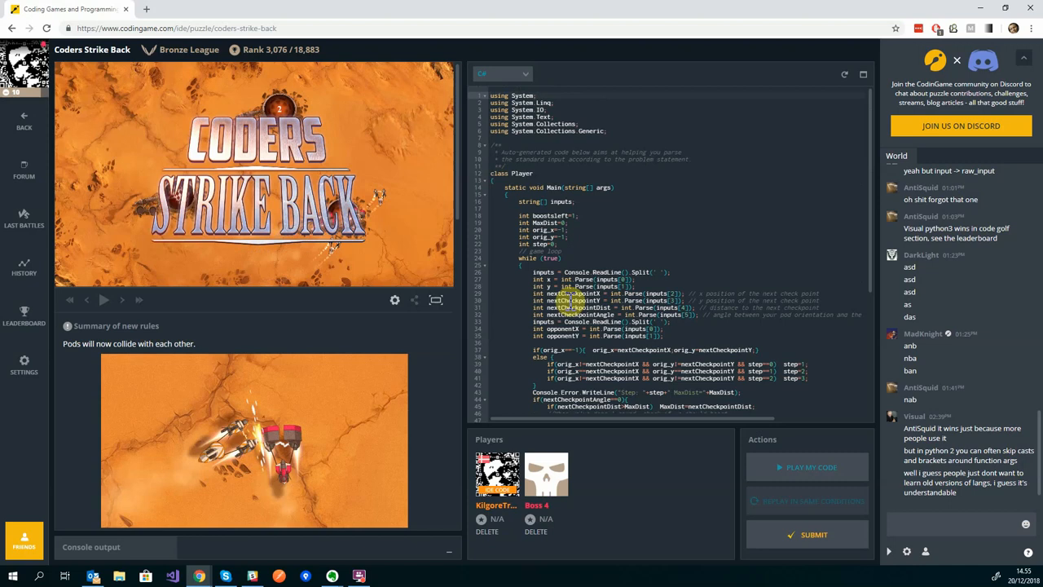
- Play the Coders Strike Back bot against Boss 4, finishing second, and return to its details page
scroll(down, 3)
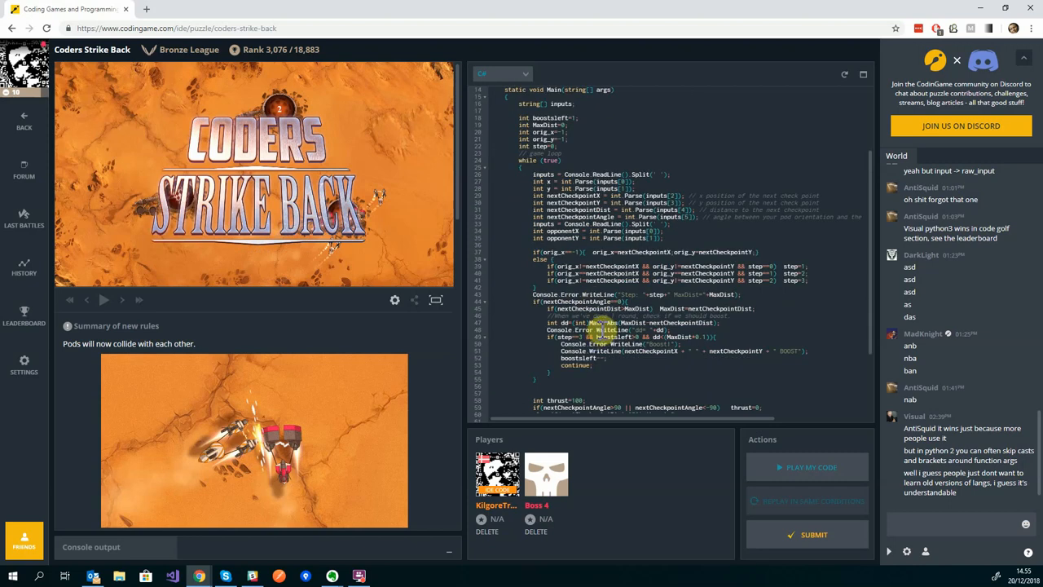
scroll(down, 3)
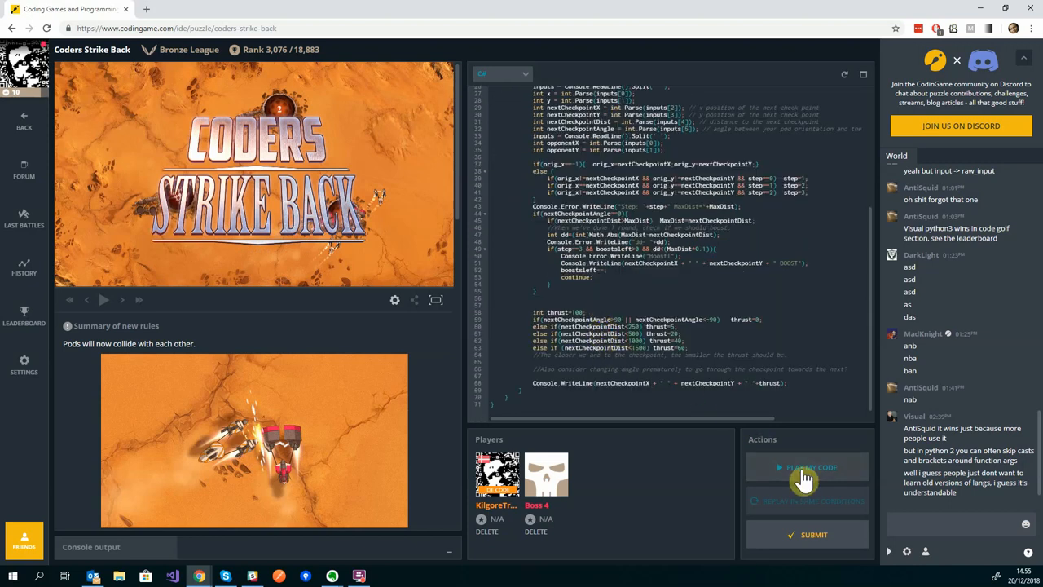
click(807, 467)
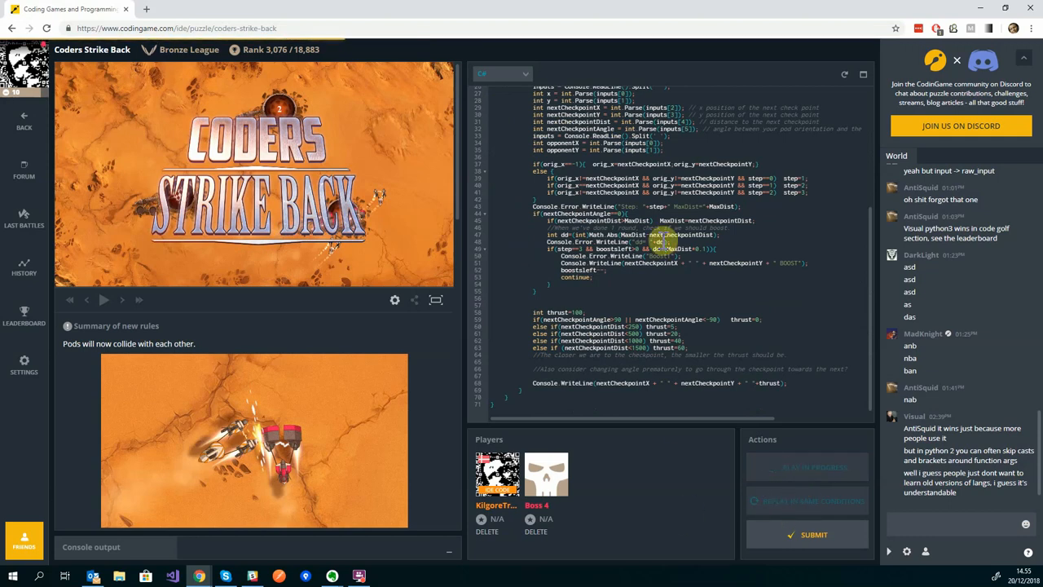
mouse_move(486, 369)
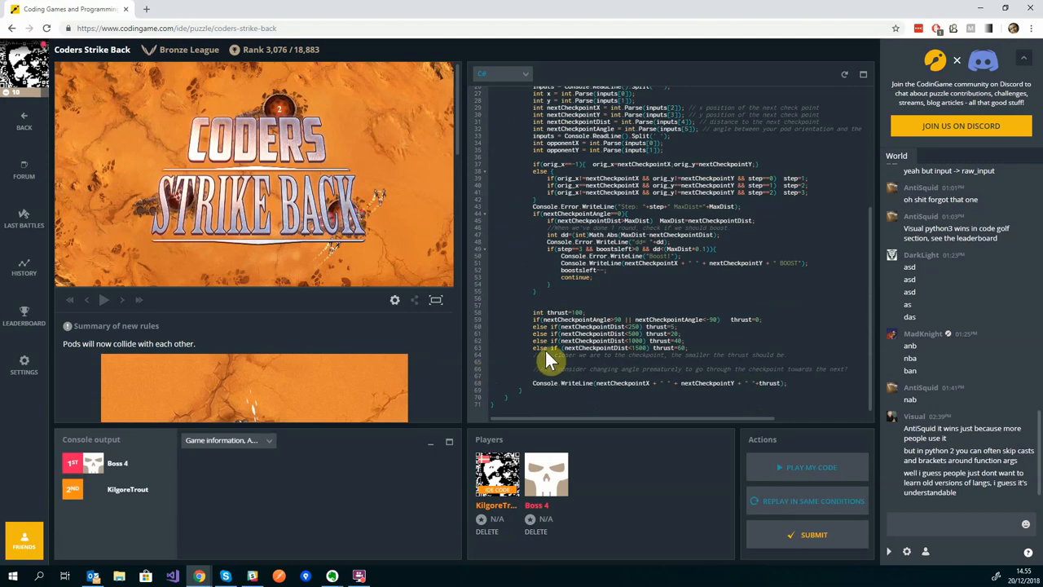
click(87, 300)
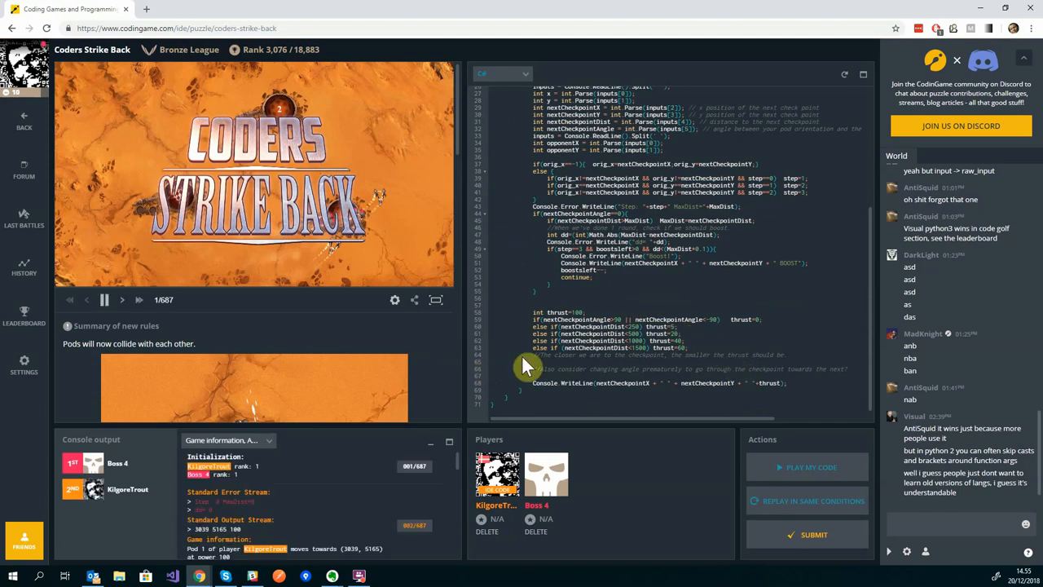
click(105, 299)
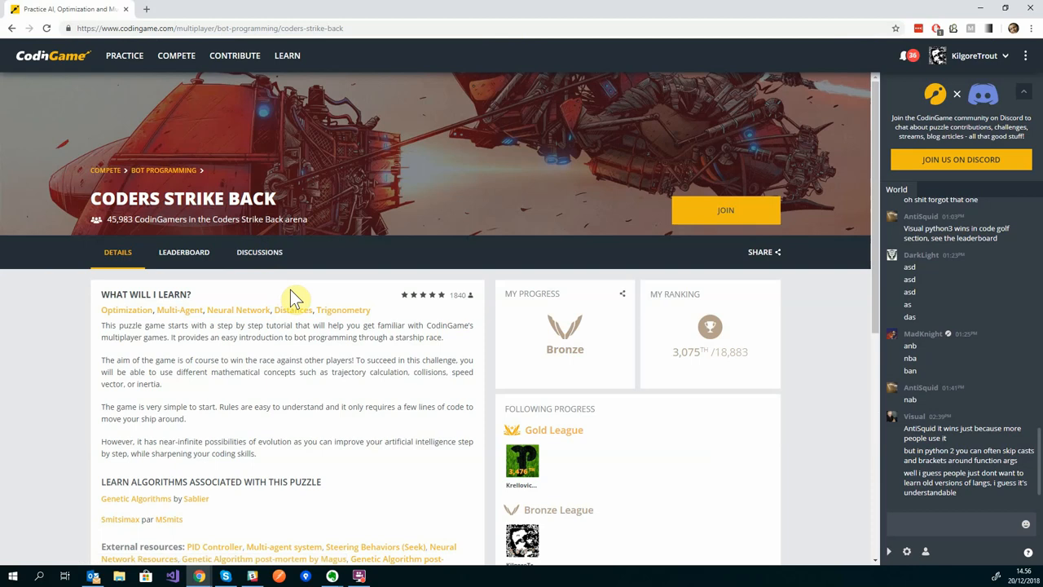
mouse_move(187, 118)
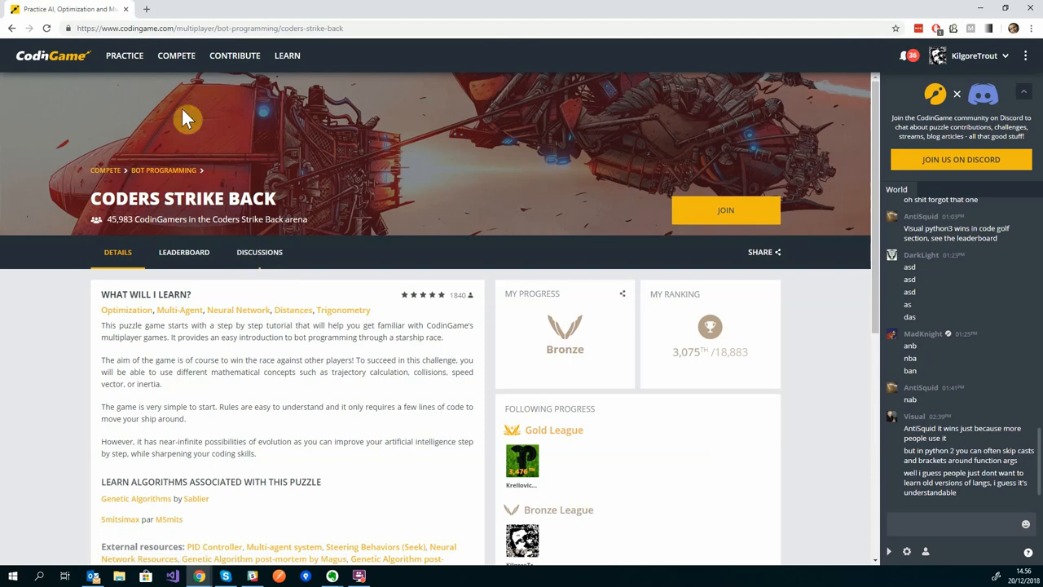
- Go to the COMPETE page listing competitive games
click(176, 55)
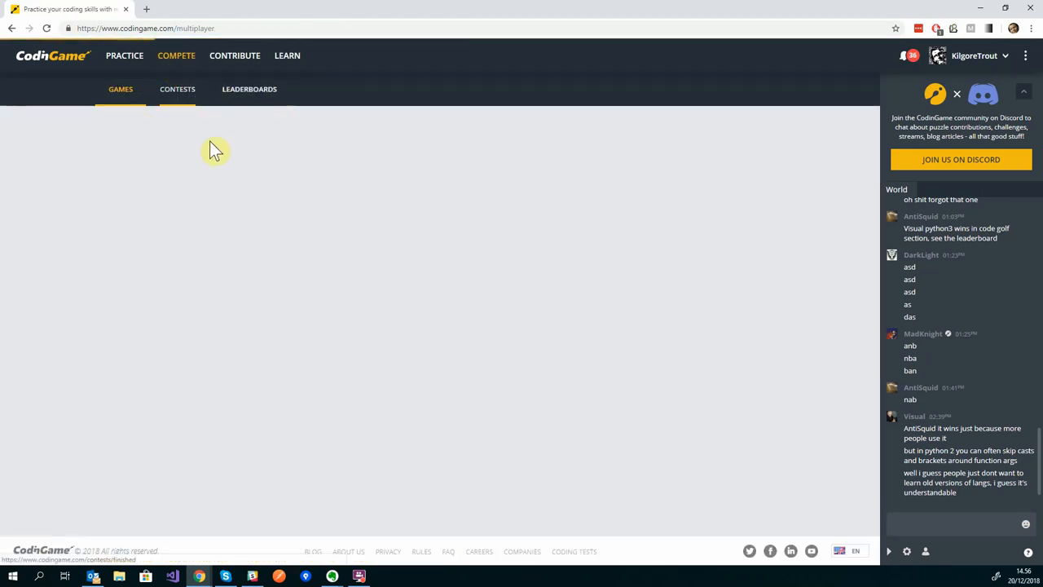
mouse_move(228, 158)
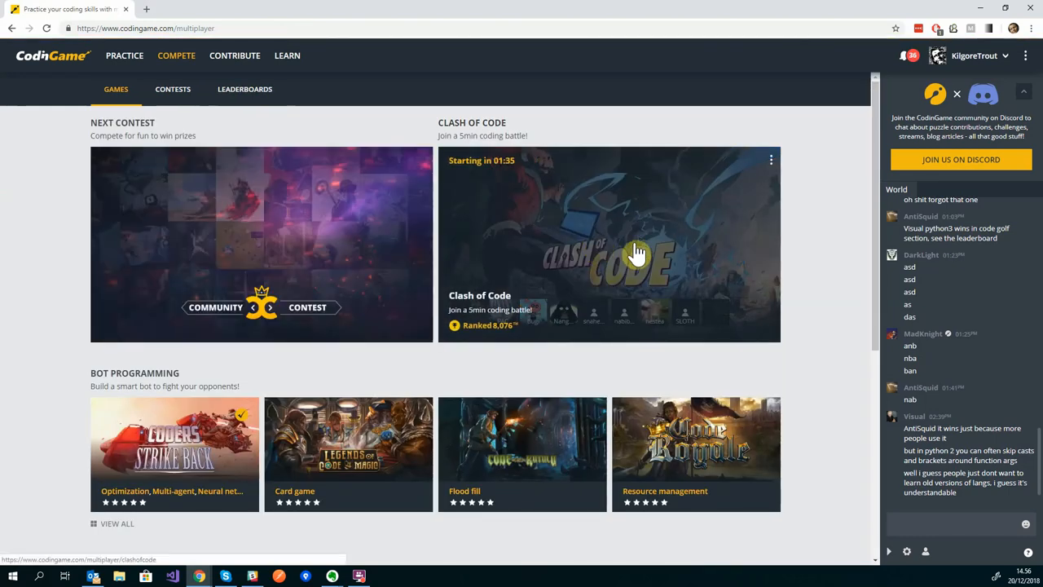
mouse_move(588, 253)
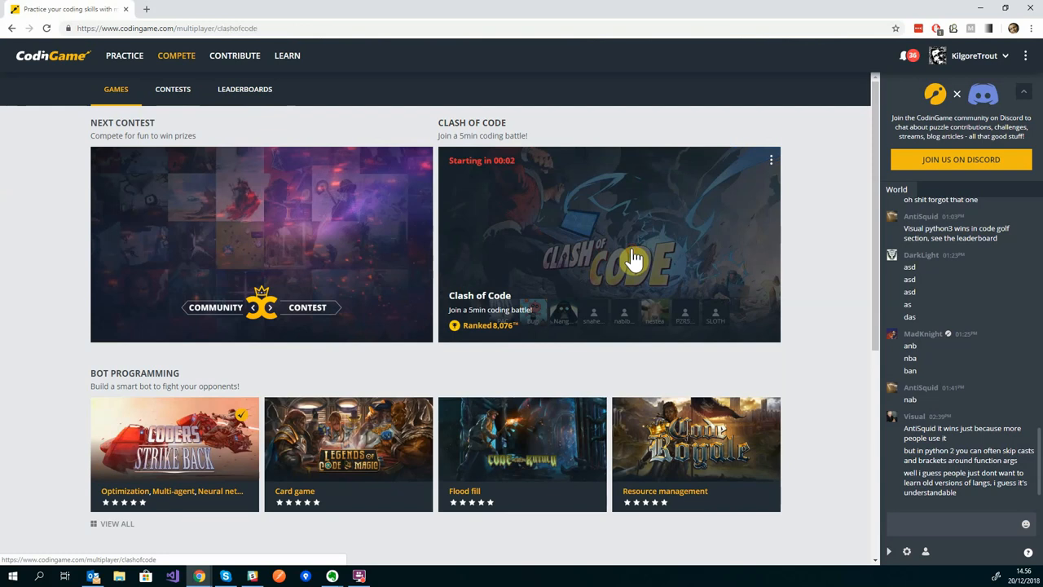
- Open the Clash of Code page, read its game modes, and join a Flash-mode clash lobby
click(609, 261)
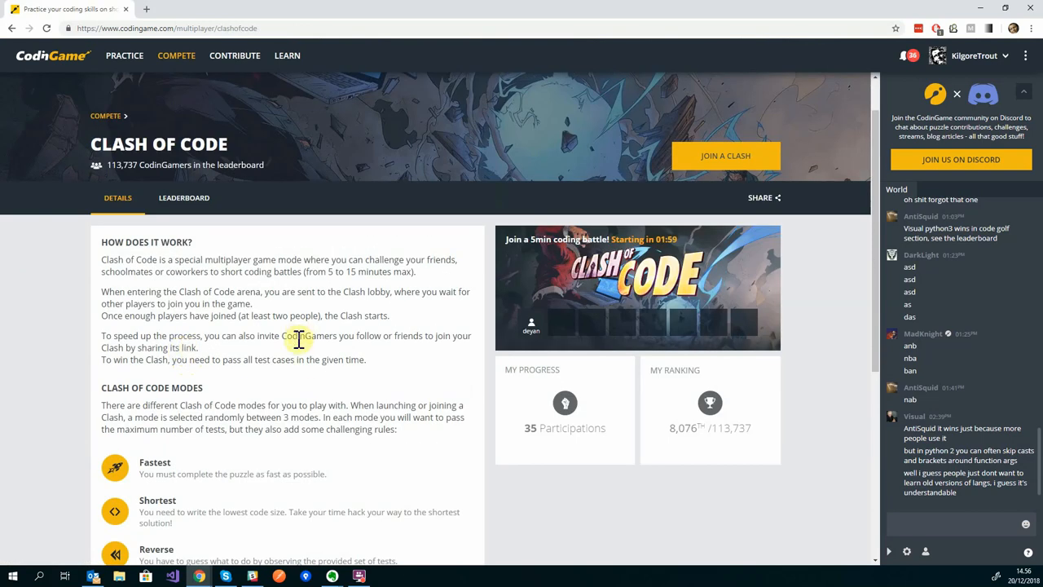
scroll(down, 3)
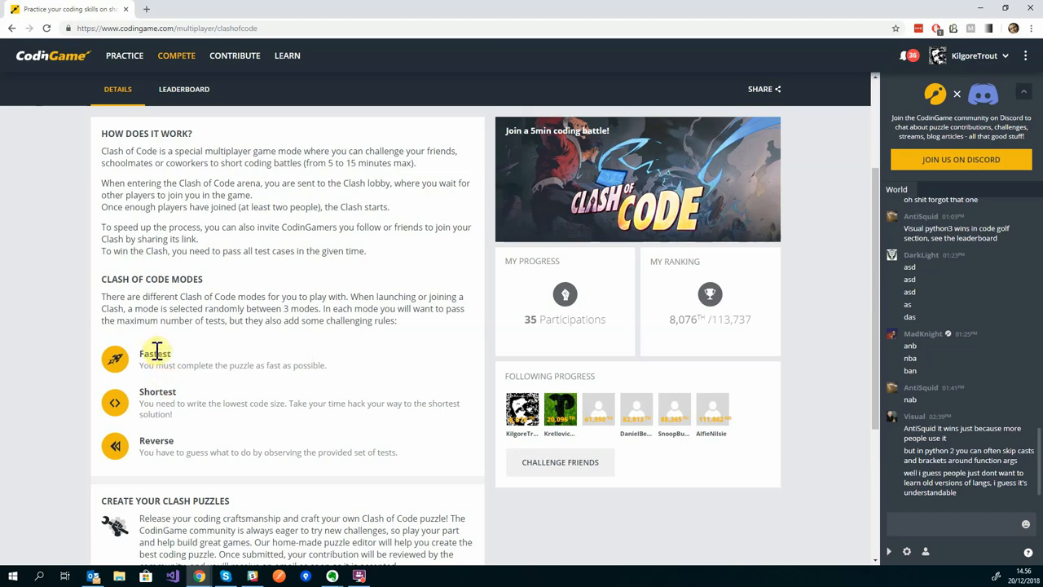
mouse_move(251, 383)
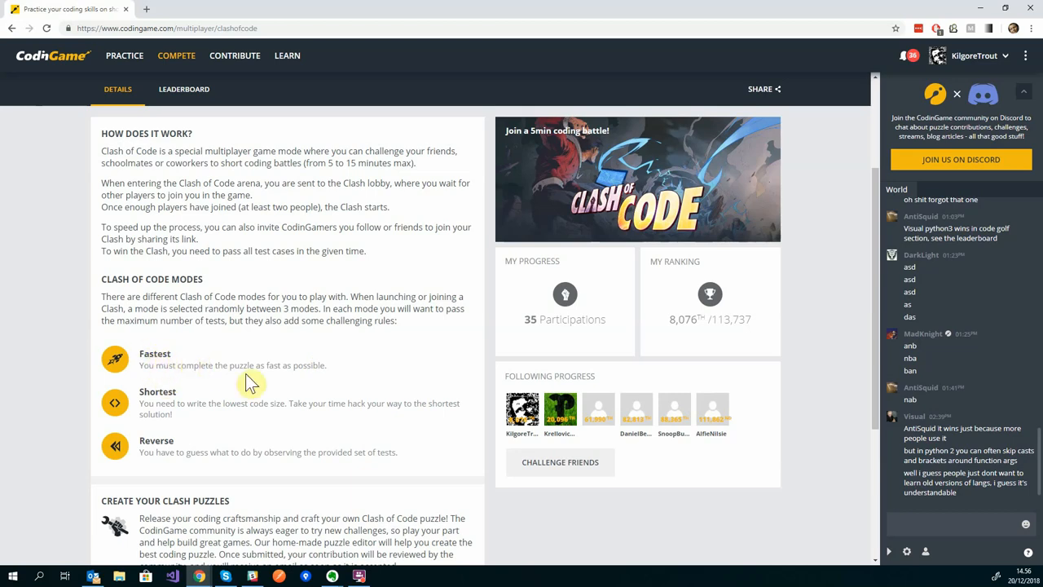
mouse_move(154, 356)
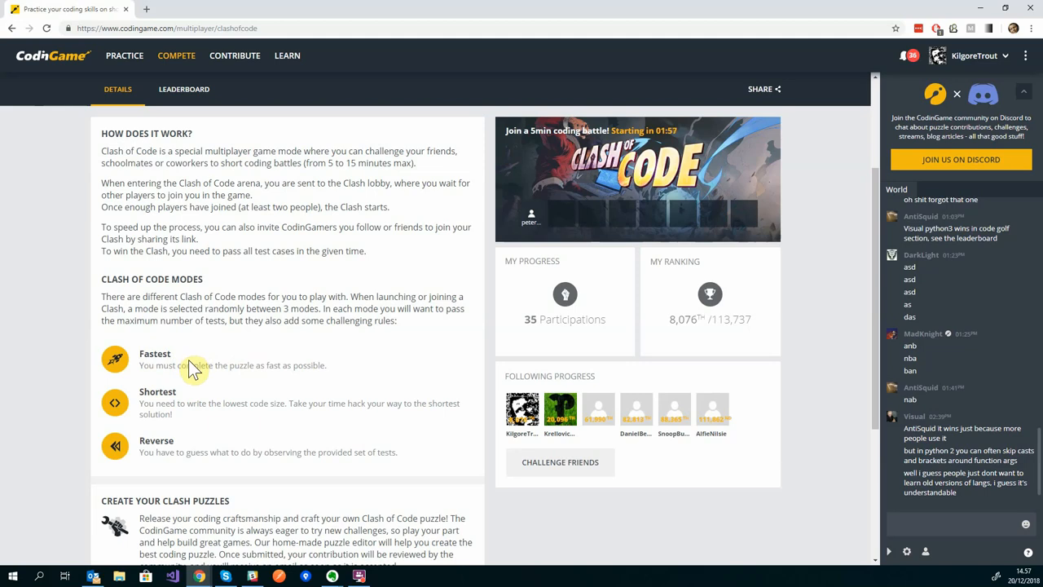
mouse_move(222, 369)
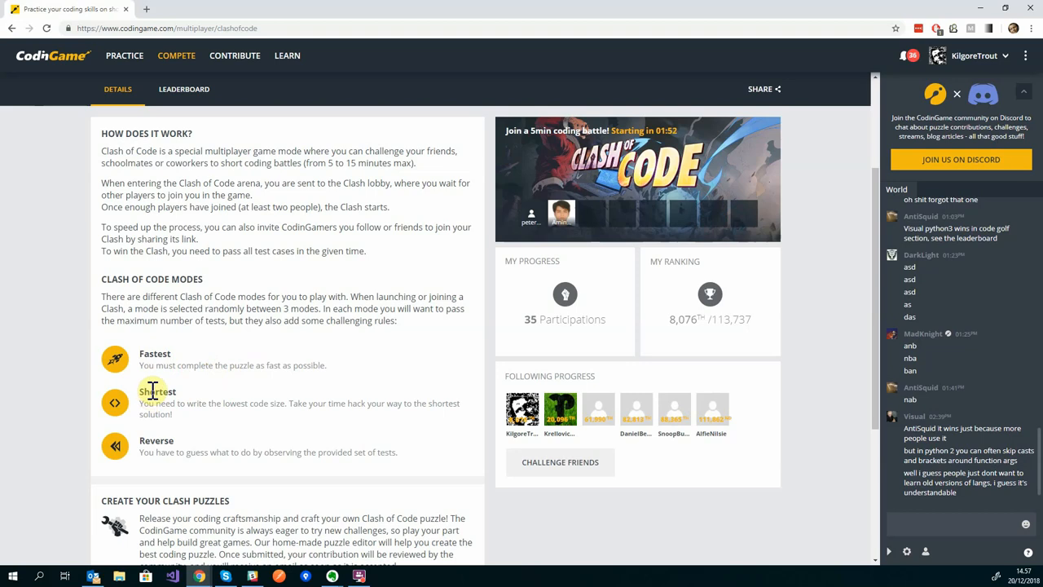
scroll(down, 3)
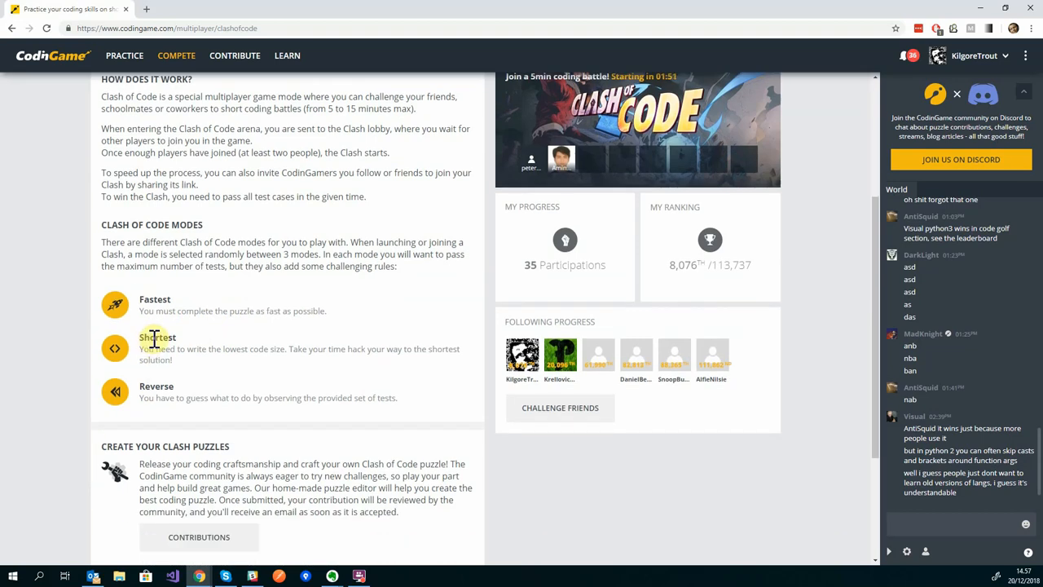
mouse_move(171, 360)
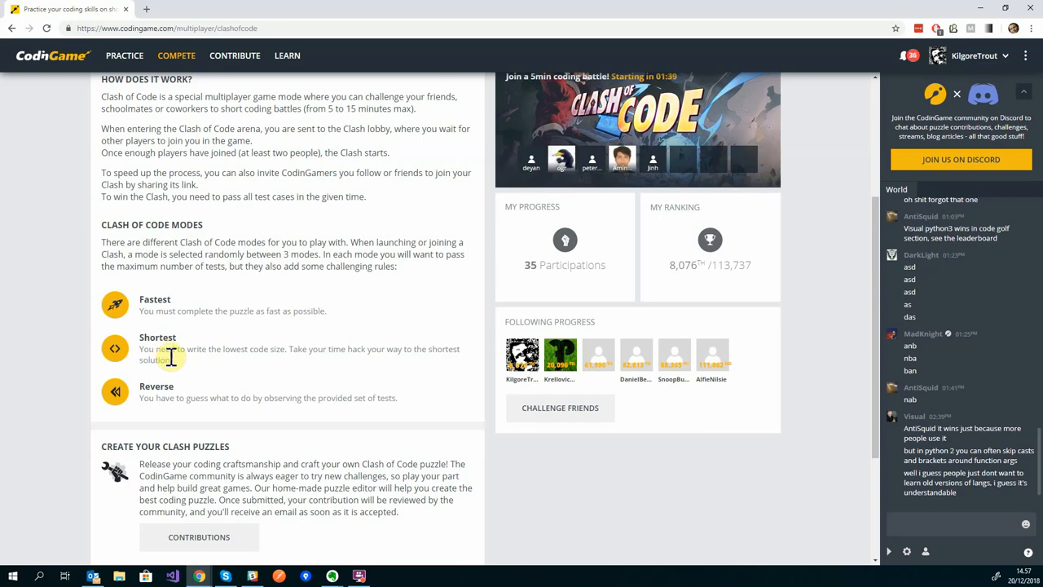
mouse_move(178, 365)
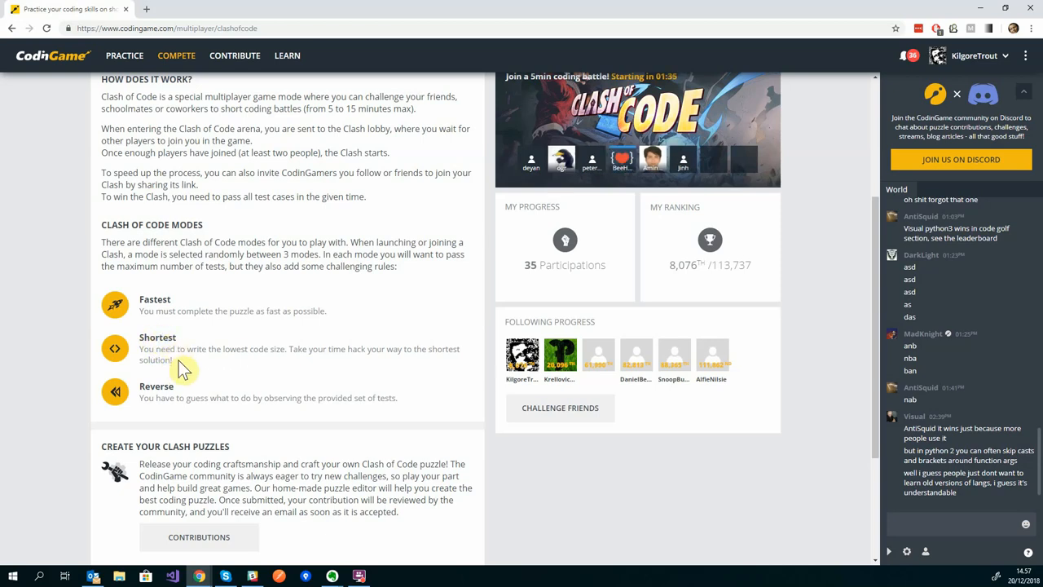
mouse_move(142, 390)
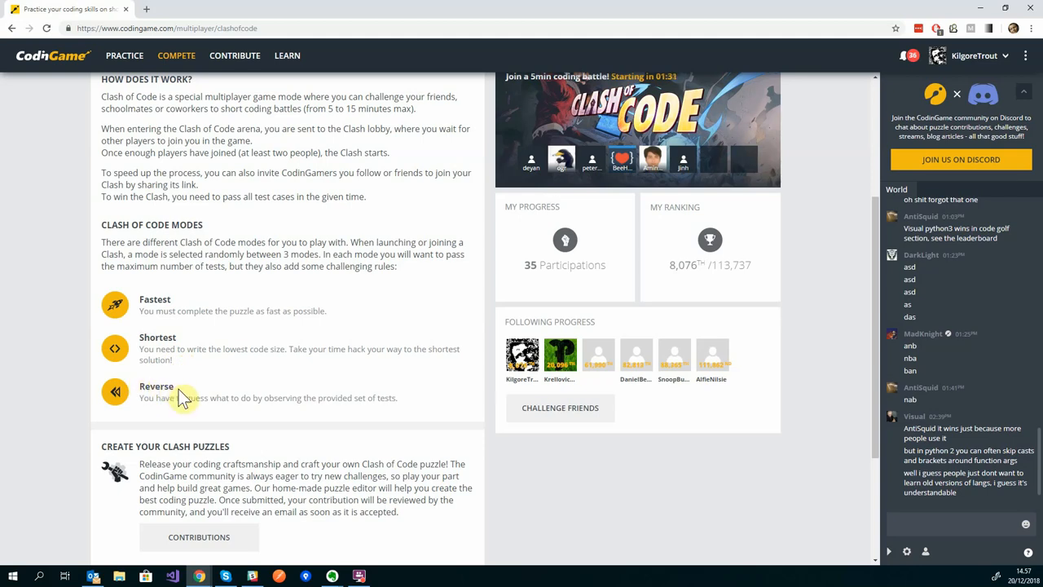
mouse_move(400, 402)
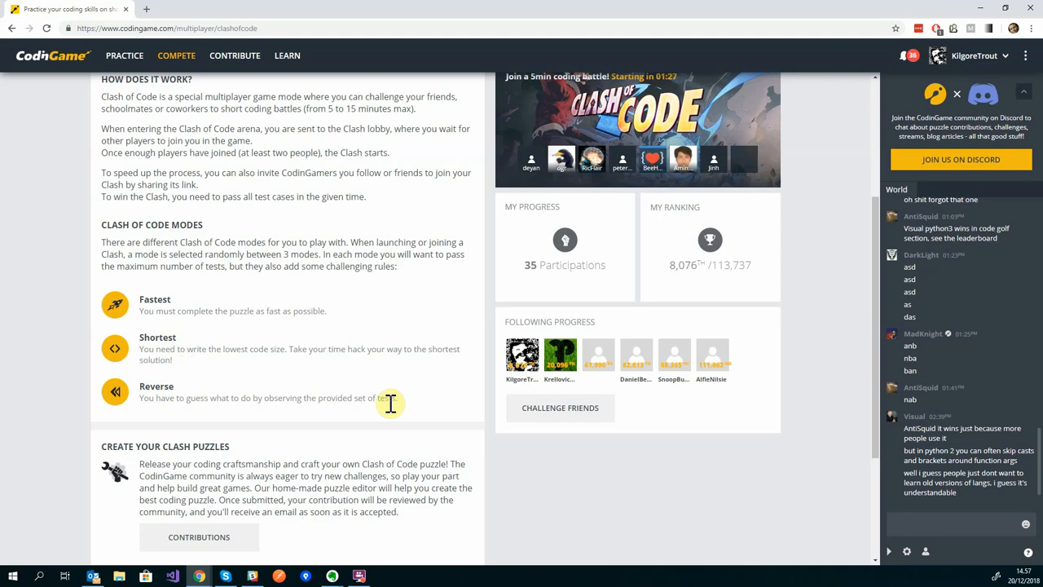
mouse_move(383, 409)
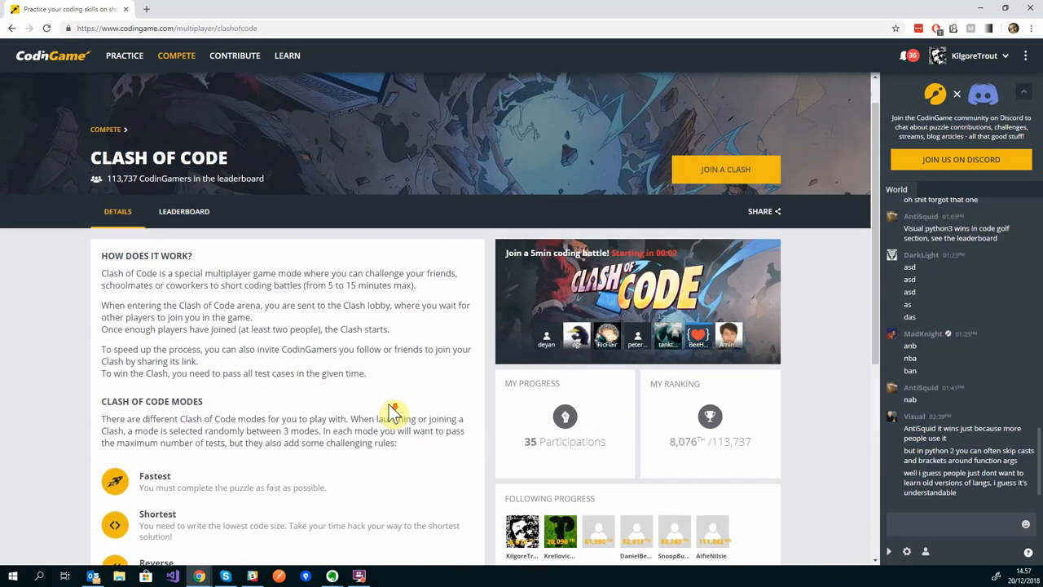
scroll(down, 3)
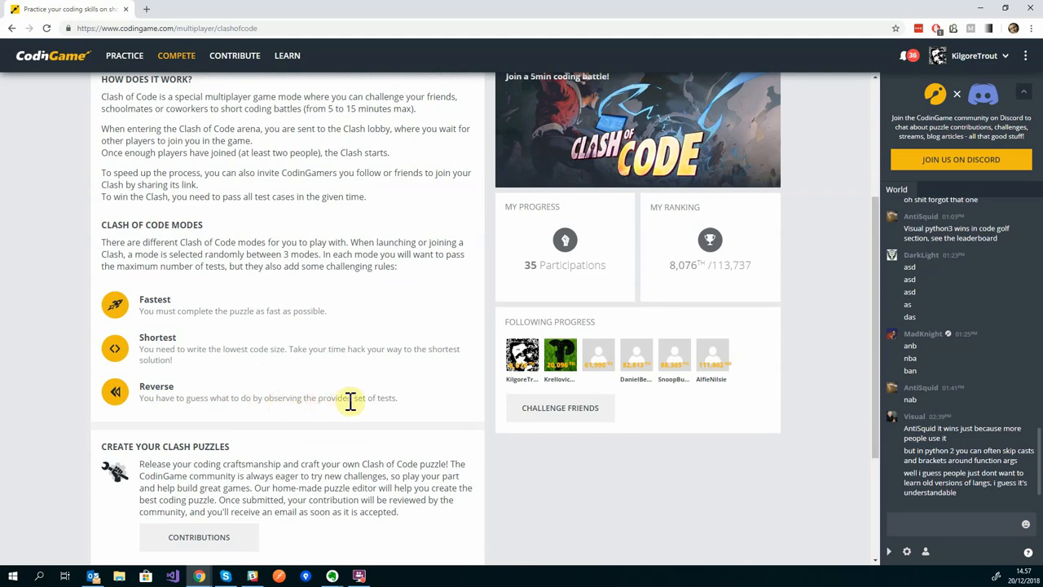
mouse_move(352, 401)
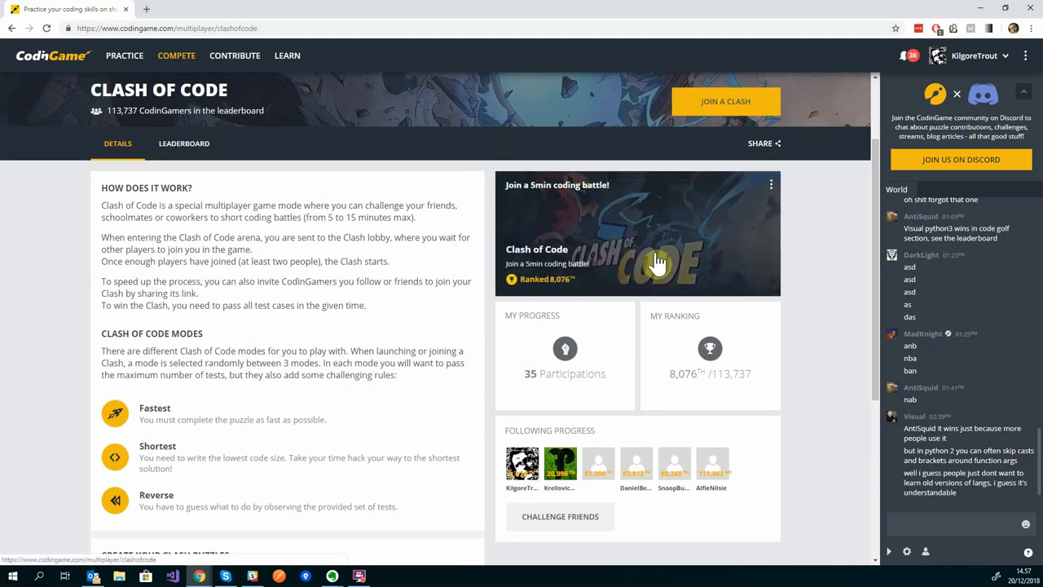
mouse_move(632, 277)
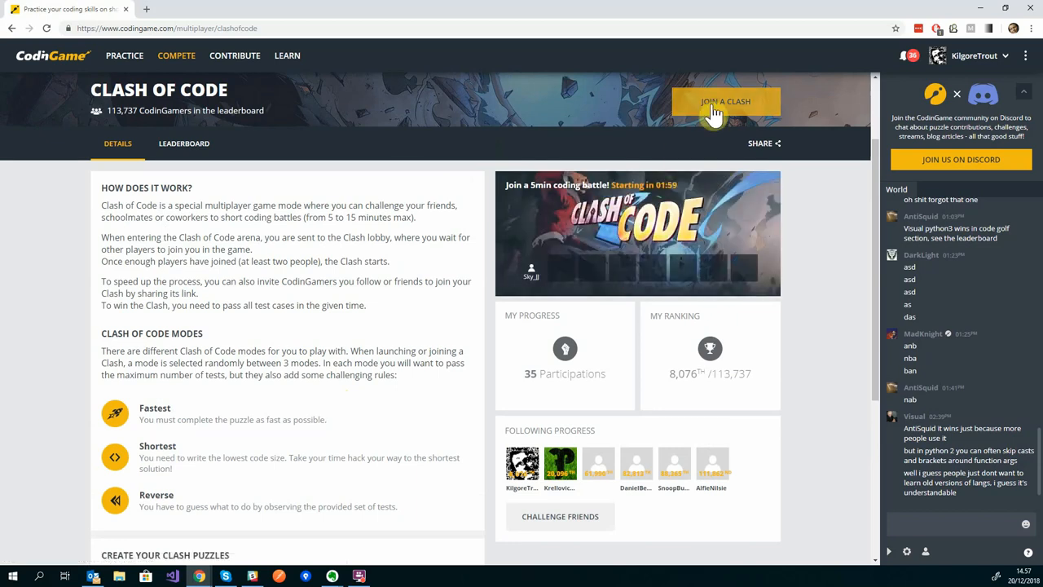
click(725, 101)
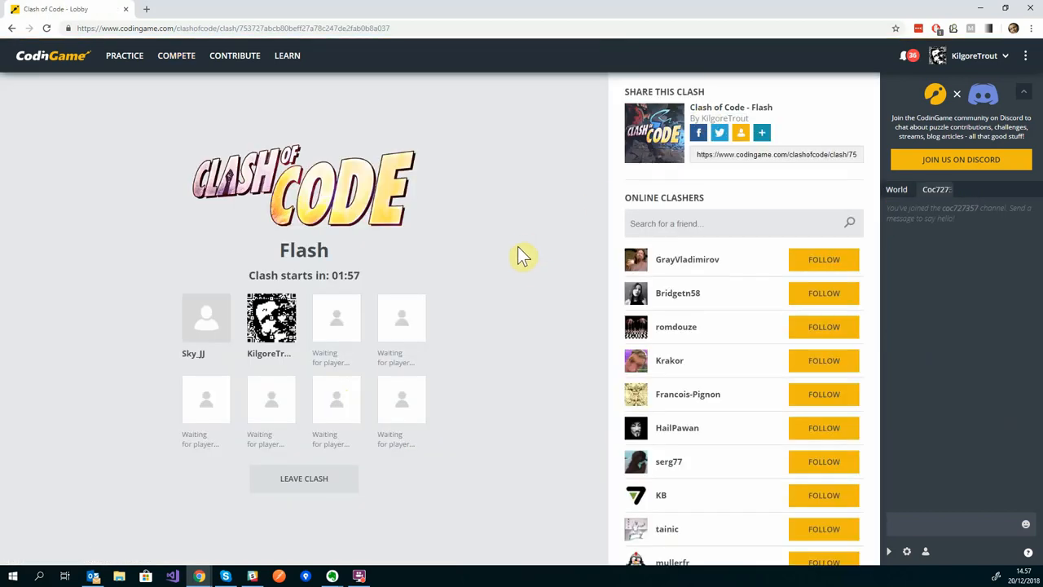
mouse_move(383, 269)
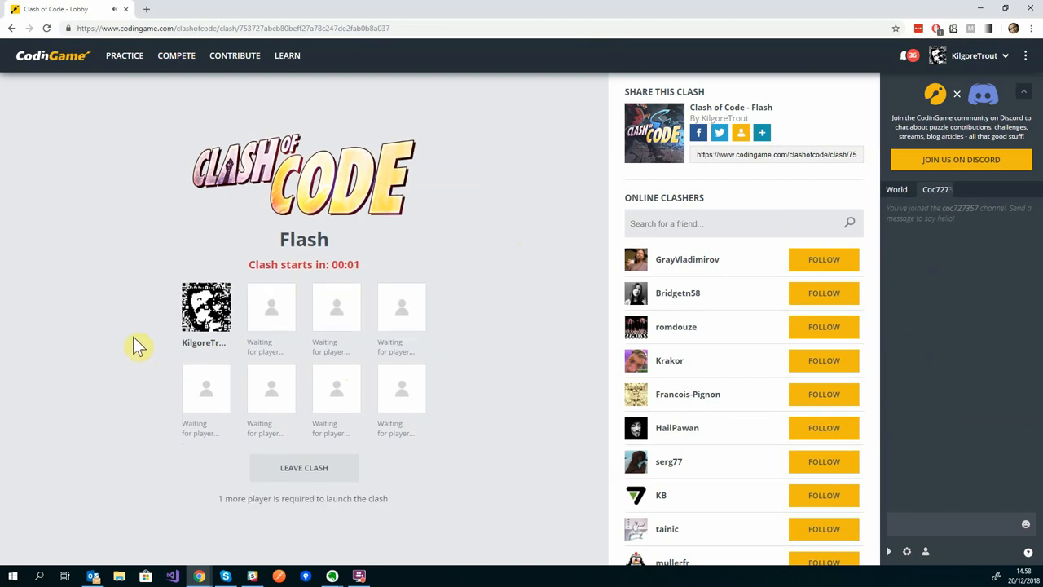
mouse_move(286, 318)
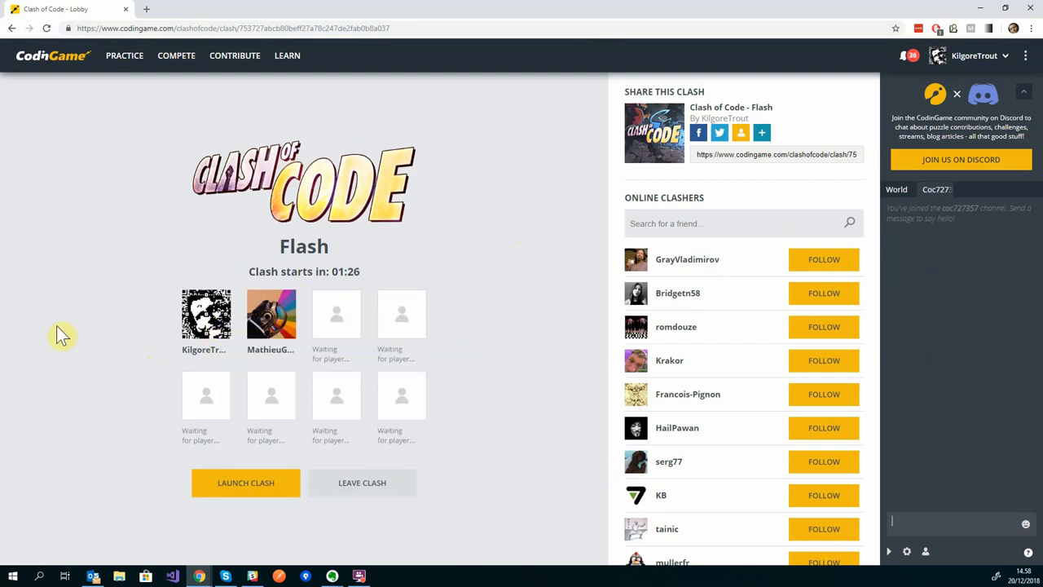
mouse_move(53, 368)
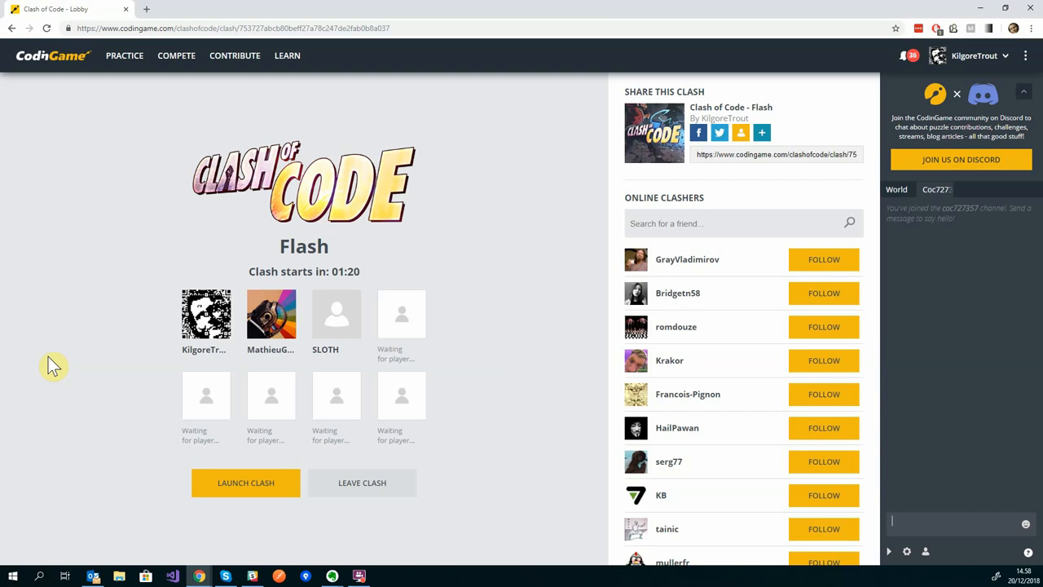
mouse_move(255, 428)
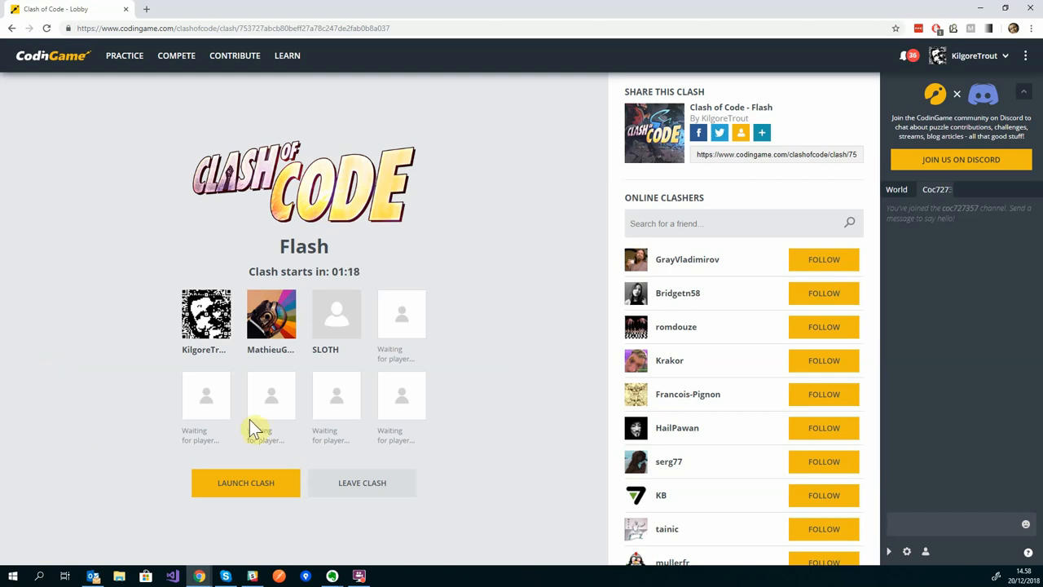
mouse_move(160, 405)
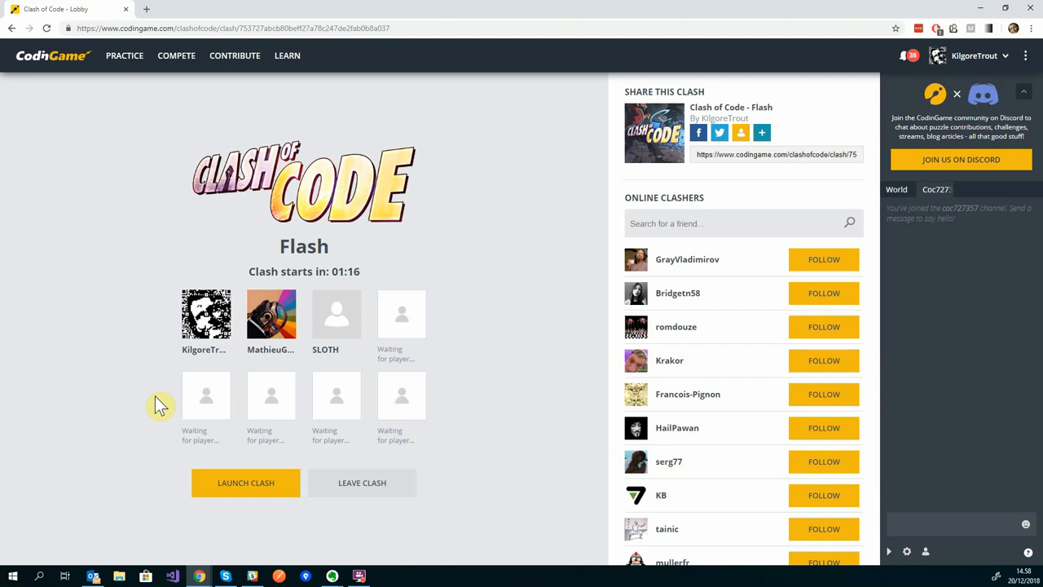
mouse_move(458, 365)
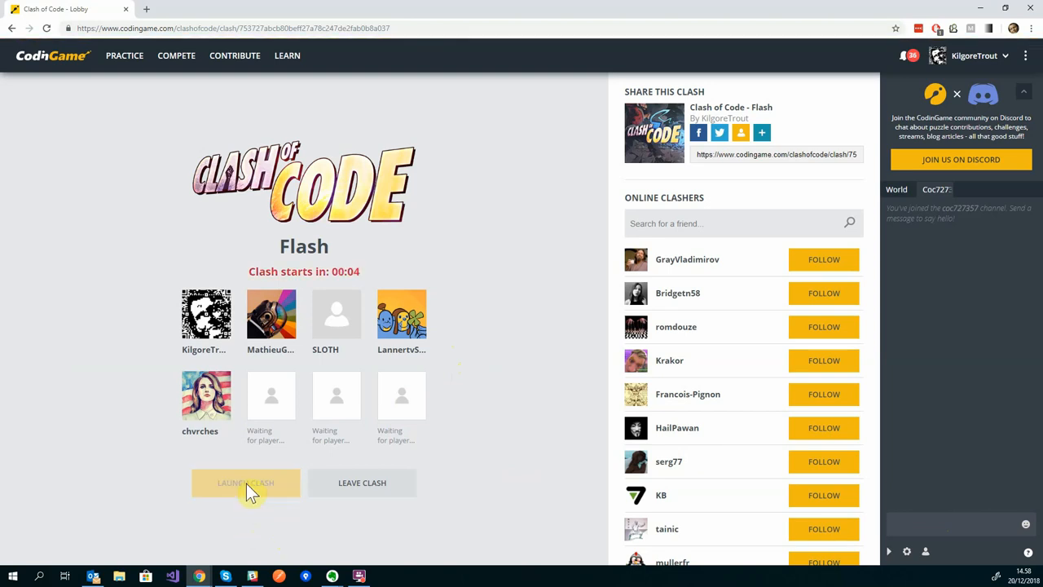
mouse_move(583, 325)
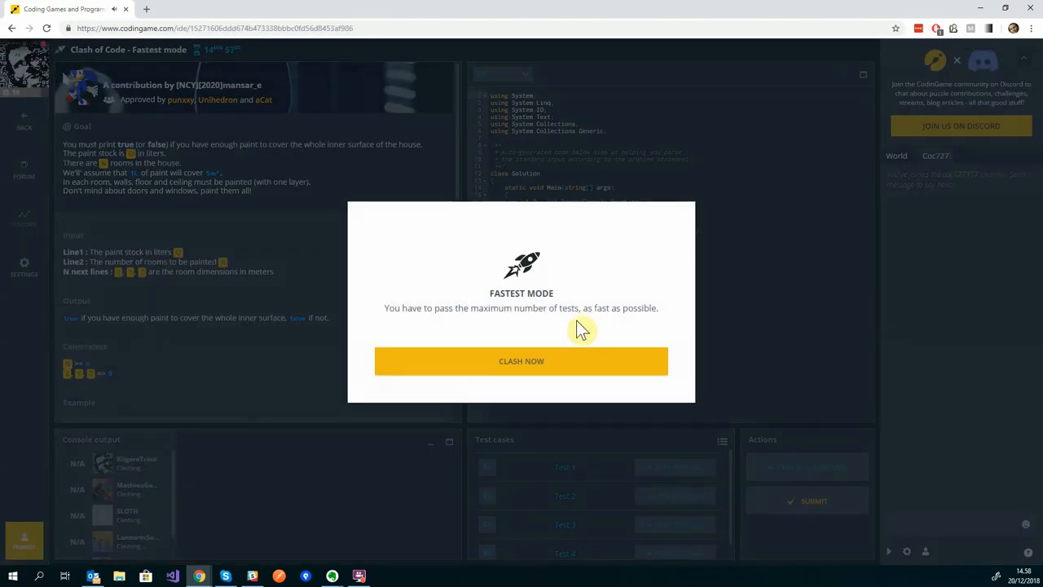
mouse_move(503, 312)
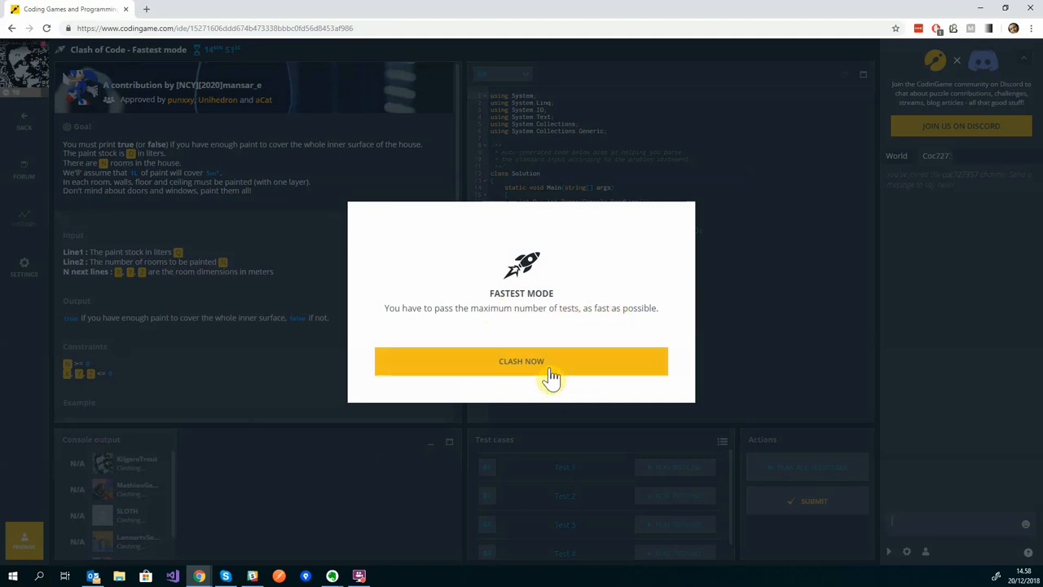
- Dismiss the Fastest mode briefing with CLASH NOW to enter the paint puzzle IDE
click(522, 361)
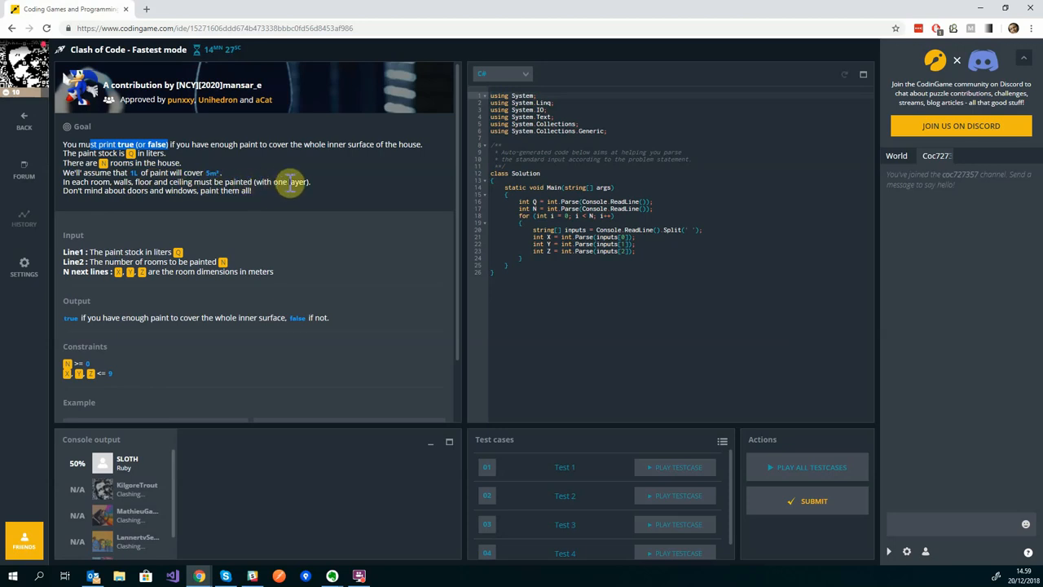
mouse_move(146, 192)
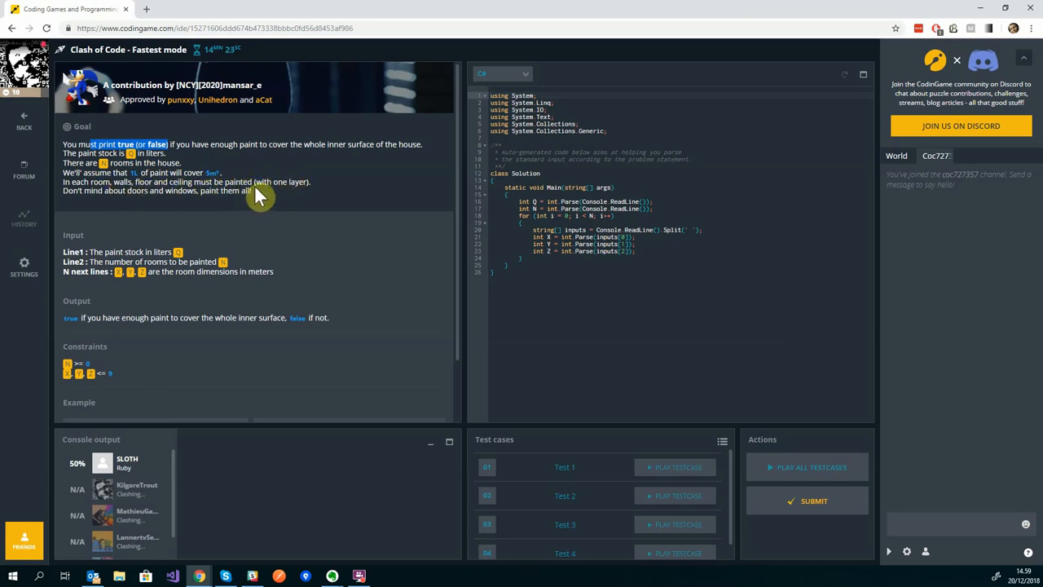
mouse_move(260, 202)
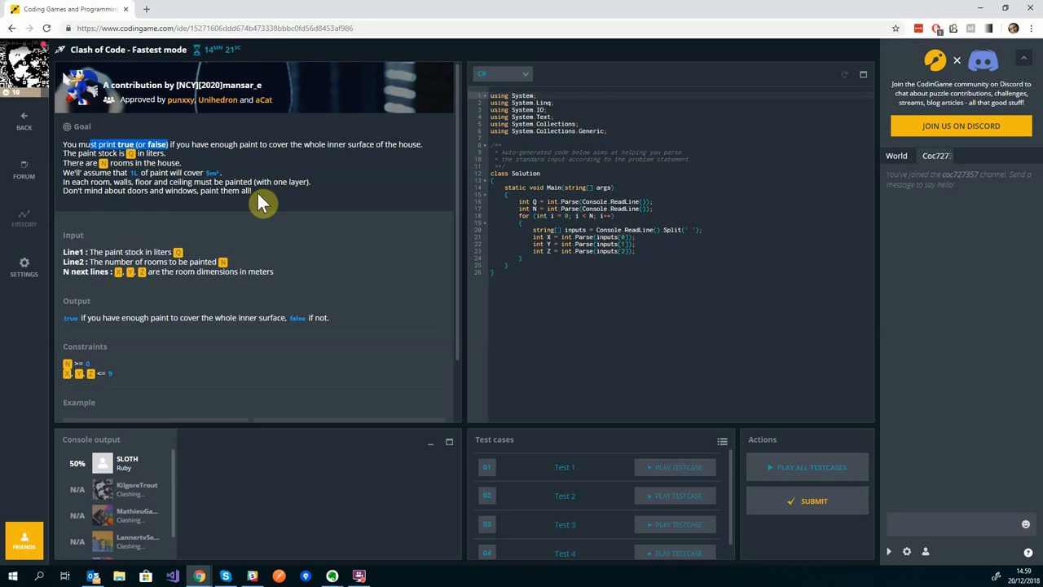
mouse_move(245, 213)
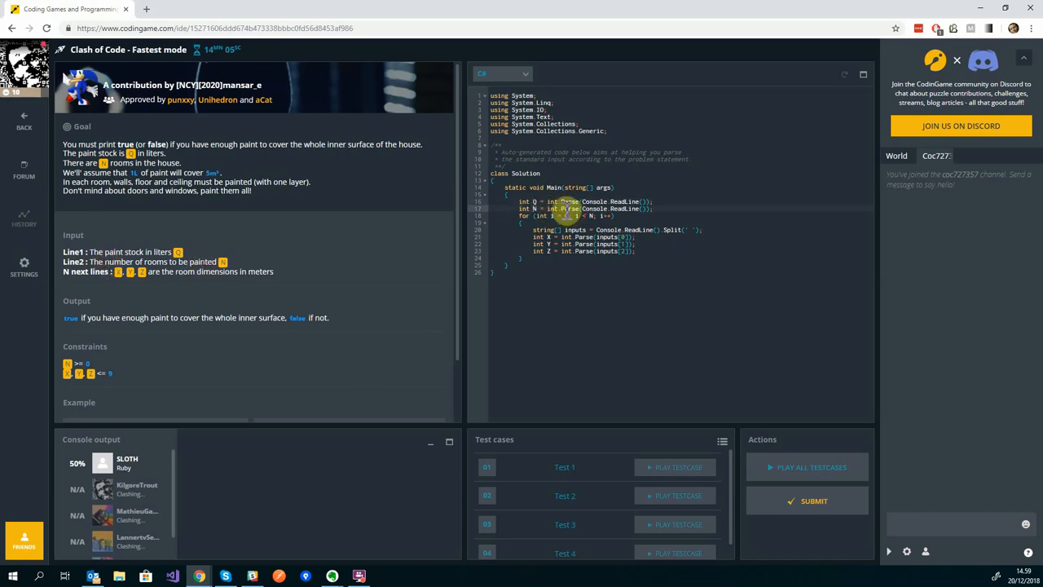
click(501, 74)
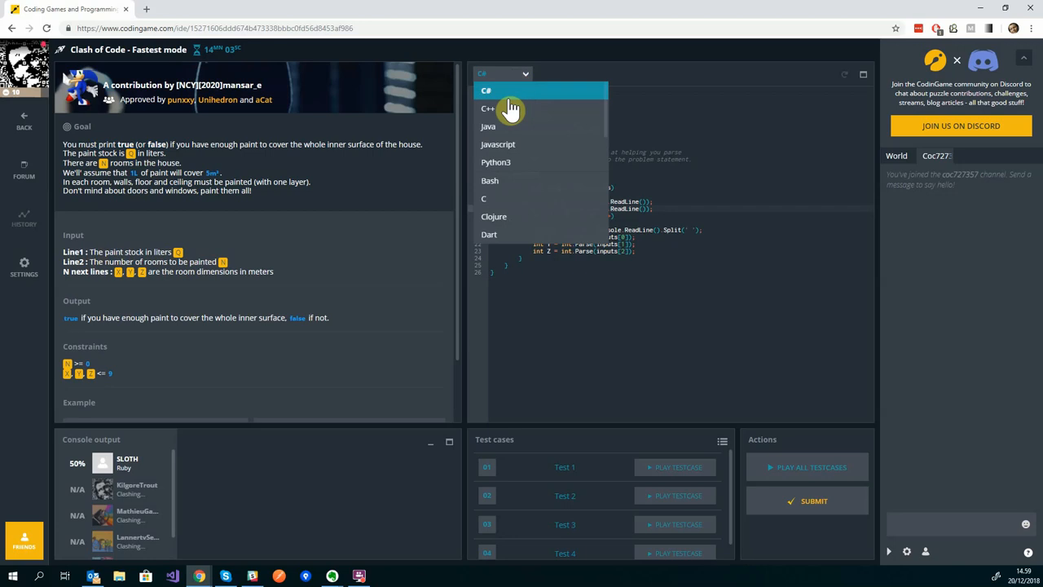
click(498, 144)
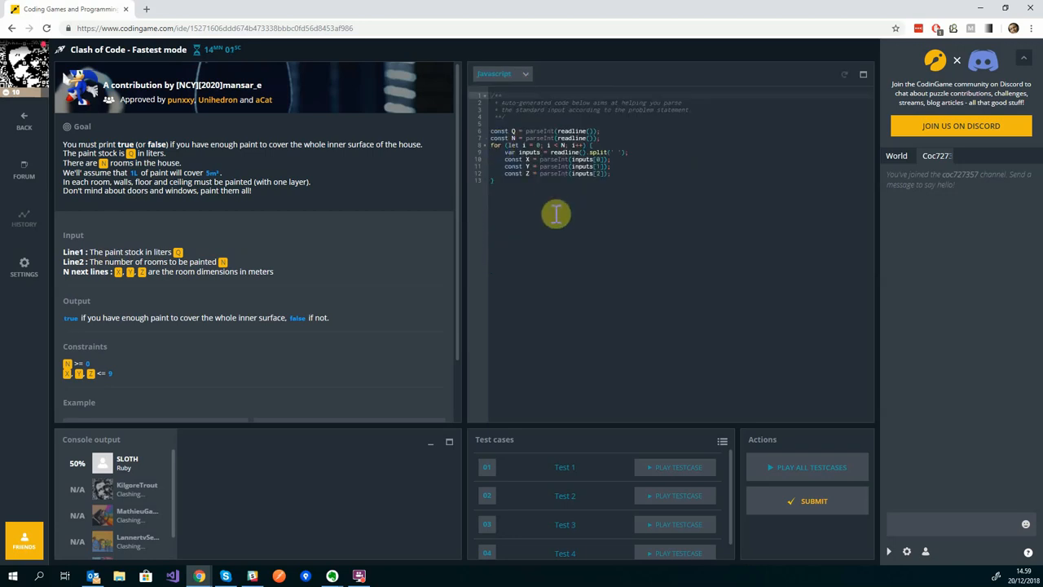
mouse_move(548, 188)
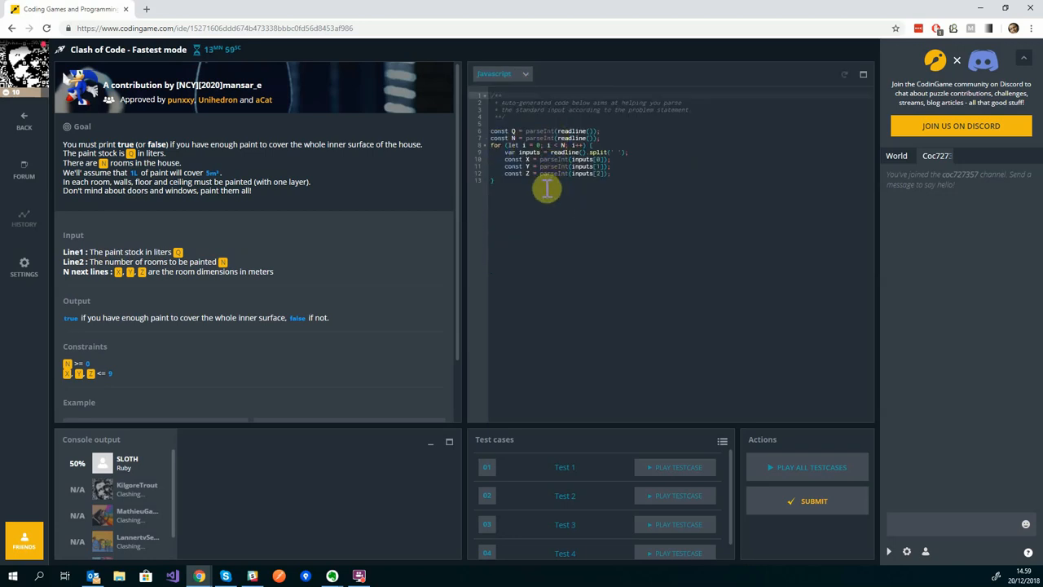
mouse_move(528, 82)
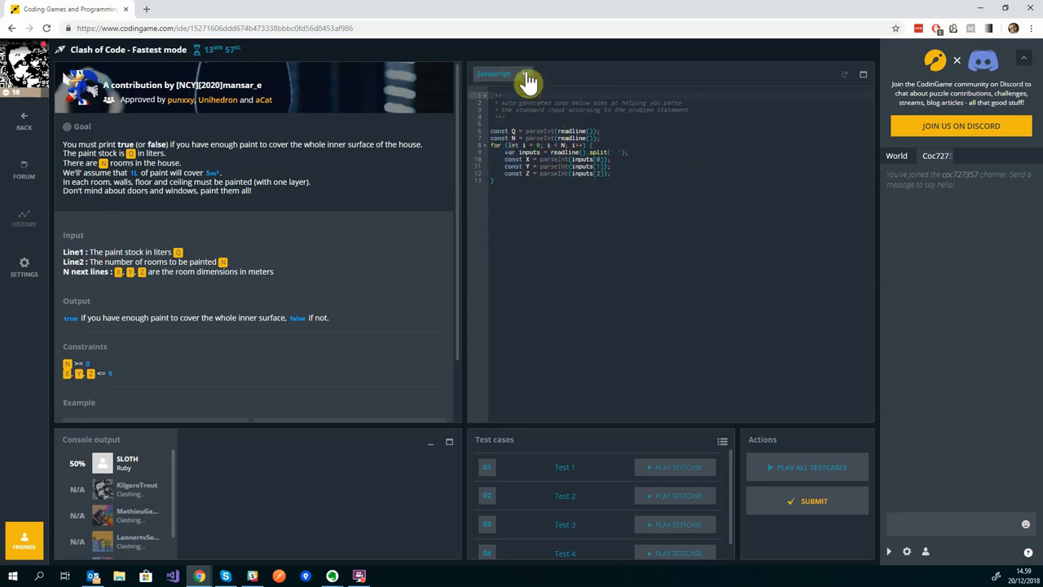
click(495, 74)
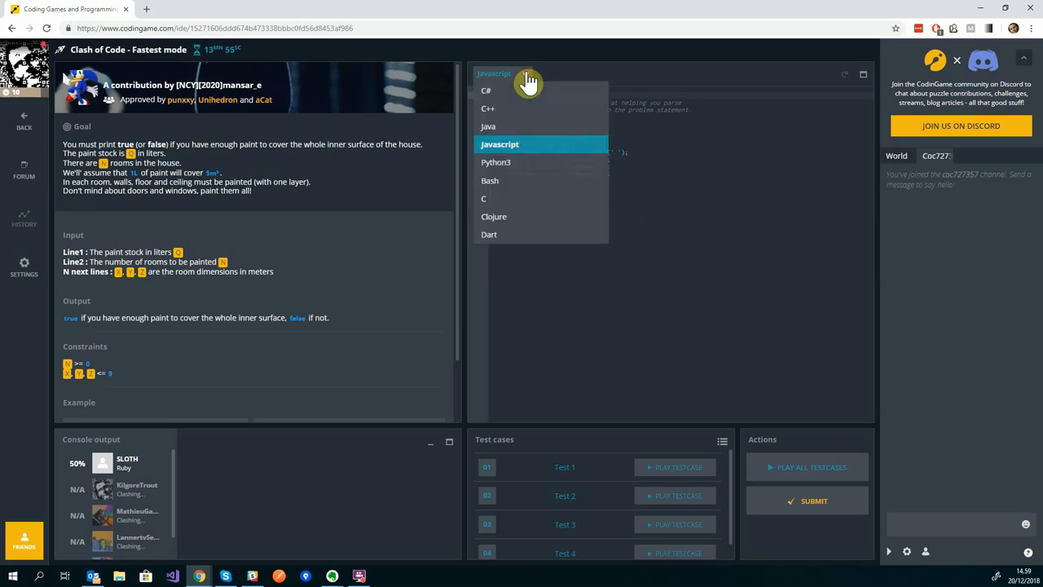
click(486, 91)
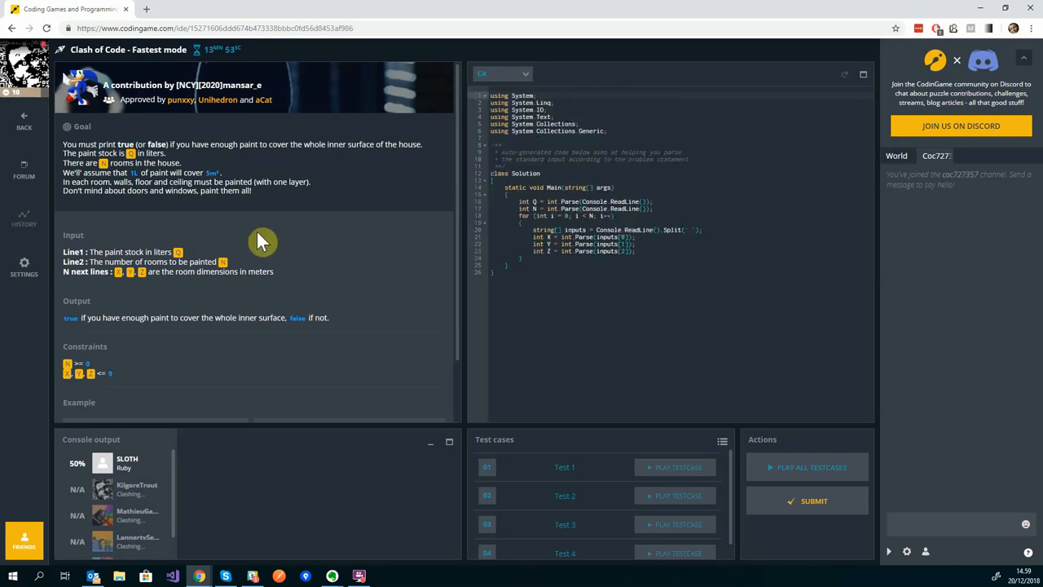
mouse_move(105, 295)
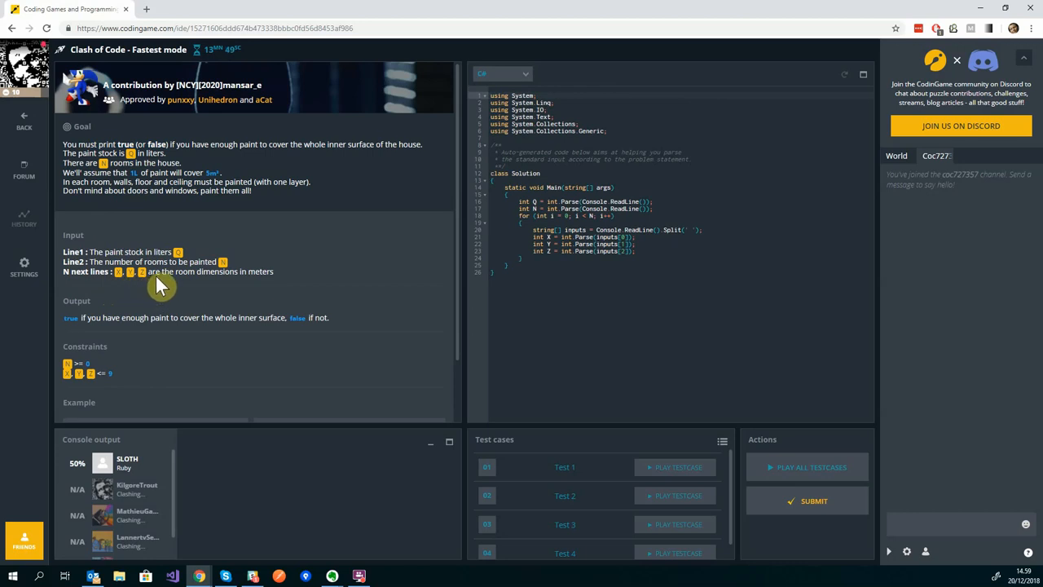
mouse_move(285, 281)
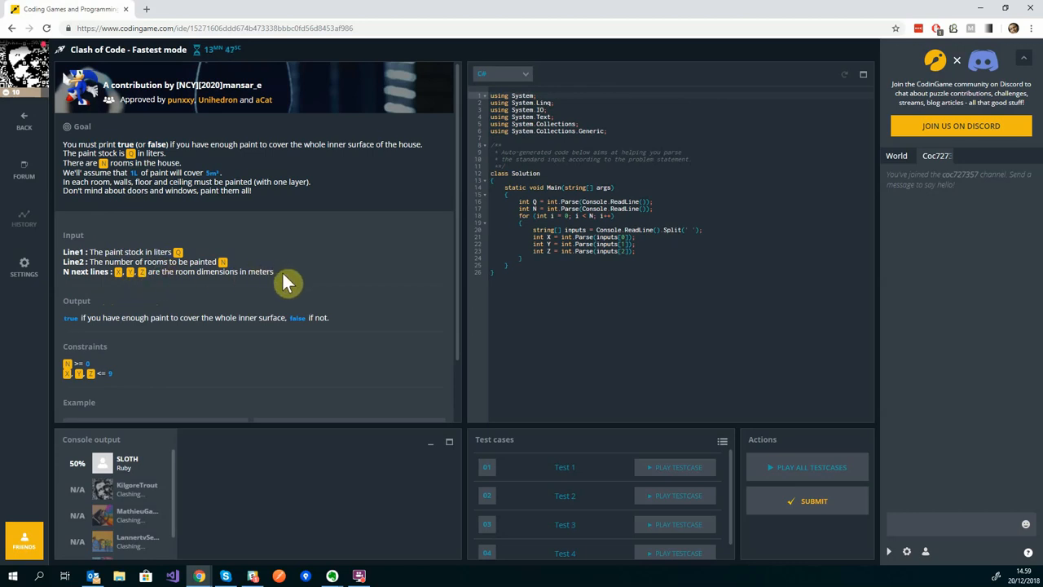
mouse_move(246, 308)
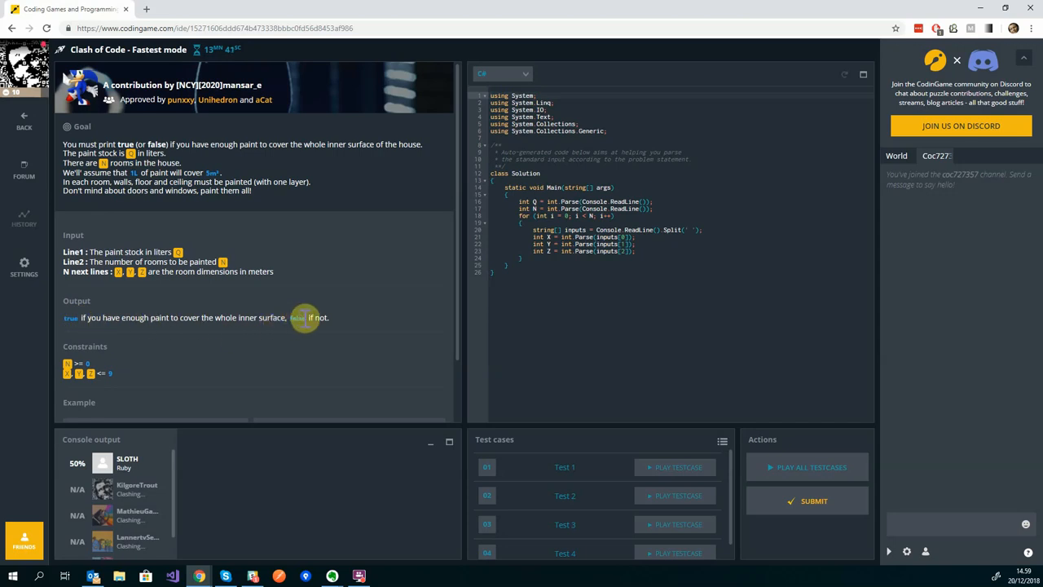
mouse_move(556, 252)
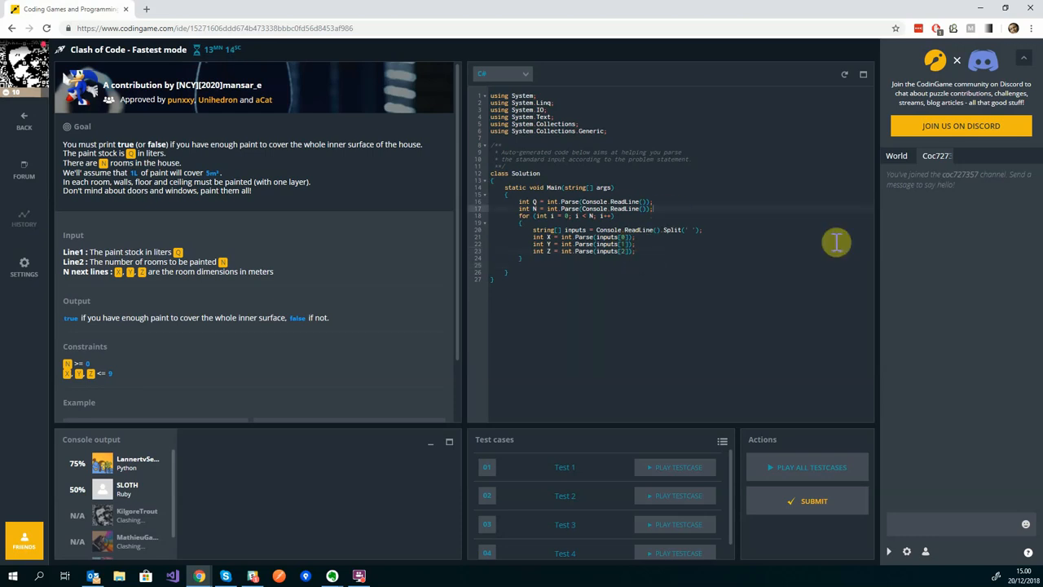
mouse_move(825, 262)
text(int sqm=0;)
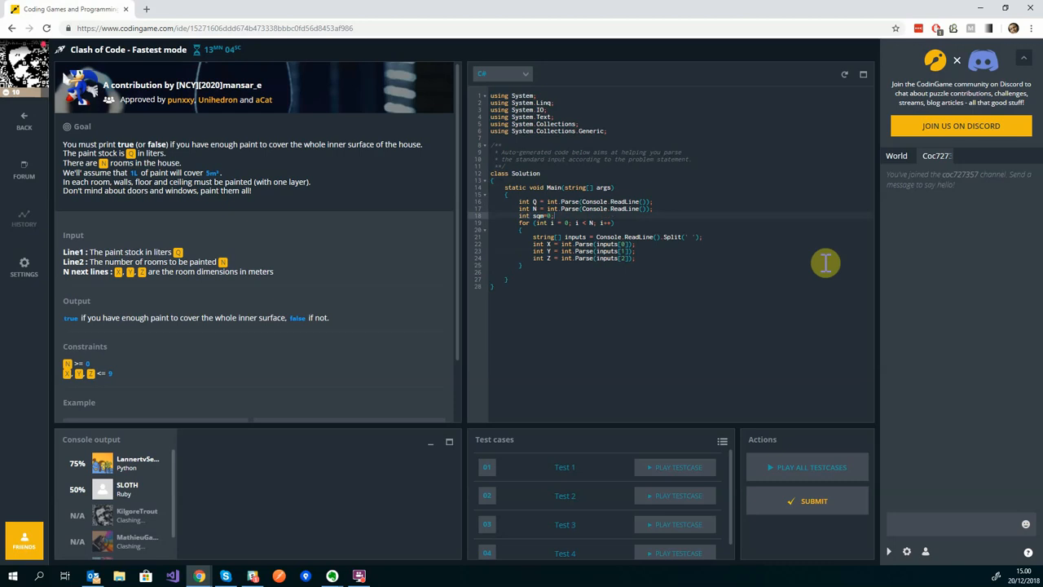
mouse_move(676, 264)
text(sqm+=)
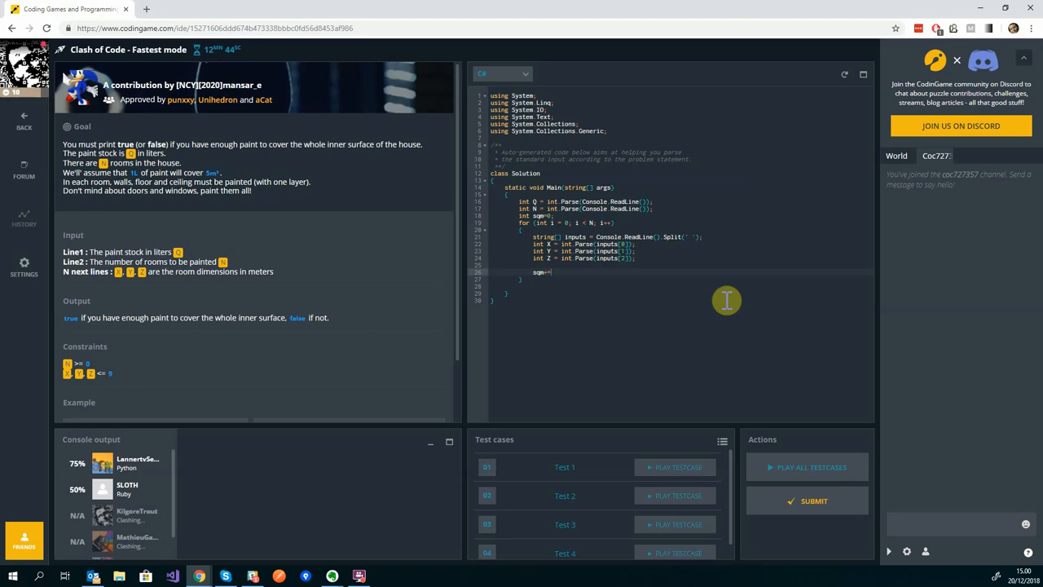
- Add sqm+=X*Y*2, sqm+=2*X*Z and sqm+=2*Y*Z inside the room loop
text(x)
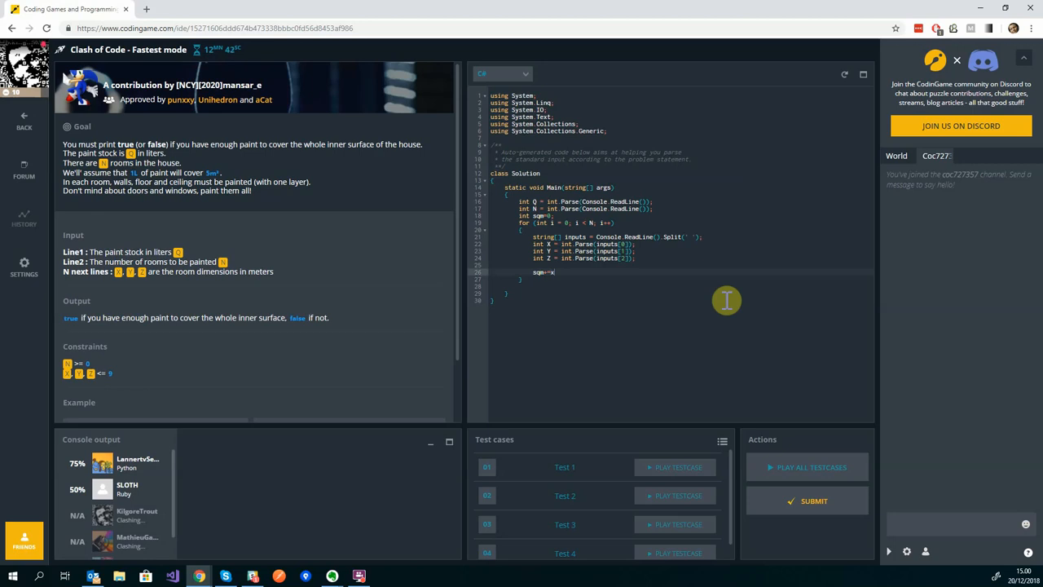
text(y)
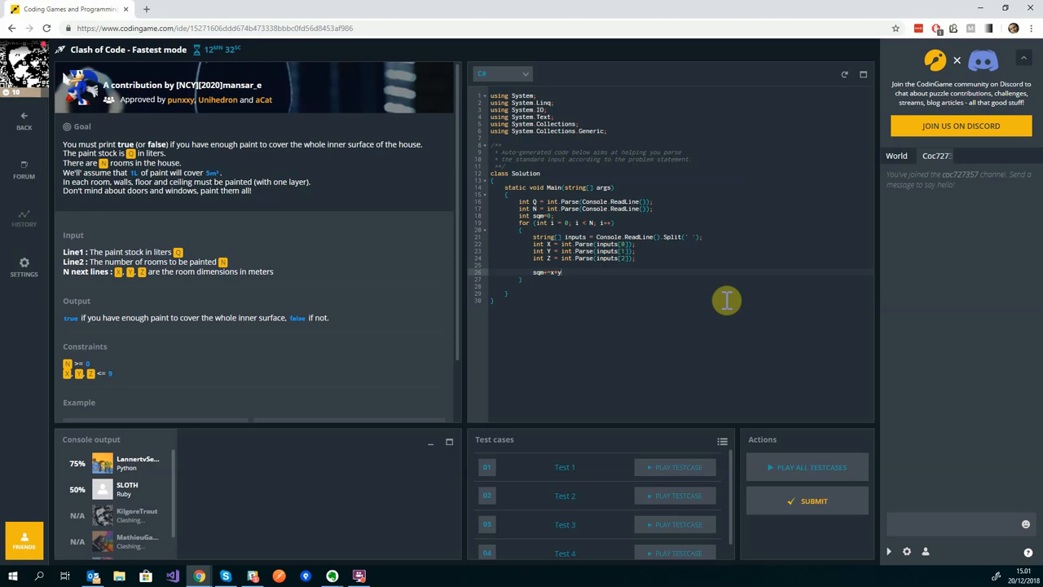
text(+)
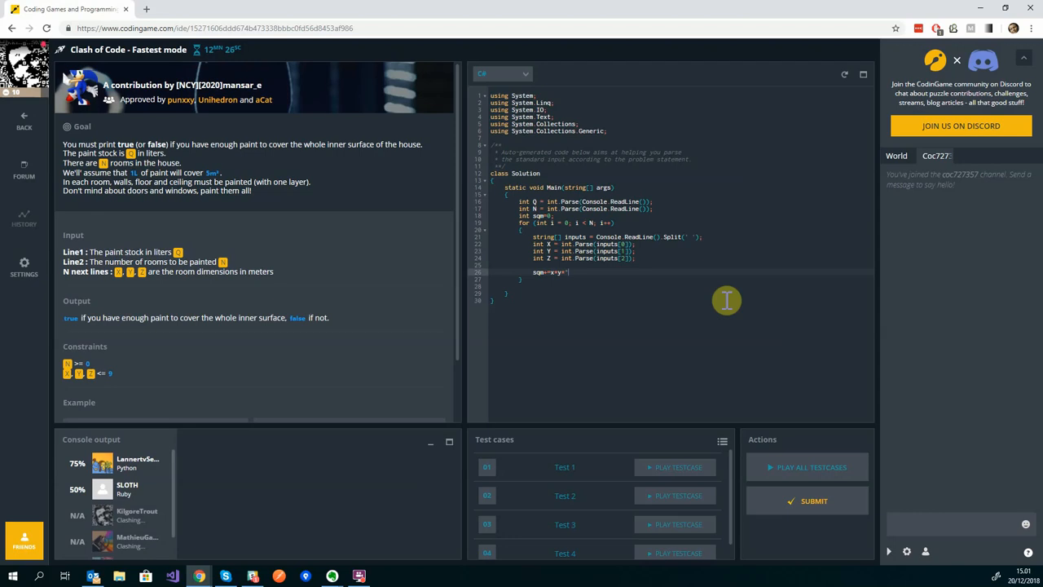
text(2;)
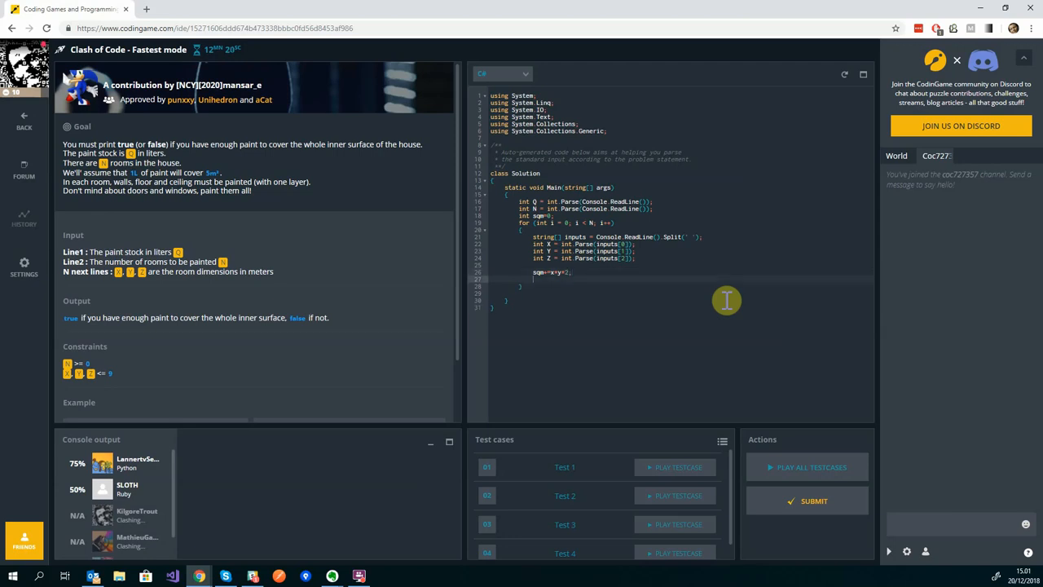
text(sqm)
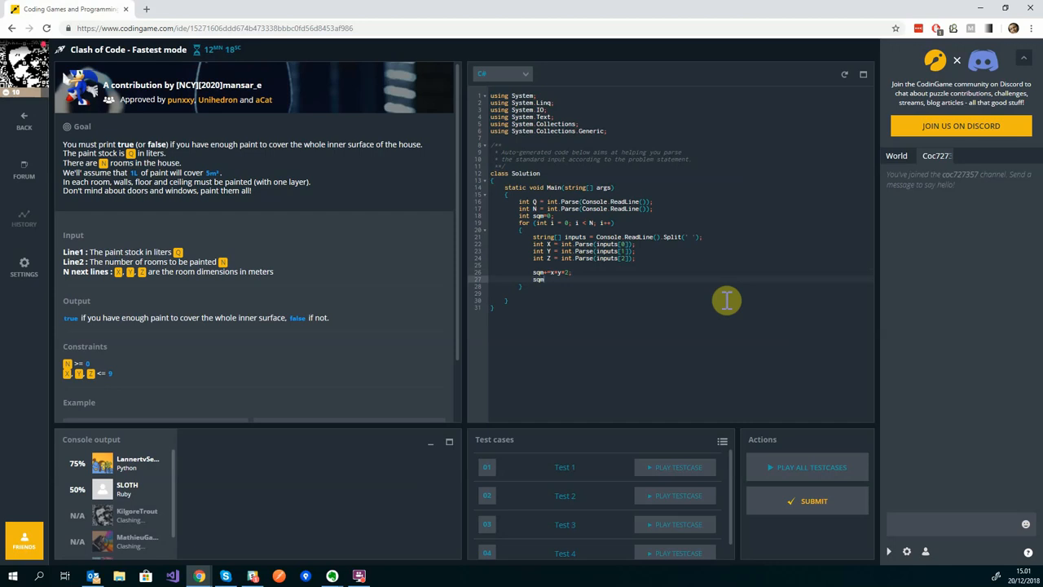
text(=)
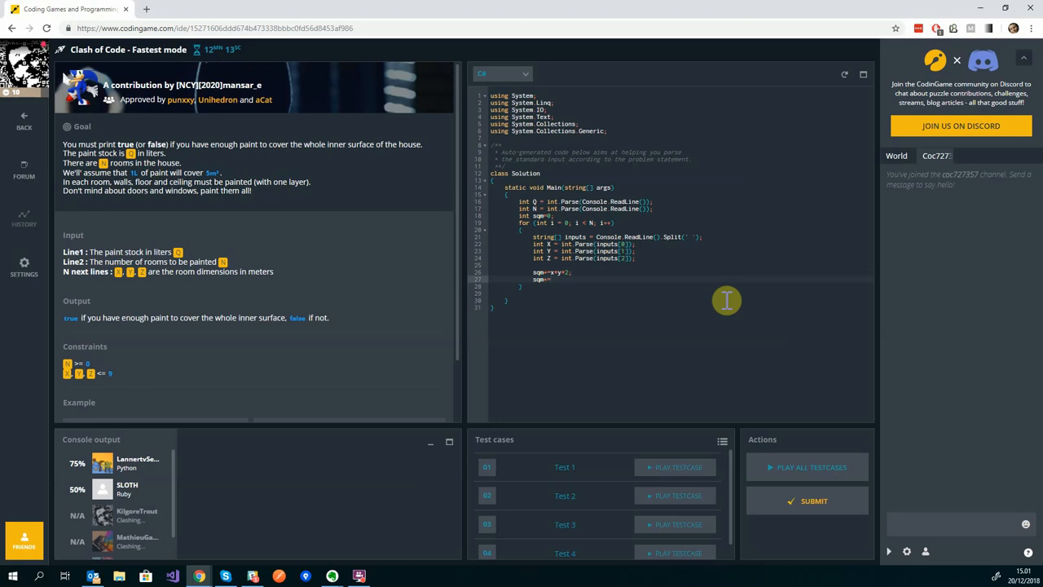
text(2*)
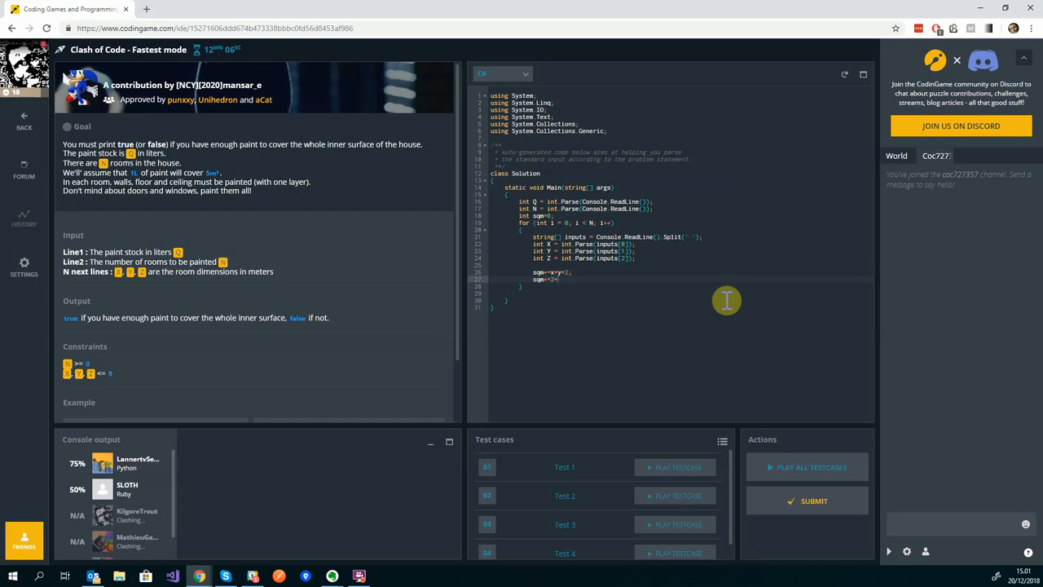
text(x)
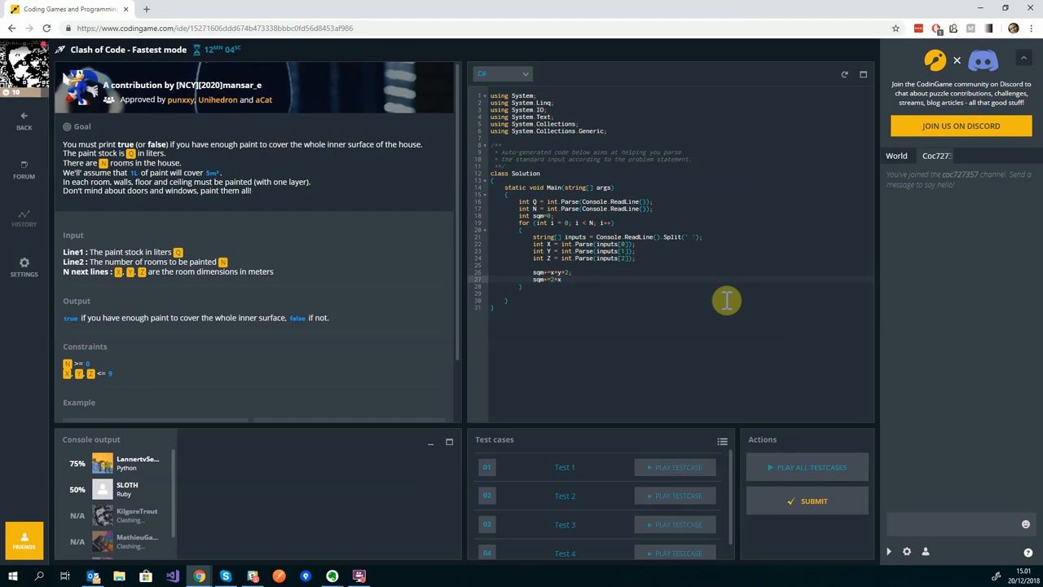
text(+z)
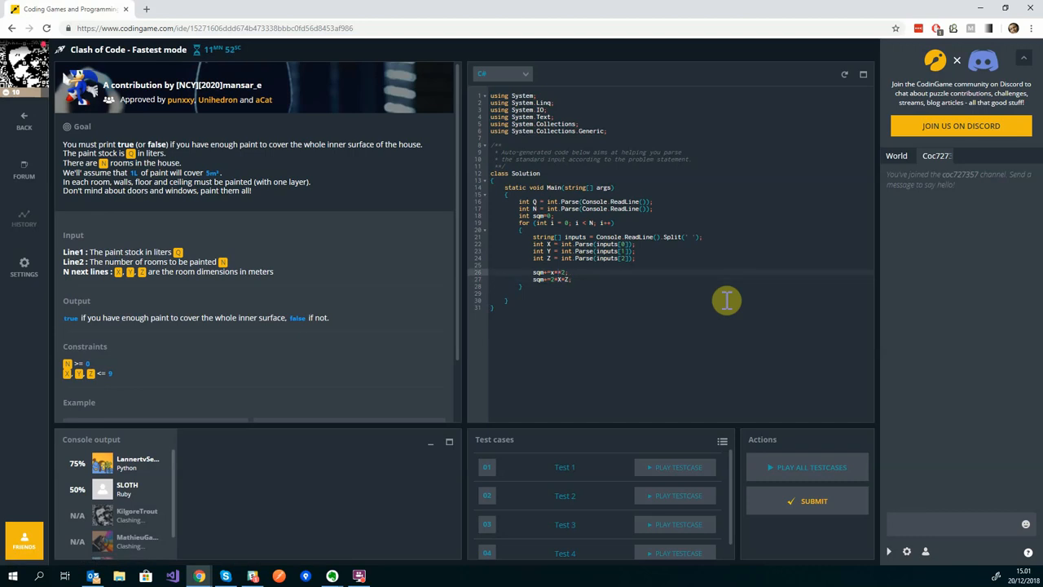
text(X*Y*2)
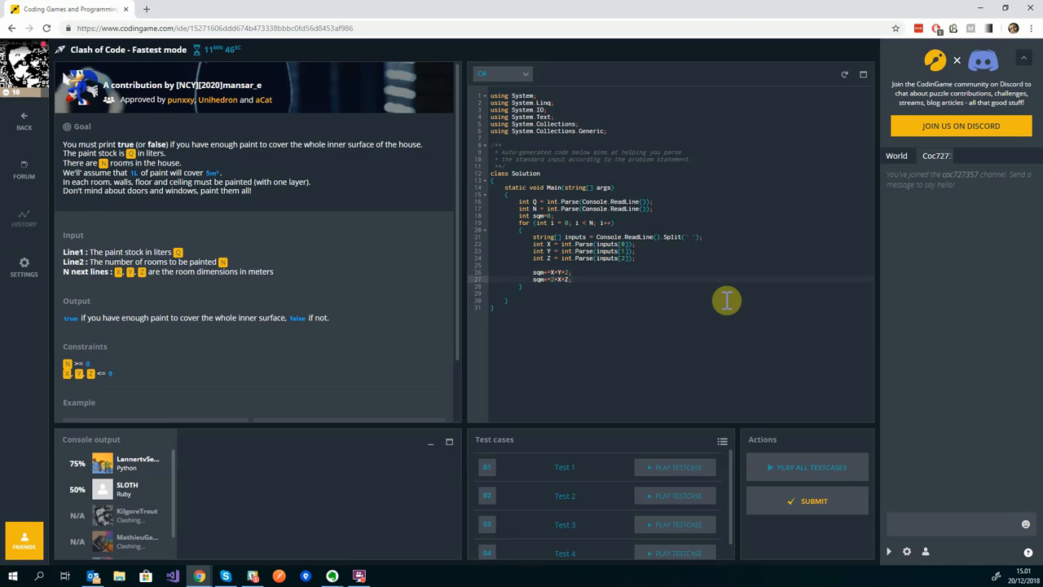
text(sqm+=2*Y*)
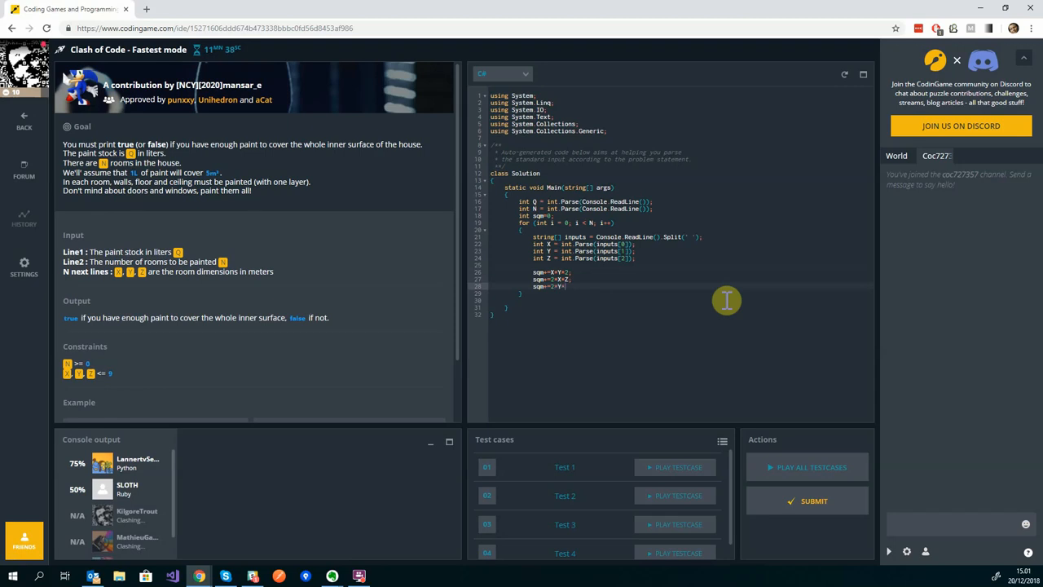
text(Z;)
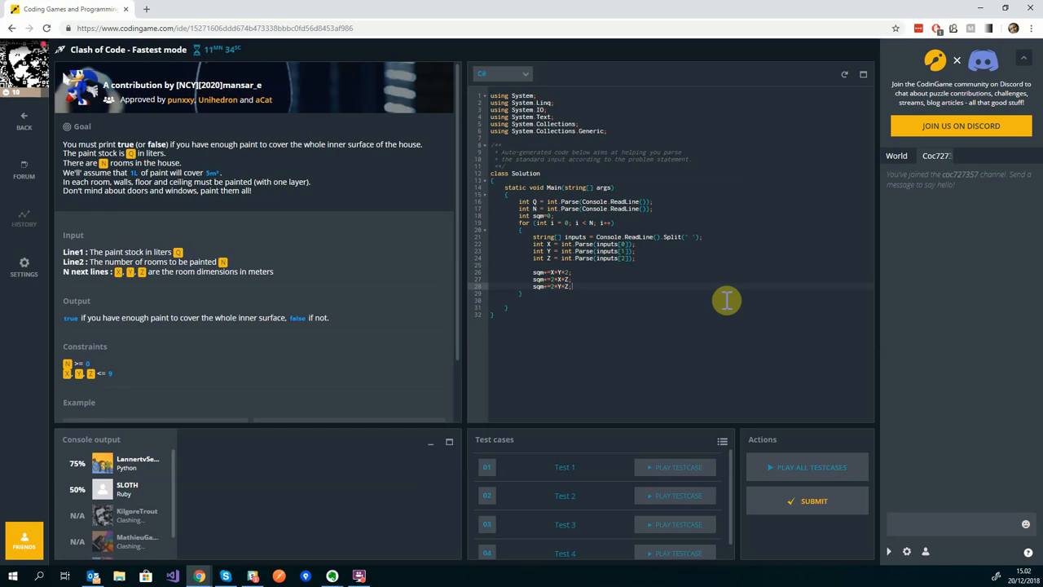
key(Enter)
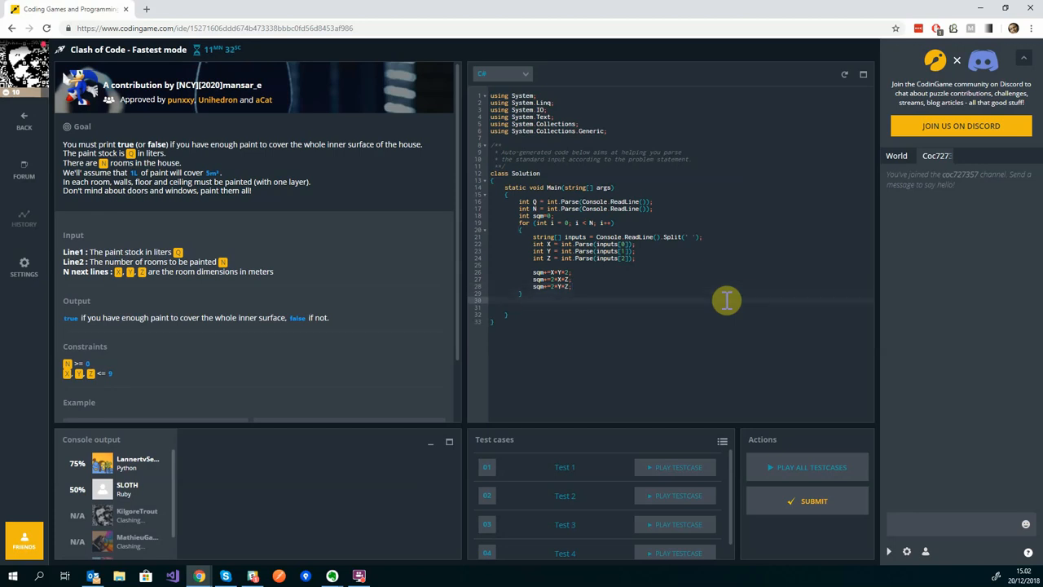
mouse_move(107, 145)
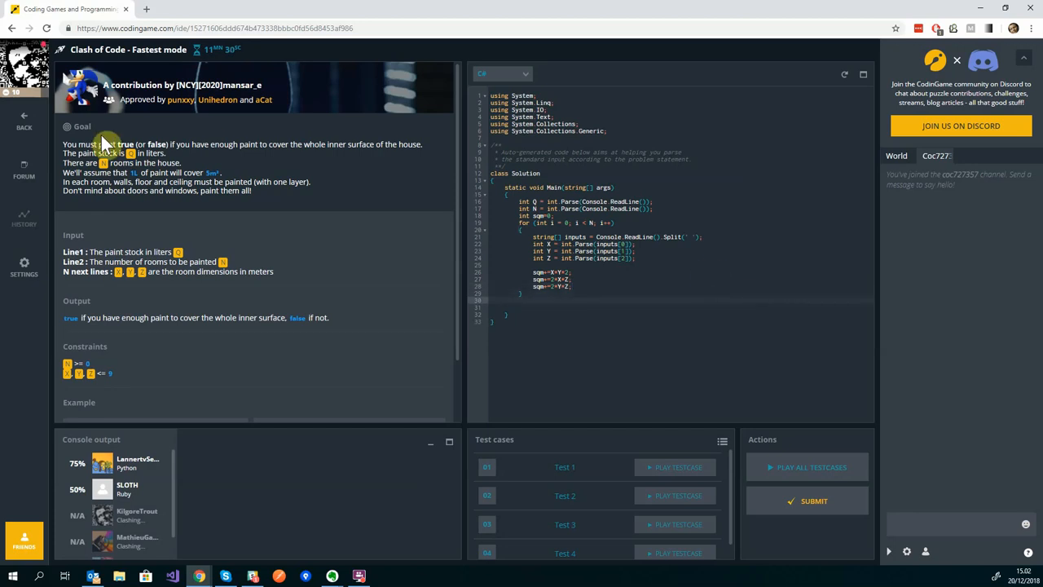
mouse_move(215, 178)
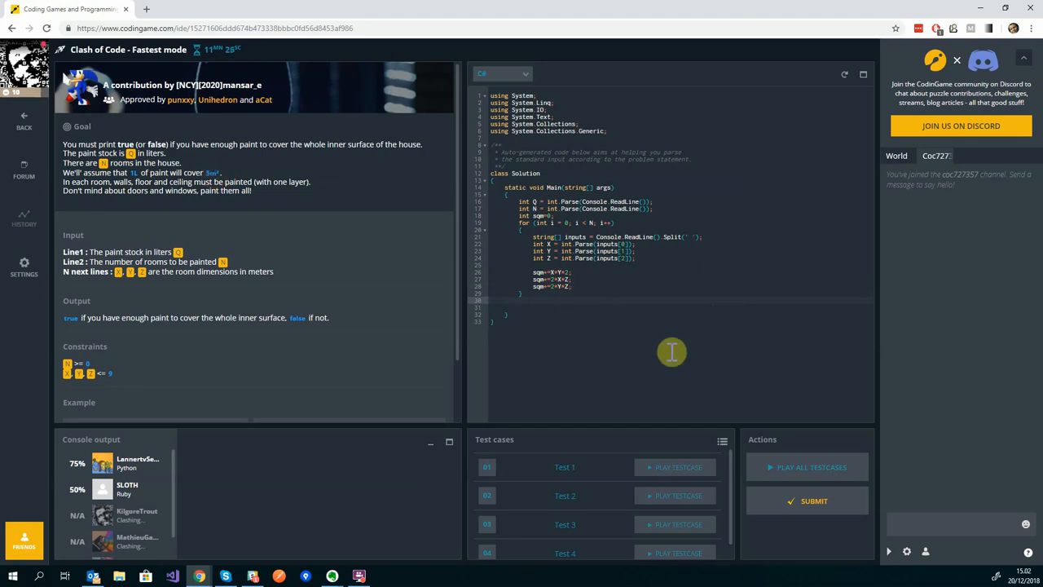
mouse_move(664, 342)
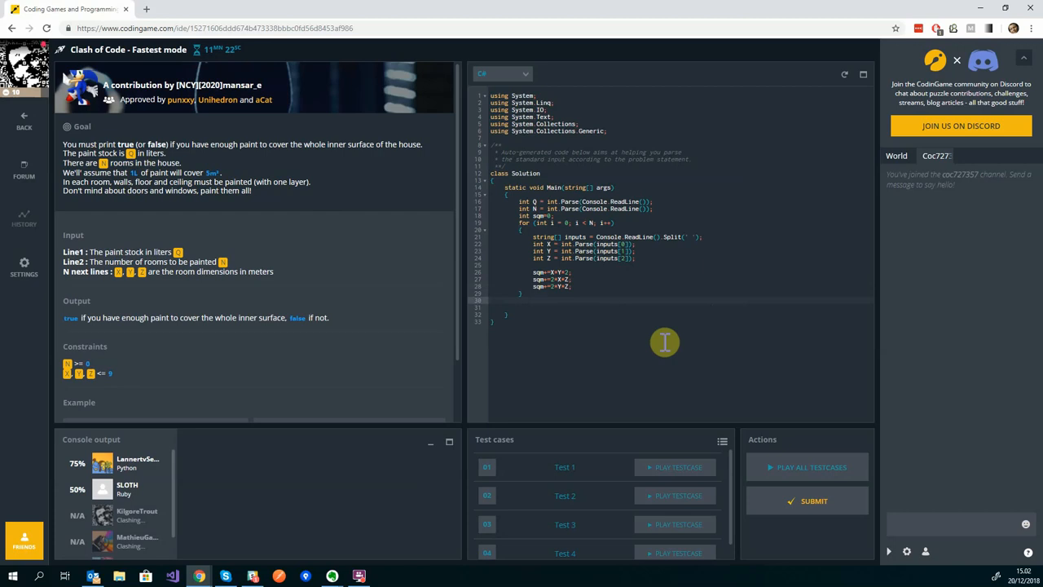
- Add totalcoverageavailable=Q*5 and Console.Write whether it is at least sqm
text(int totalcoverageavailable)
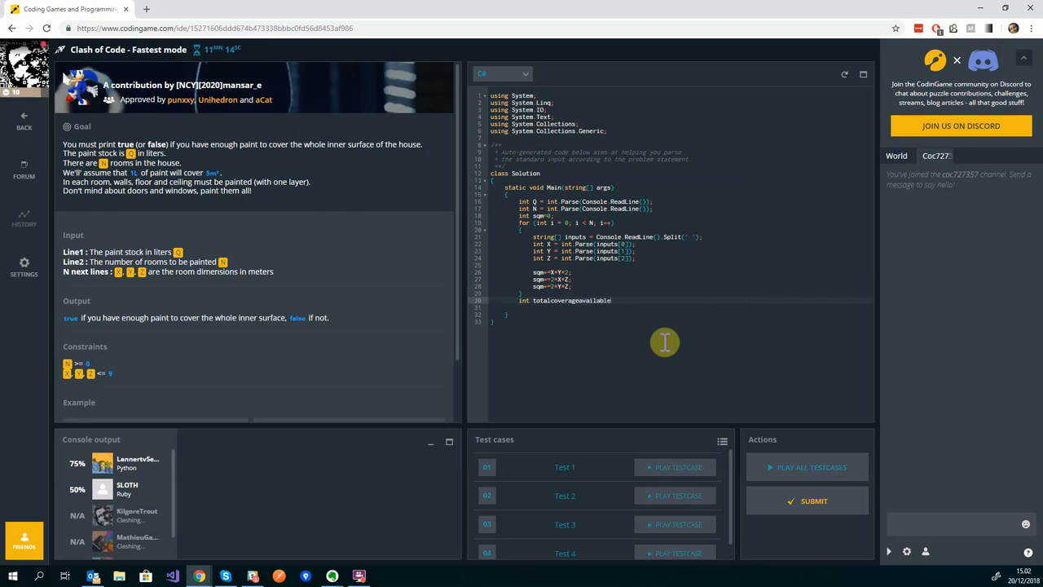
text(=Q)
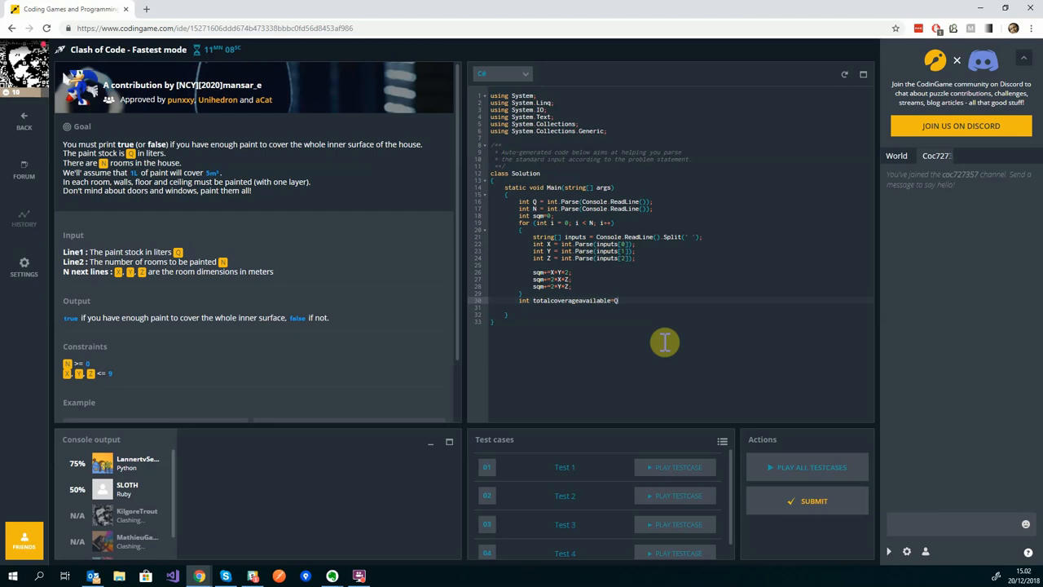
text(*5;)
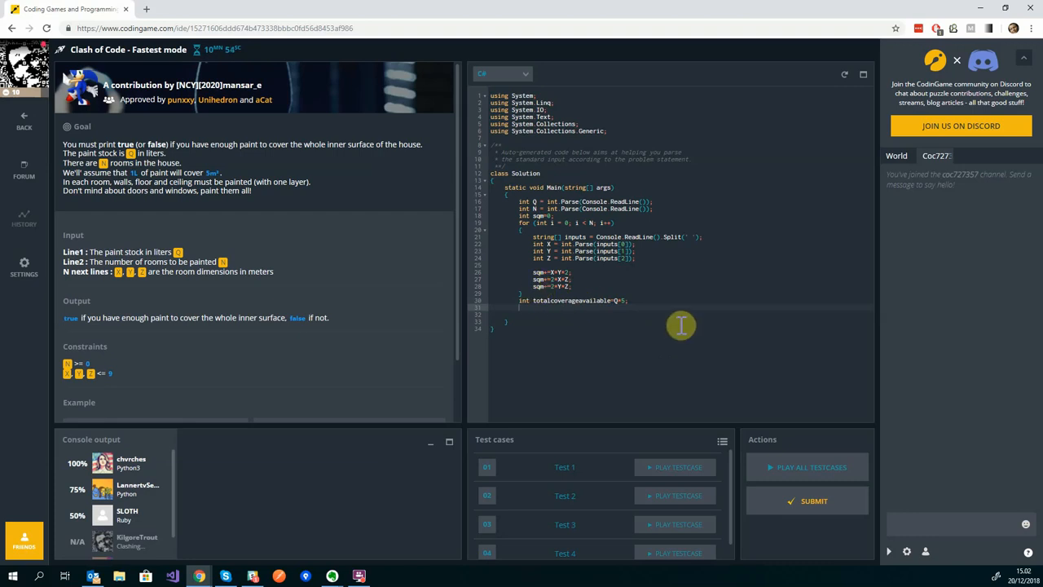
text(return)
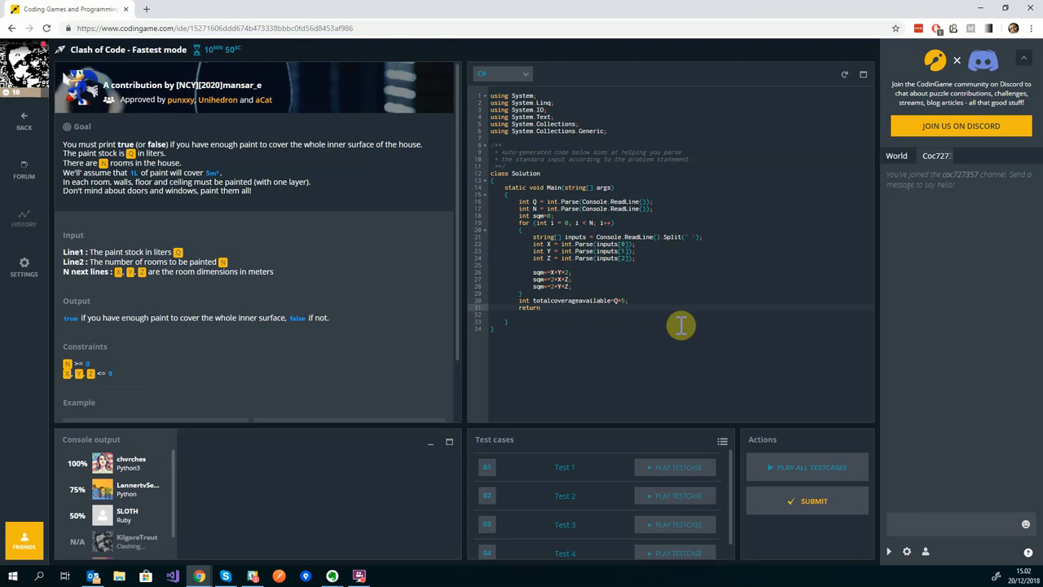
text((bool) (totalcoverageavailable>=)
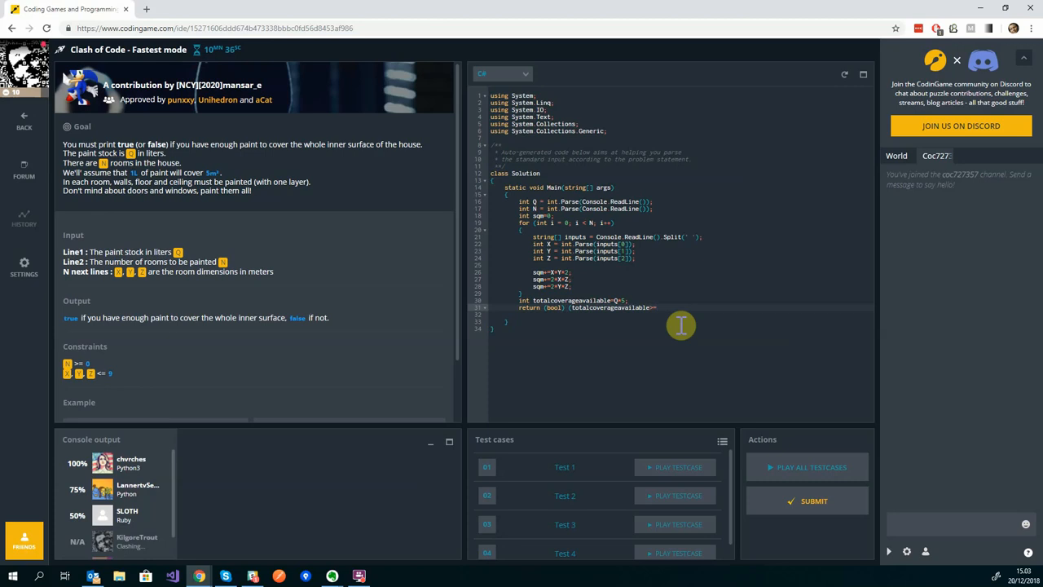
text(>sqm)
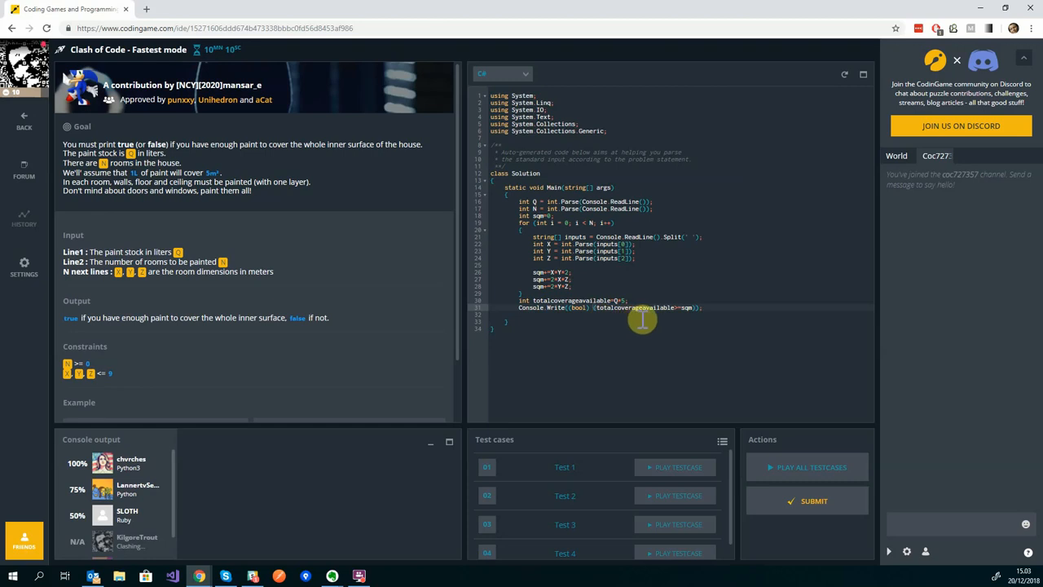
mouse_move(683, 316)
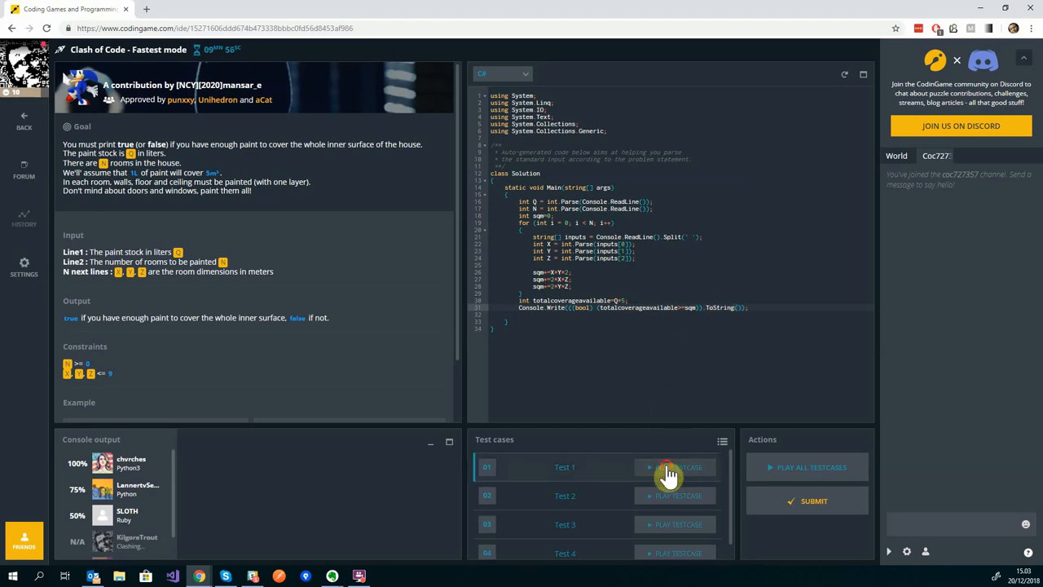
- Run Test 1, append .ToLower() to the output until it passes, and submit the solution
click(675, 467)
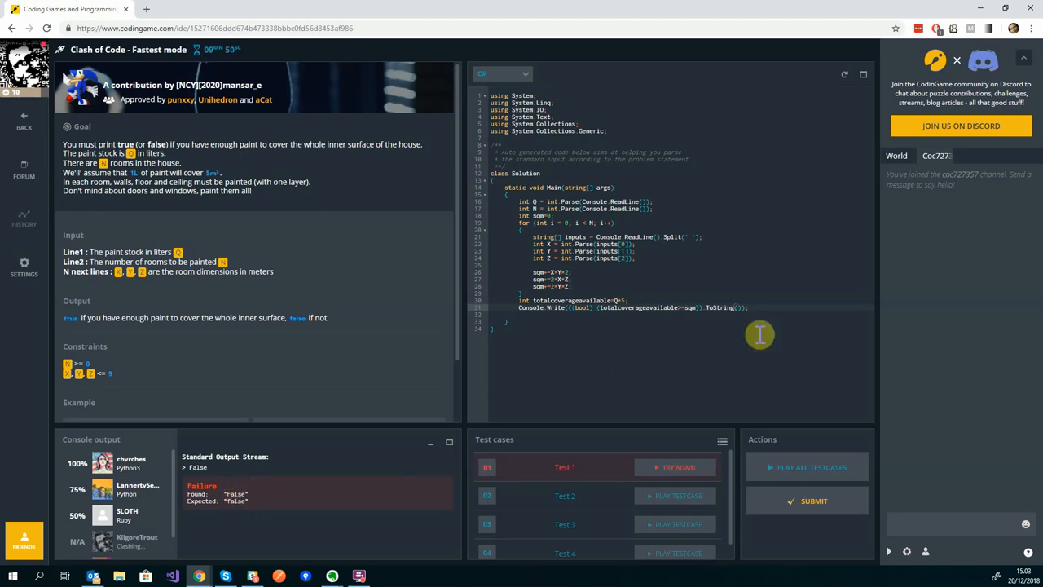
mouse_move(789, 292)
text(.ToLower())
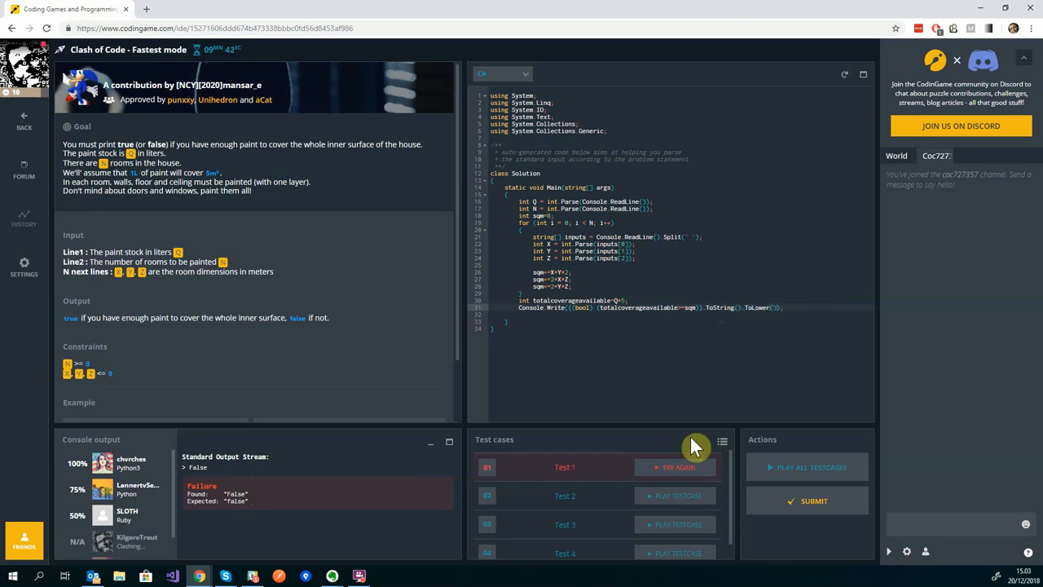
click(679, 467)
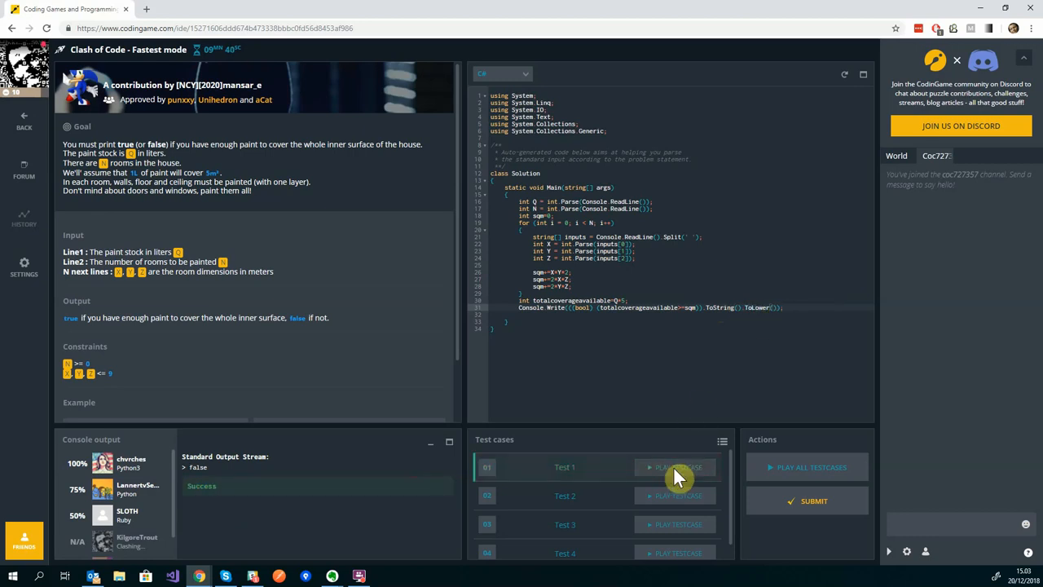
click(806, 467)
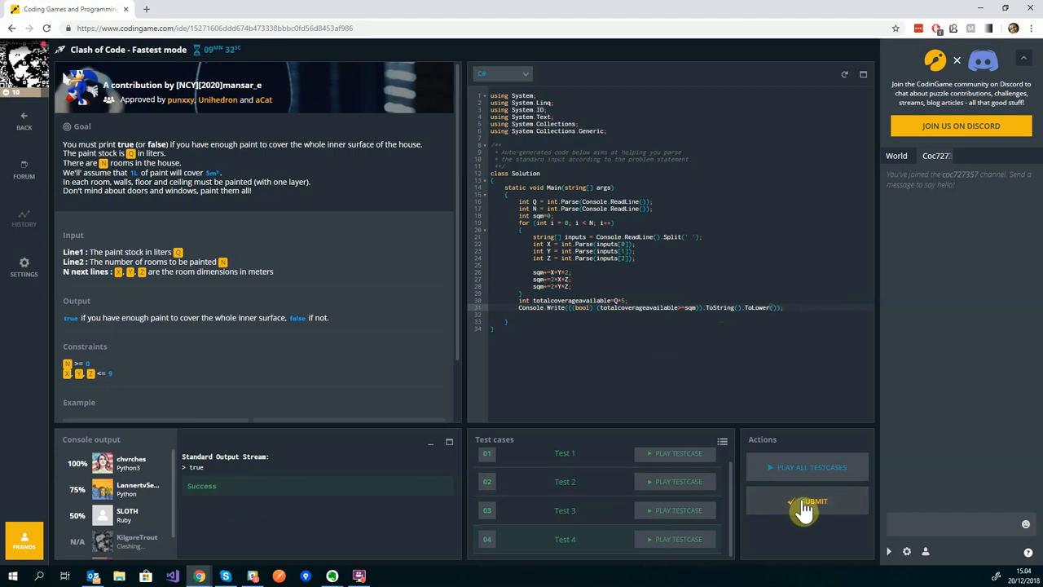
click(812, 501)
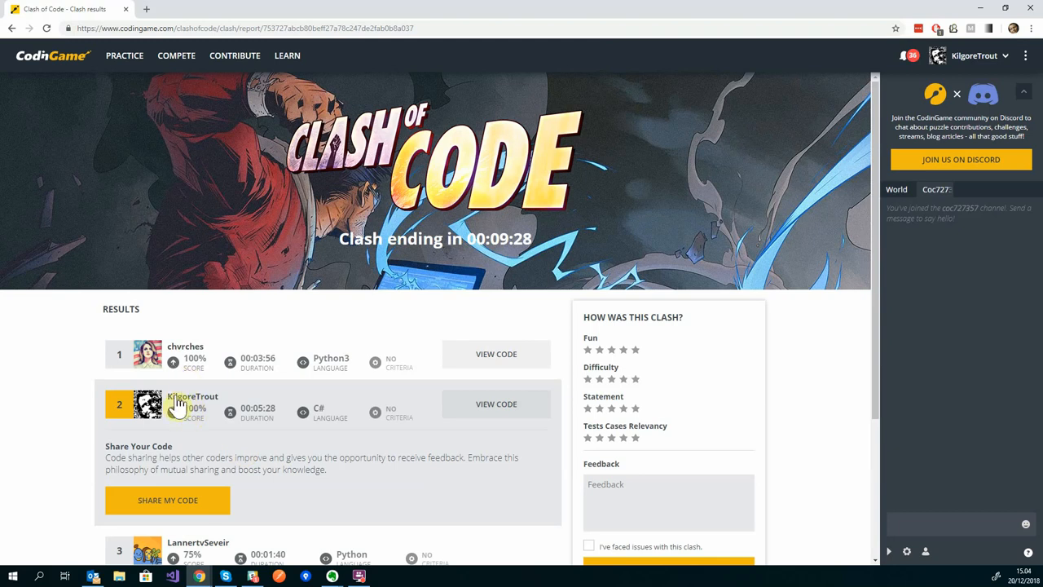
mouse_move(265, 411)
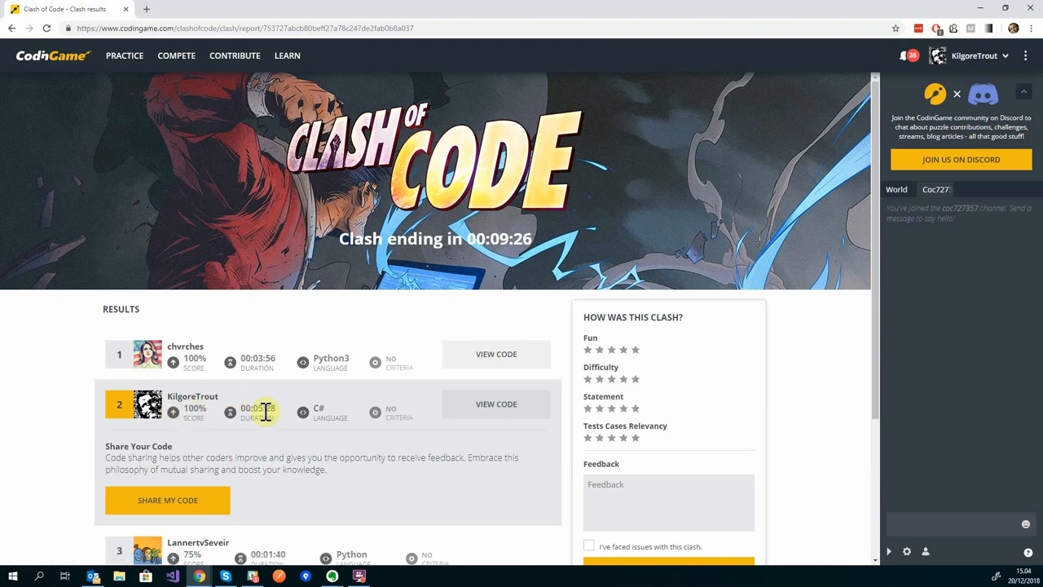
- Scroll the results to see third place at 75%, fourth at 50%, and one player still clashing
scroll(down, 3)
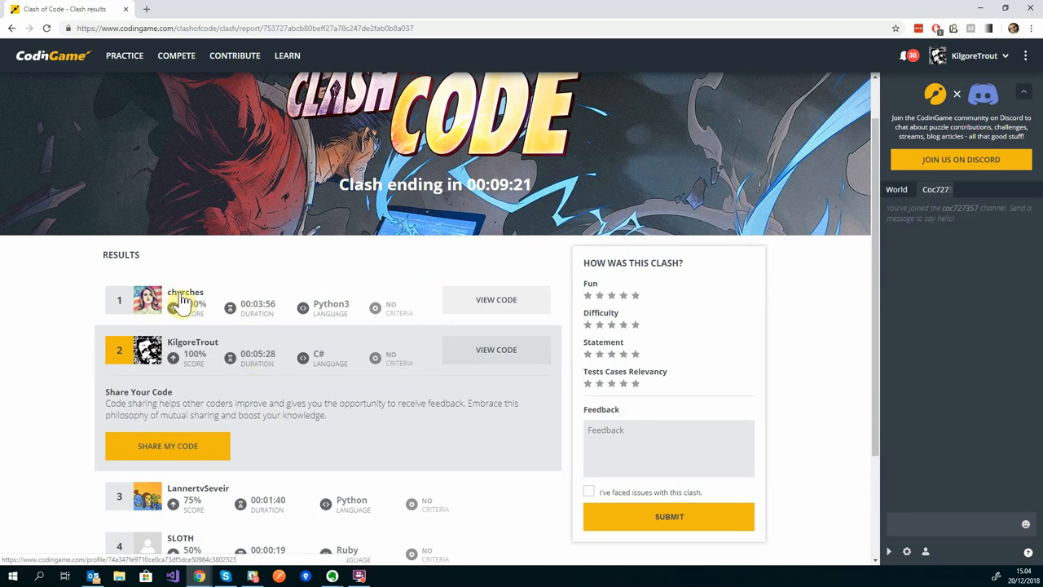
scroll(down, 3)
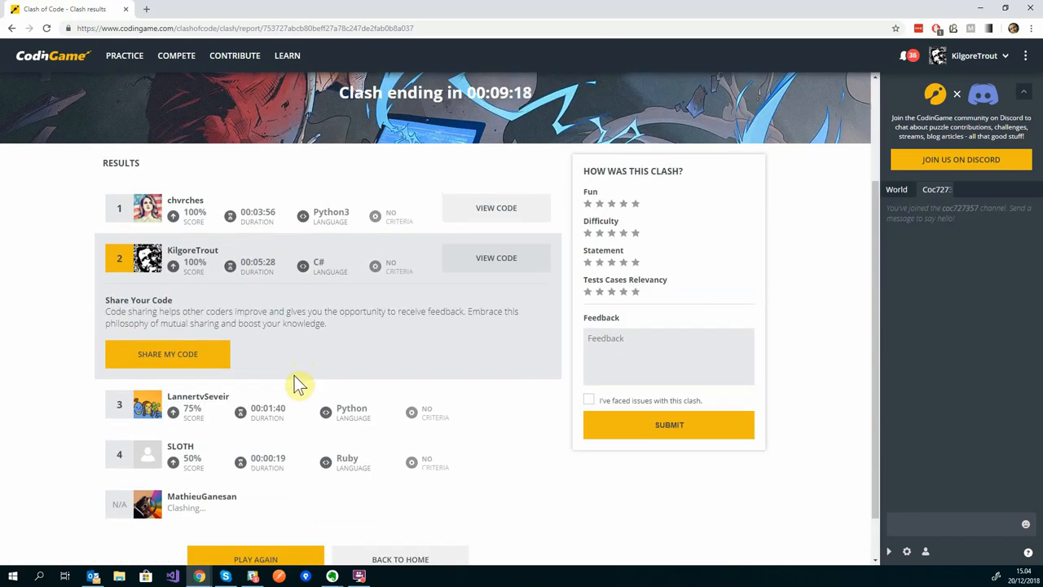
scroll(down, 3)
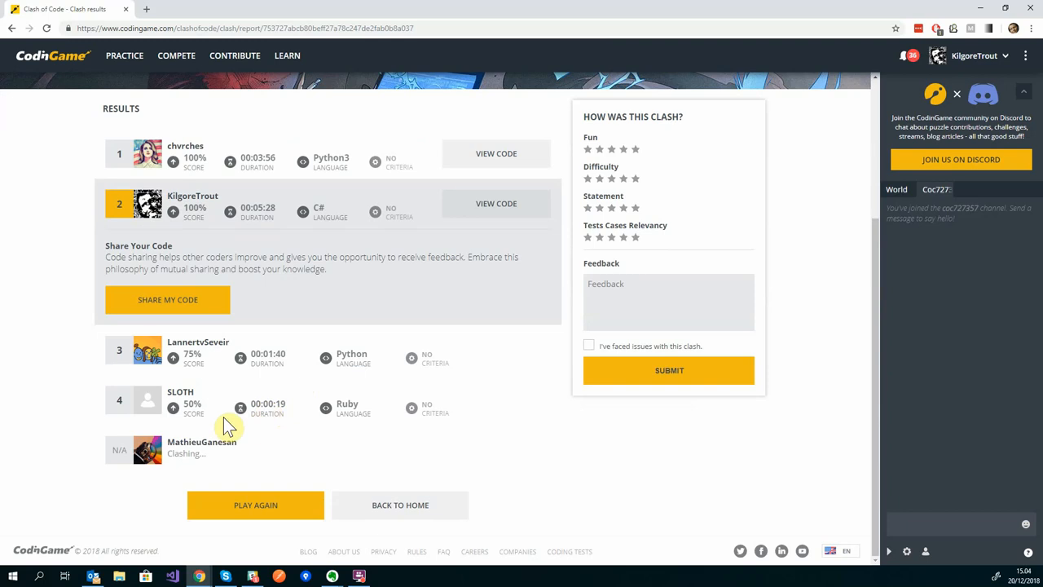
mouse_move(237, 469)
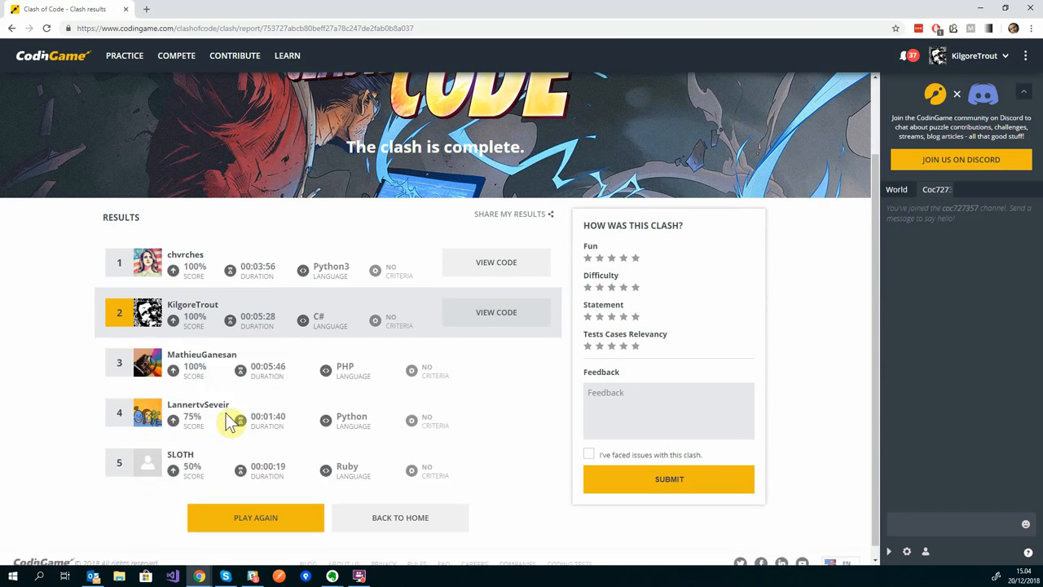
mouse_move(493, 461)
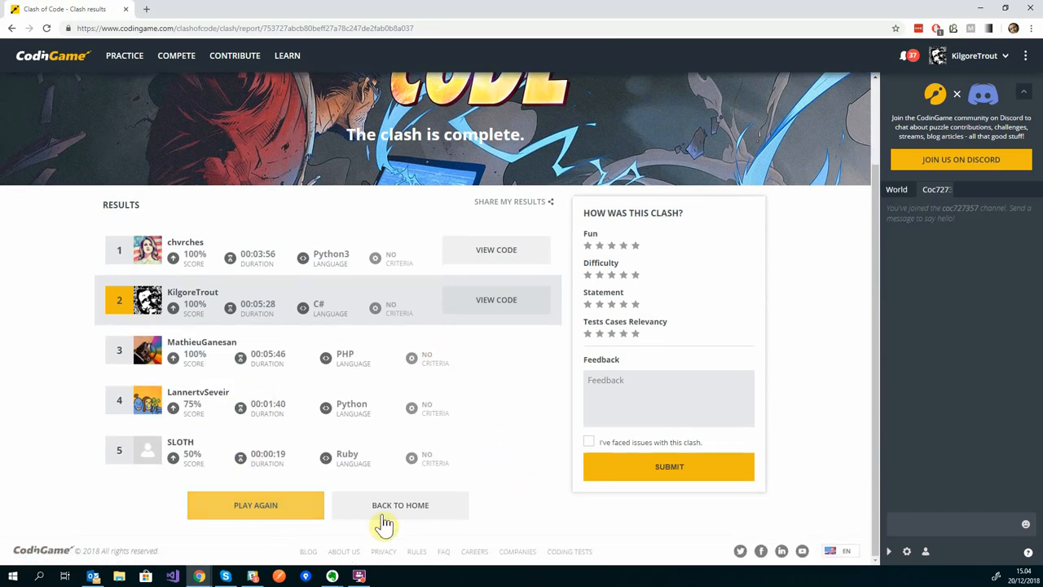
mouse_move(432, 526)
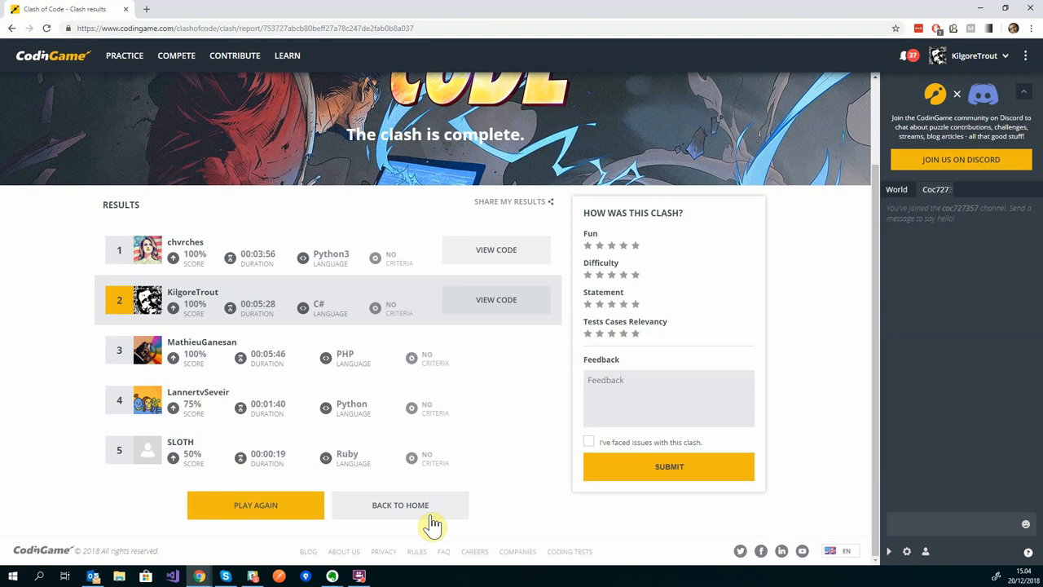